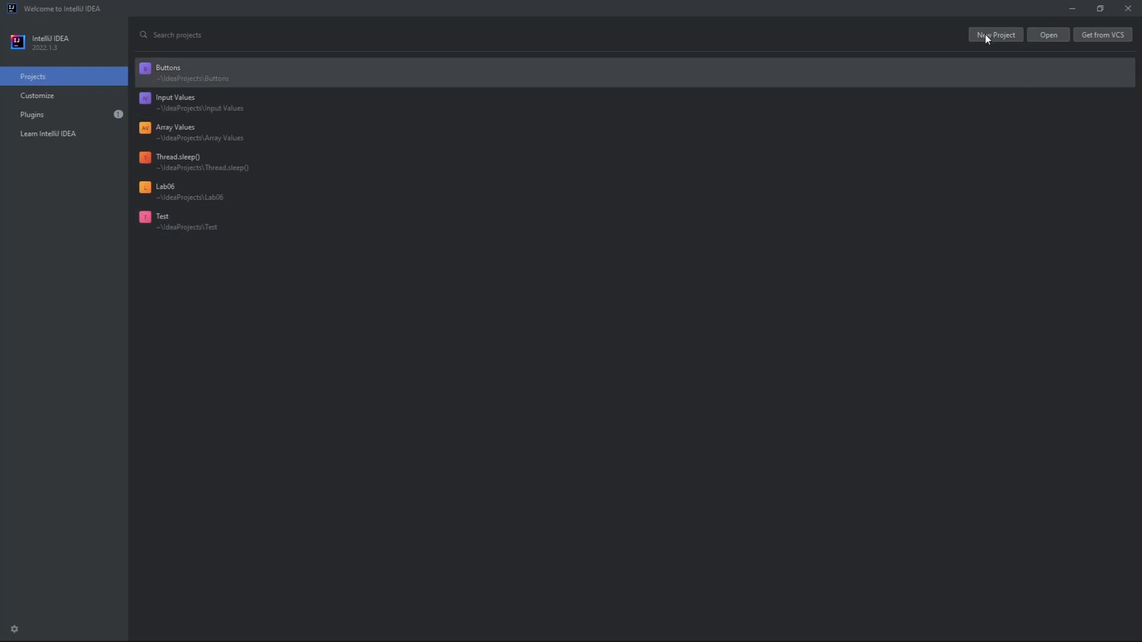
# - Create a new Java project named Text File Inputs from the Welcome screen
pyautogui.click(994, 34)
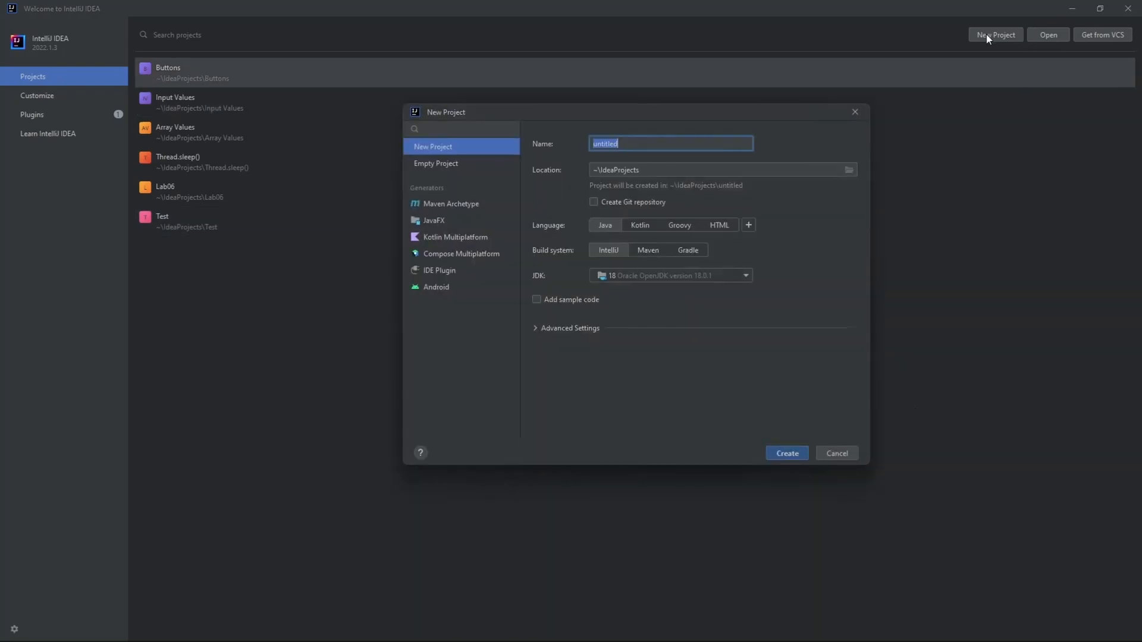
pyautogui.write('Text Fi')
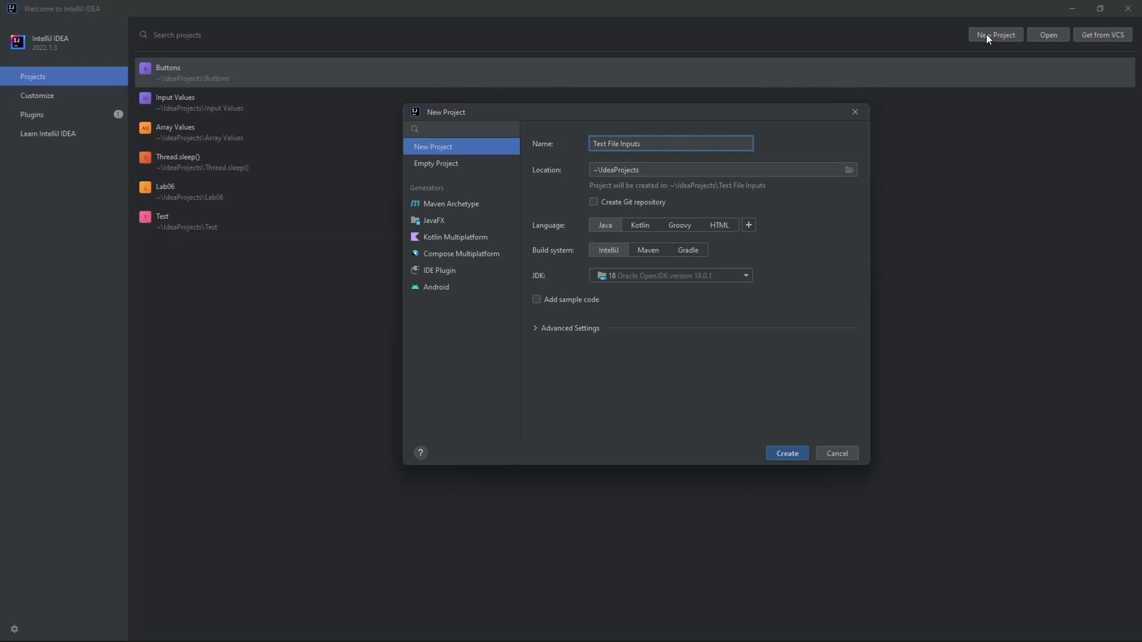
pyautogui.click(787, 453)
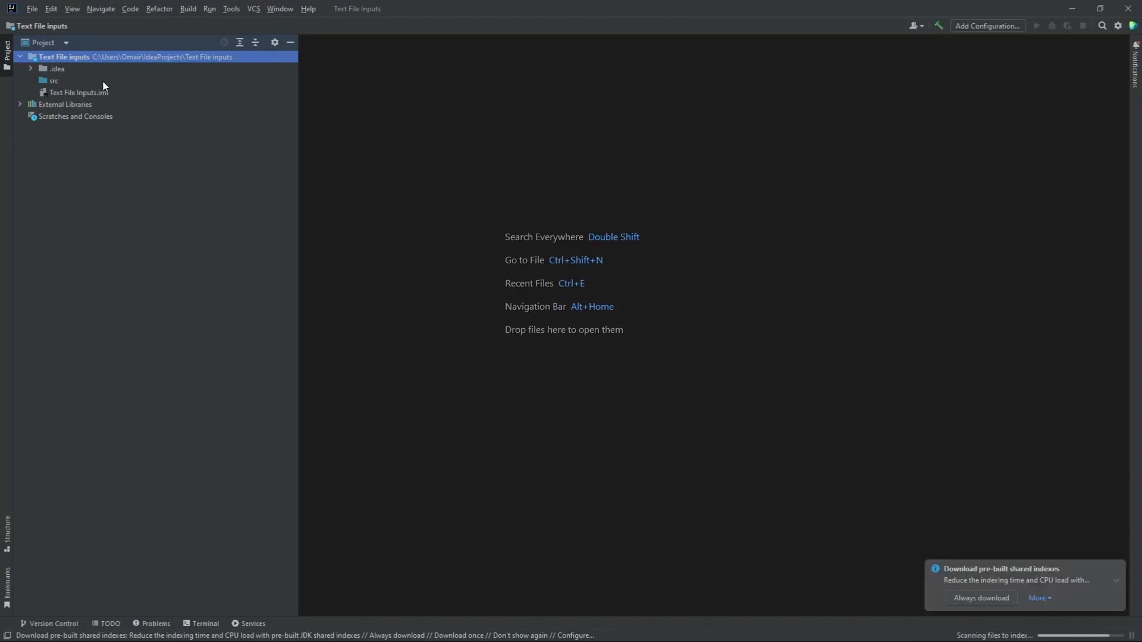
# - Add a com.company package under src
pyautogui.rightClick(54, 79)
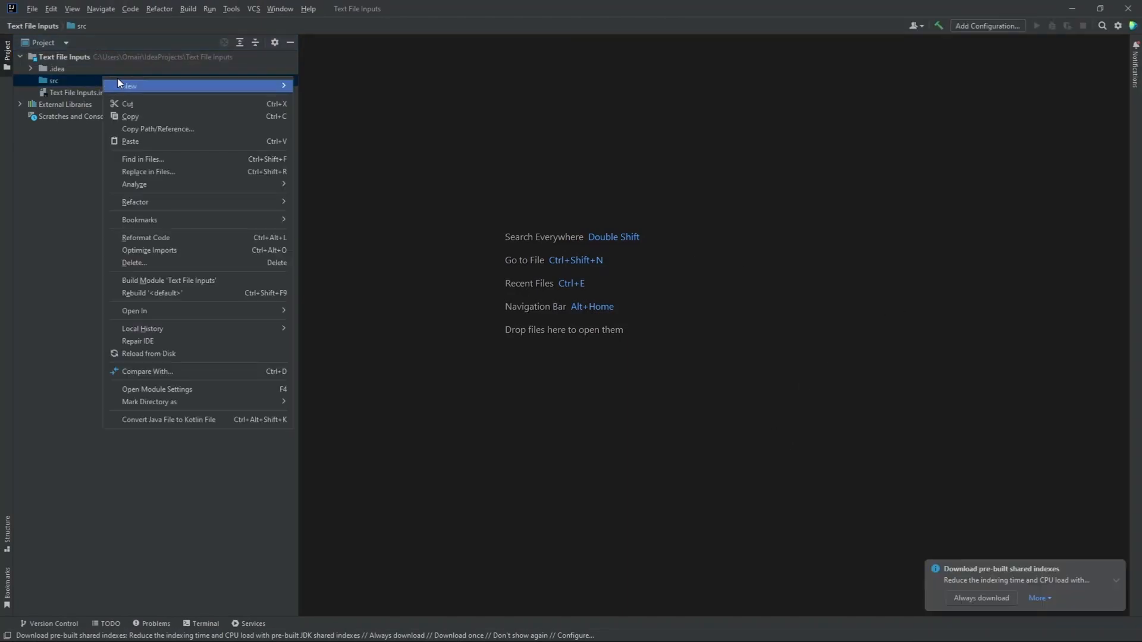
pyautogui.click(128, 86)
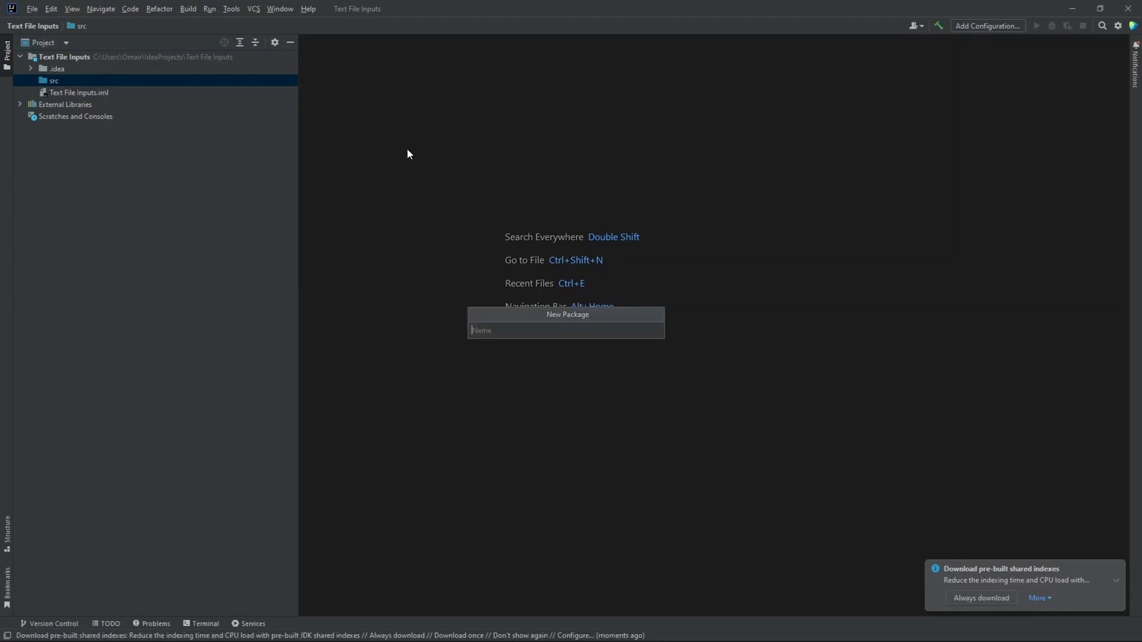
pyautogui.write('com')
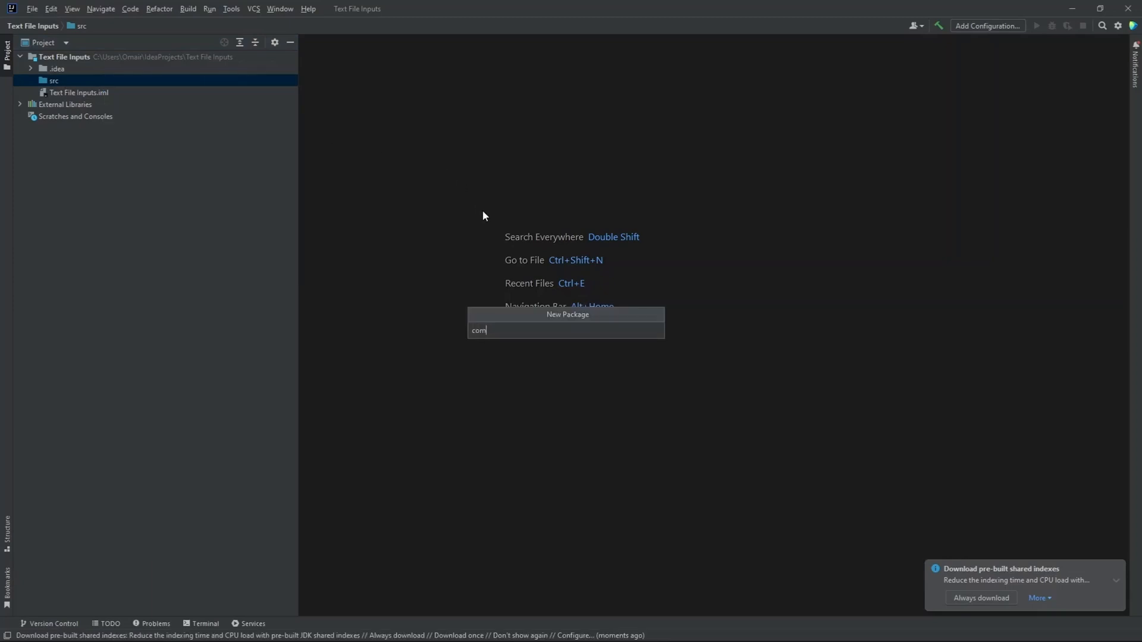
pyautogui.press('Enter')
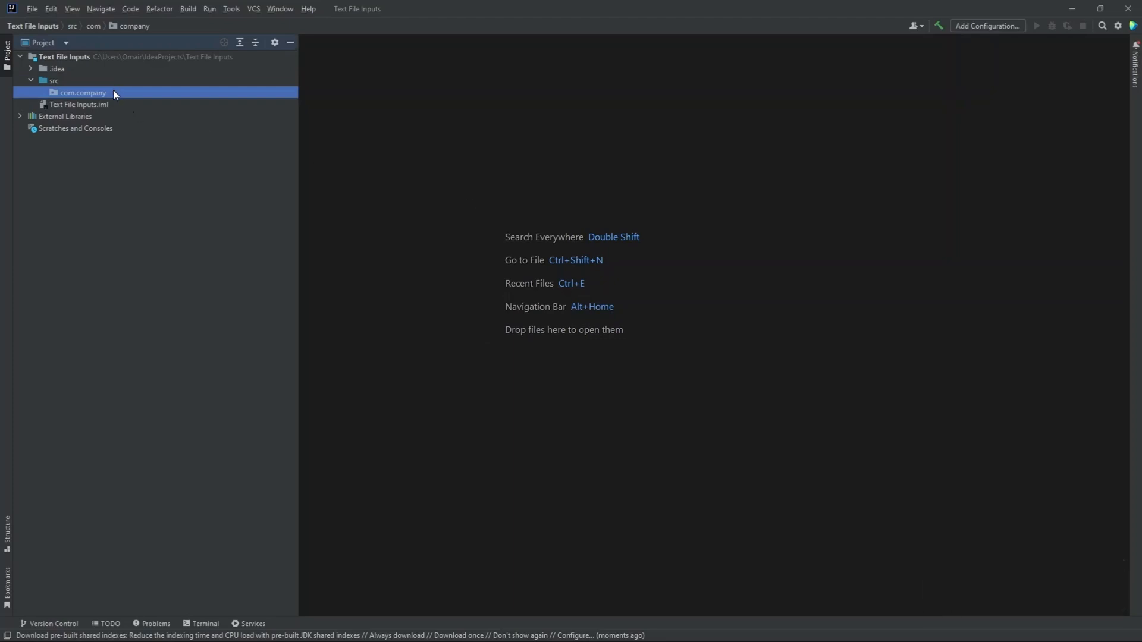
# - Start adding a new Java class inside com.company
pyautogui.rightClick(82, 93)
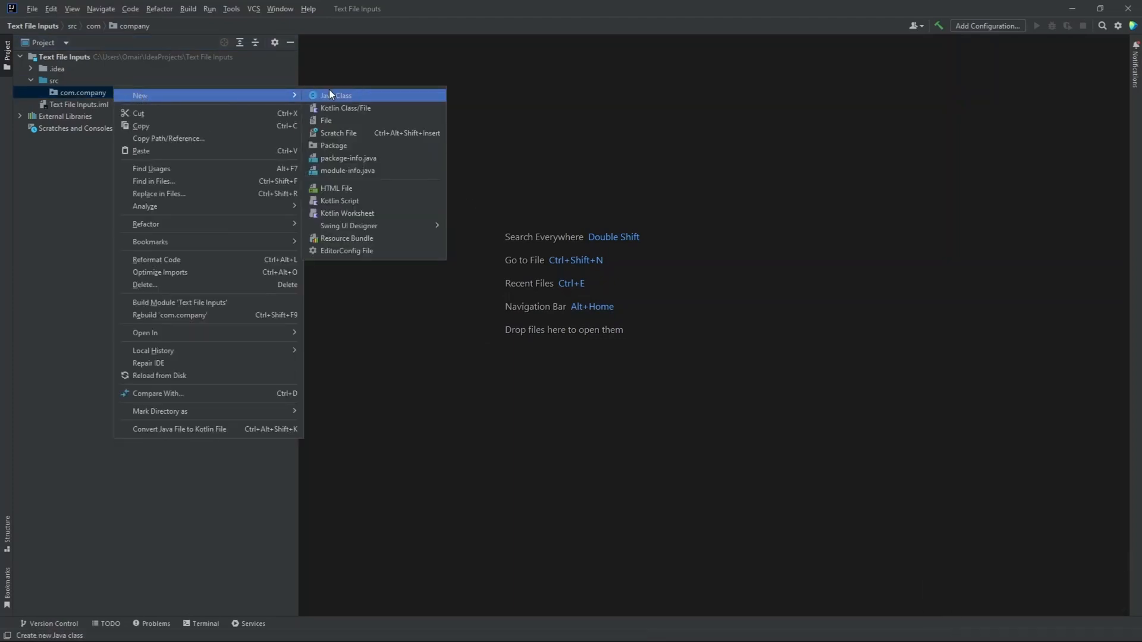
pyautogui.click(336, 96)
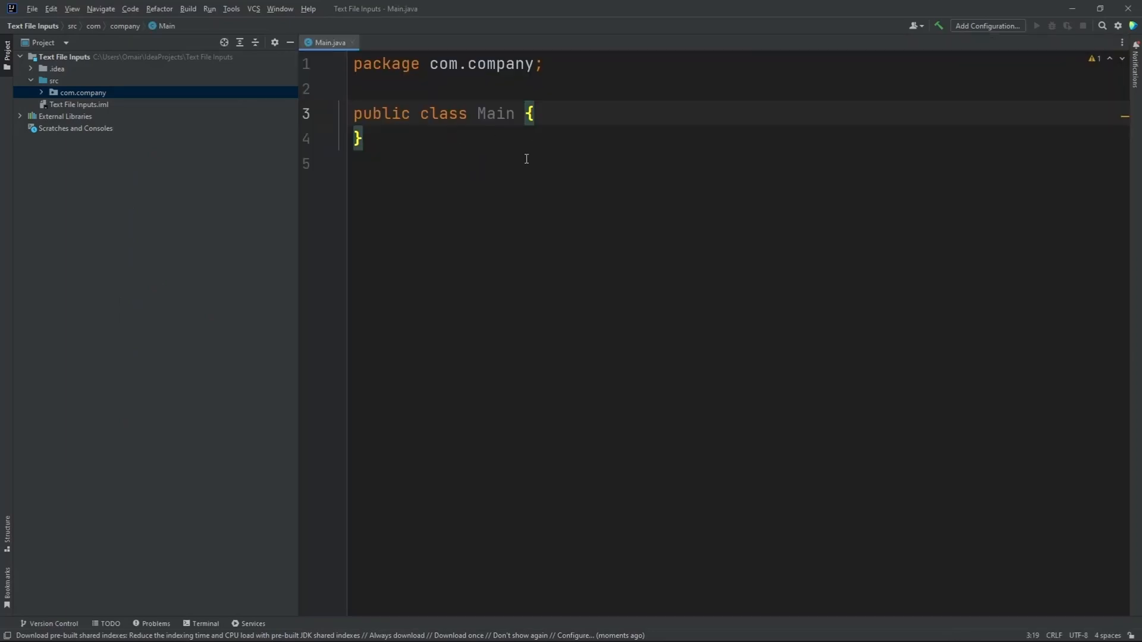
pyautogui.moveTo(527, 179)
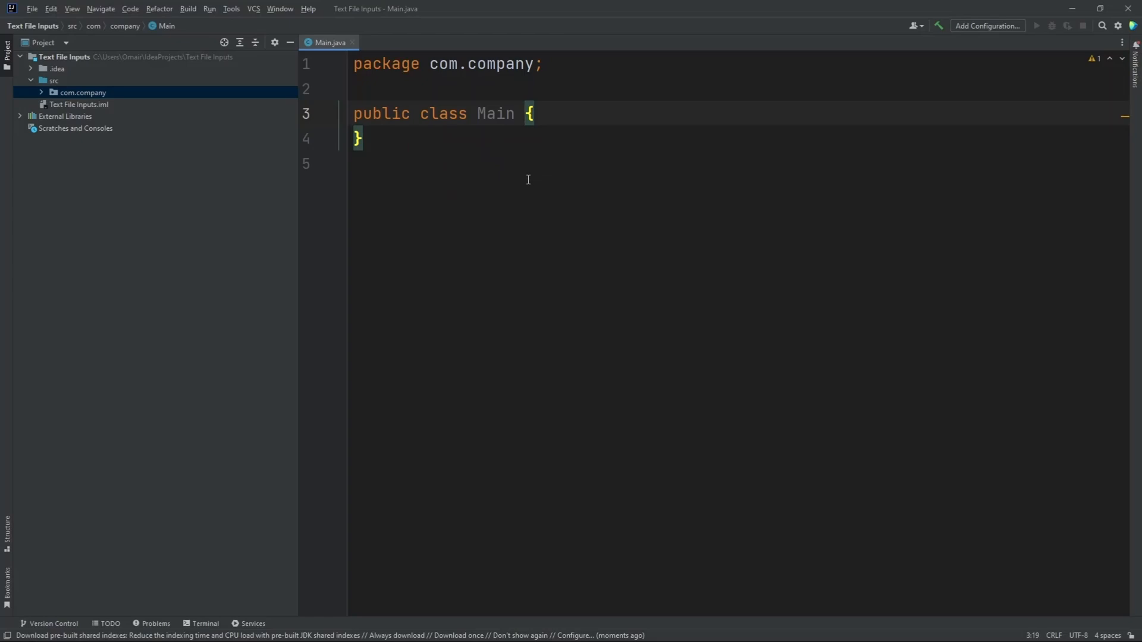
pyautogui.moveTo(542, 175)
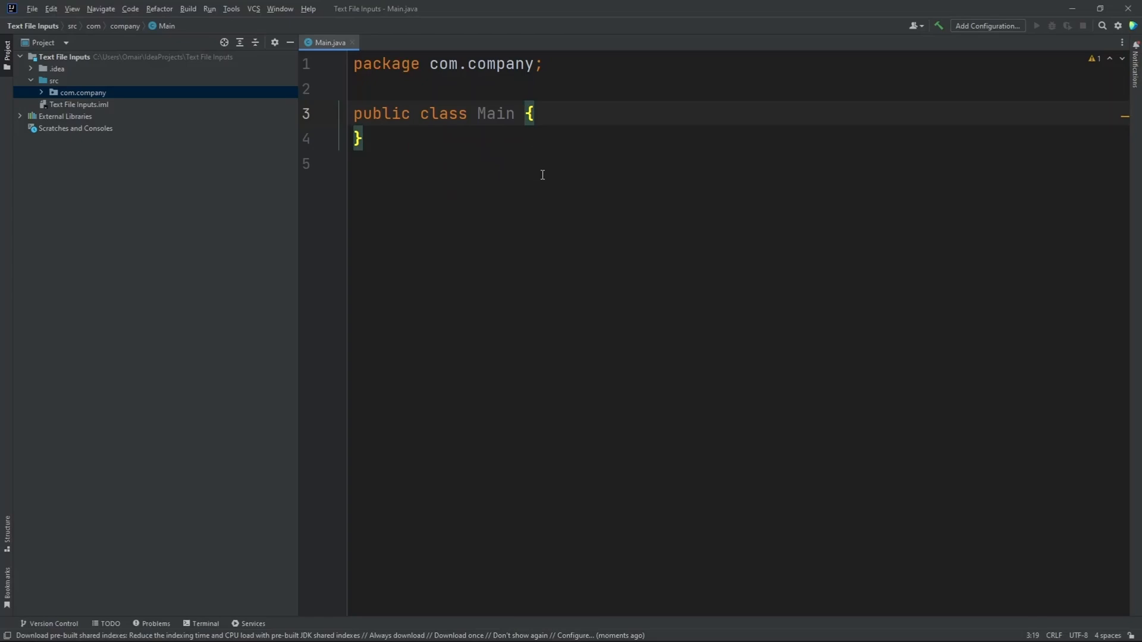
pyautogui.moveTo(412, 185)
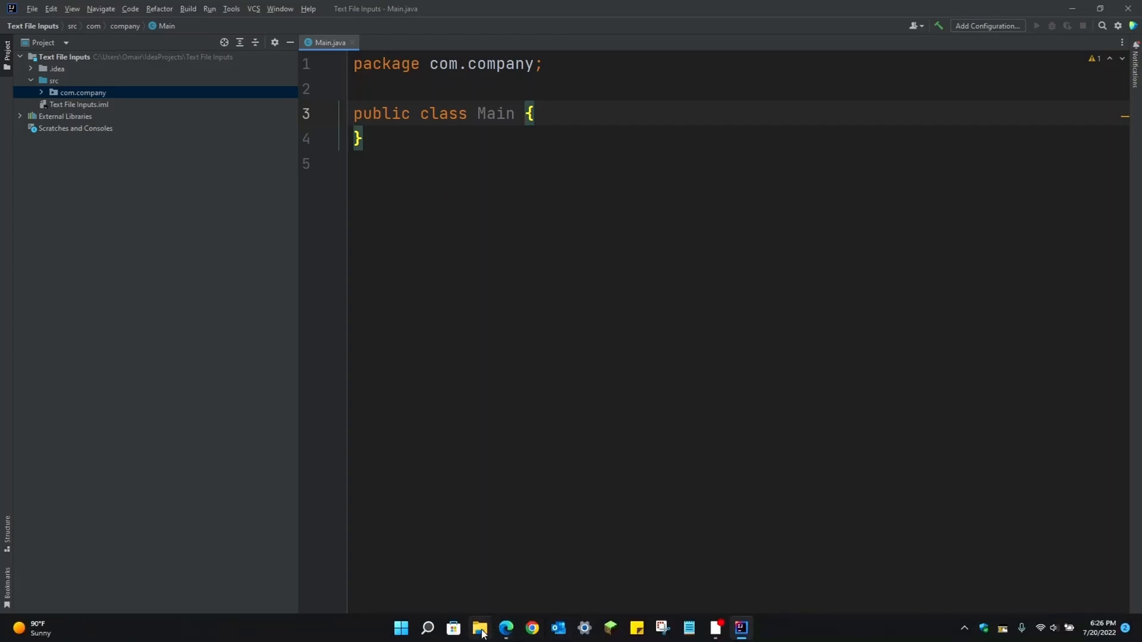
# - Copy the data text file from Downloads in File Explorer and close the window
pyautogui.click(480, 628)
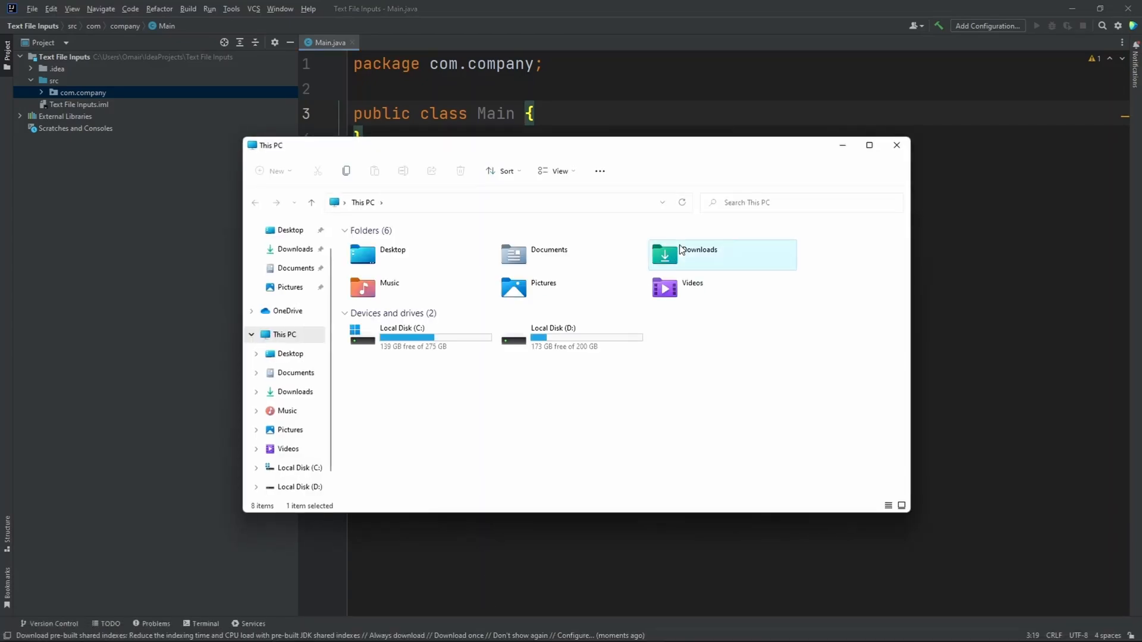
pyautogui.doubleClick(698, 254)
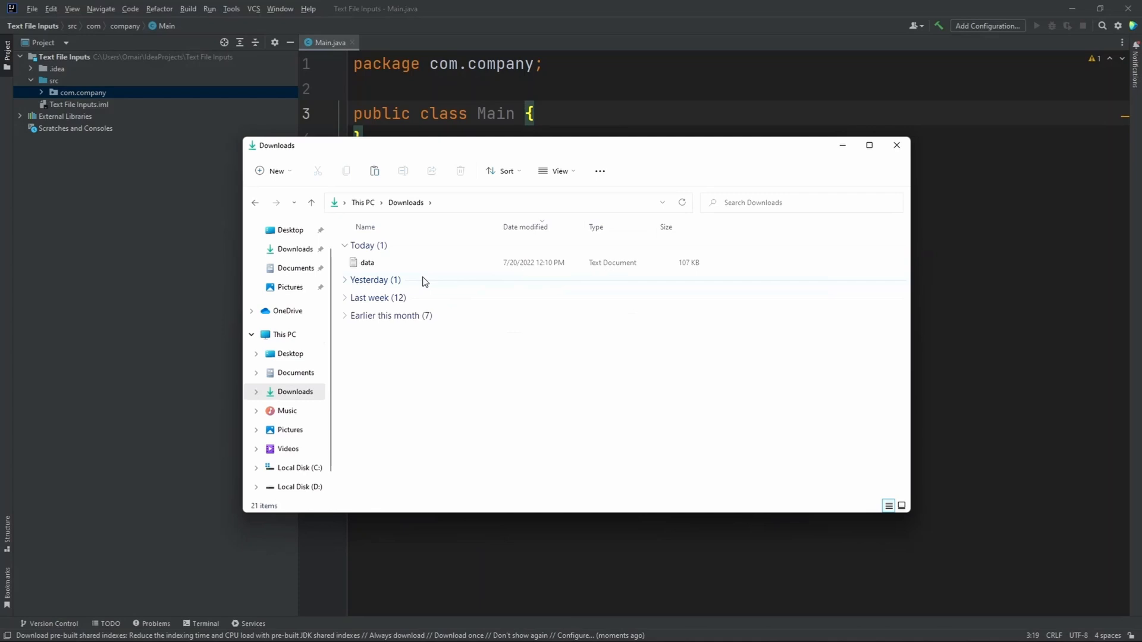
pyautogui.click(368, 261)
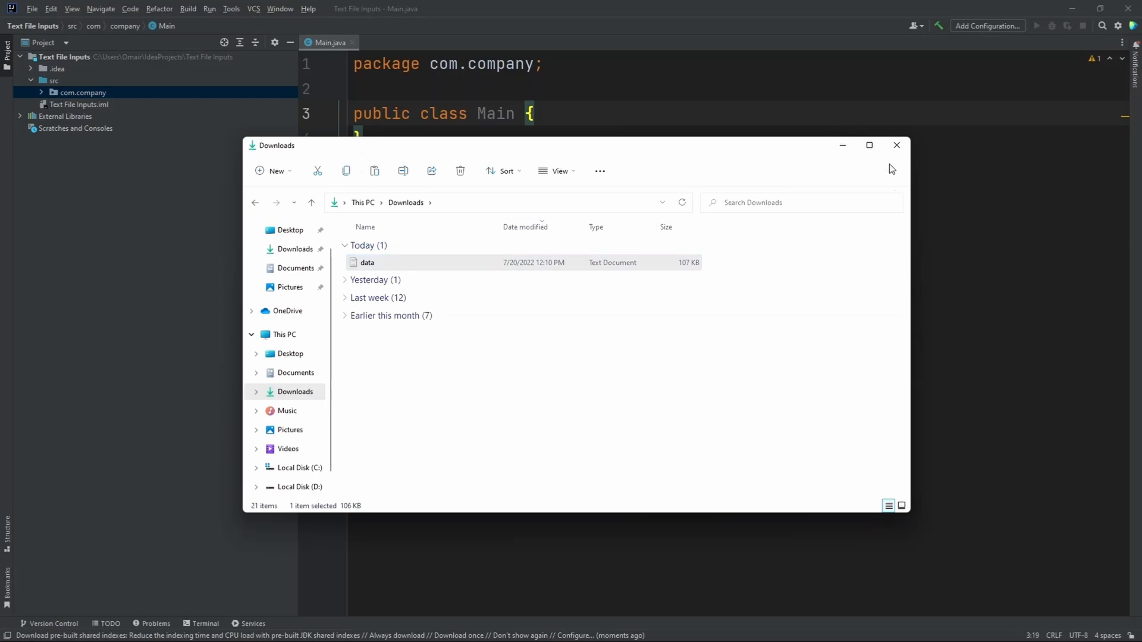
pyautogui.click(897, 145)
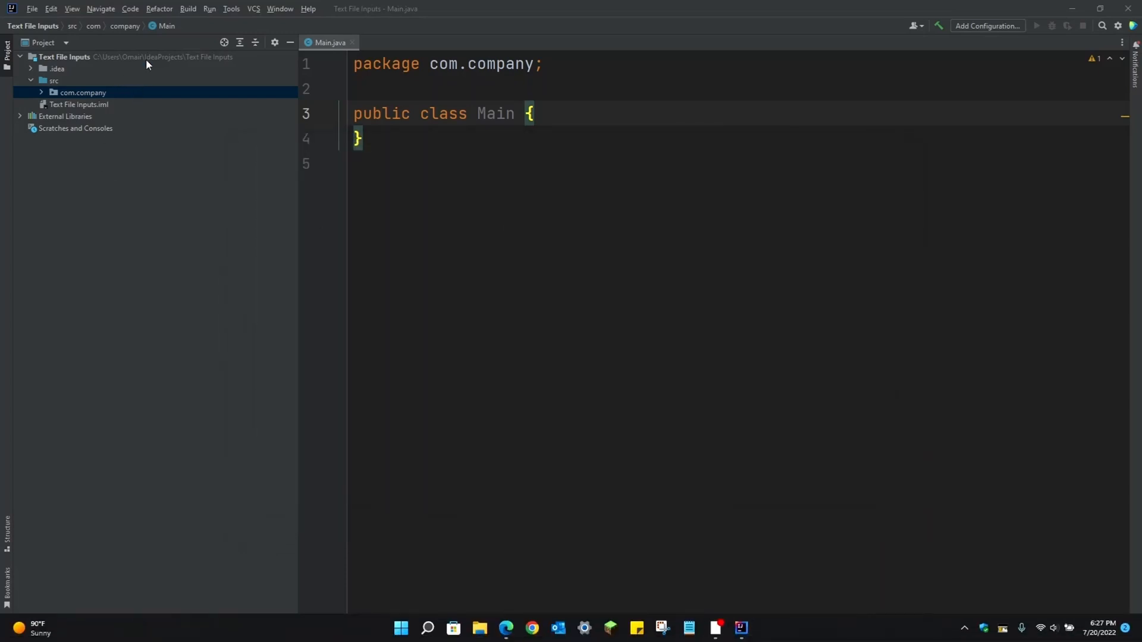
# - Paste data.txt into the project root, inspect its first value 5673, and return to Main
pyautogui.click(64, 57)
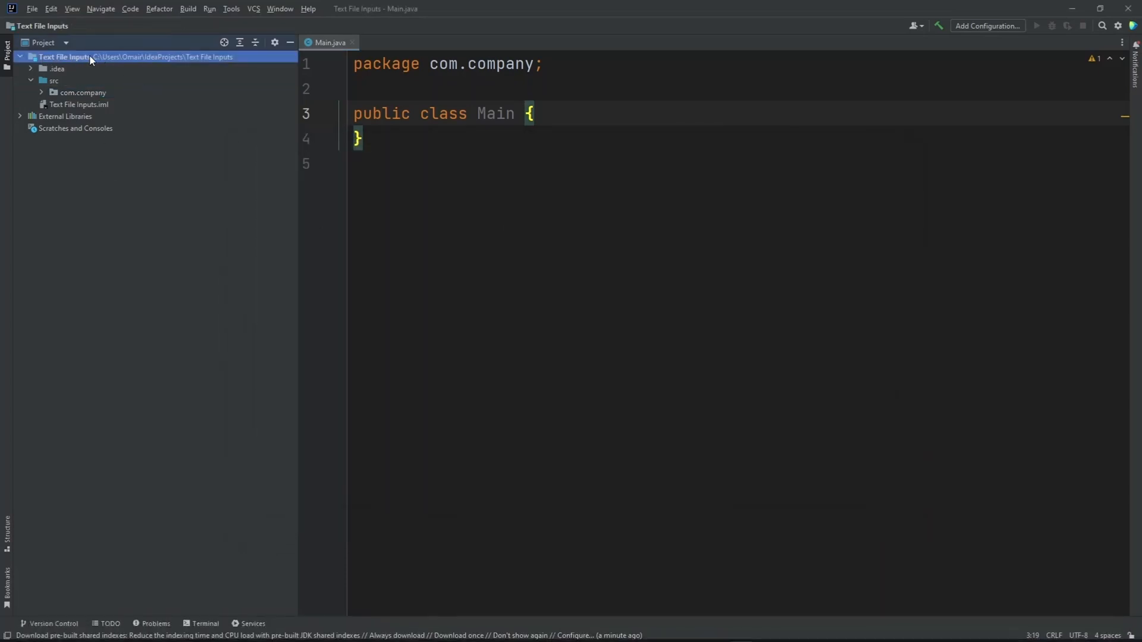
pyautogui.moveTo(108, 61)
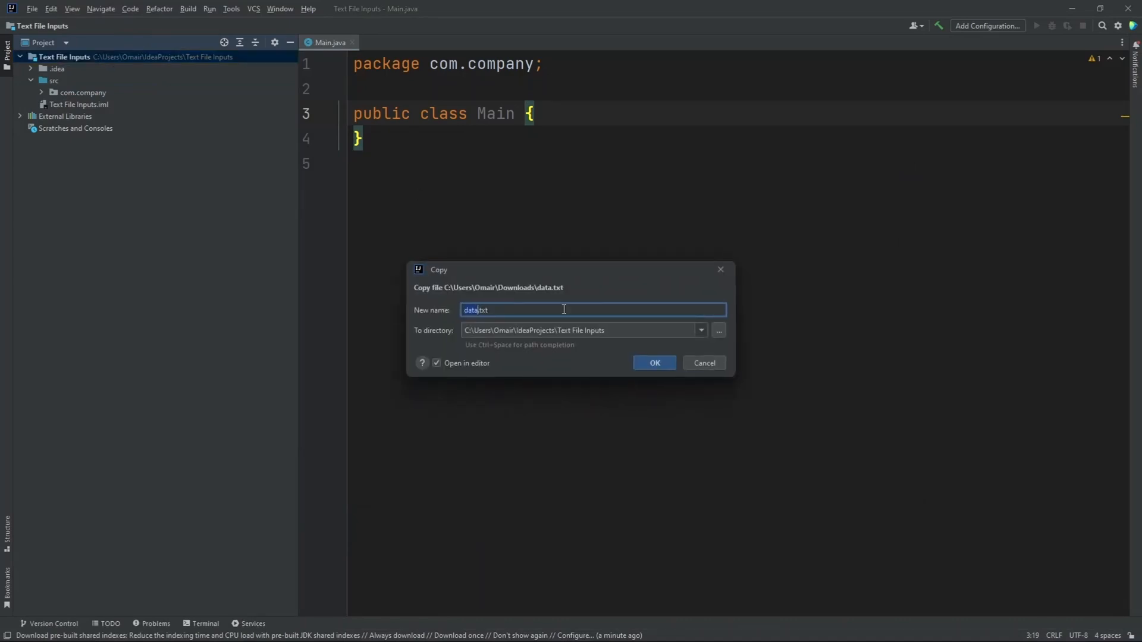
pyautogui.click(653, 363)
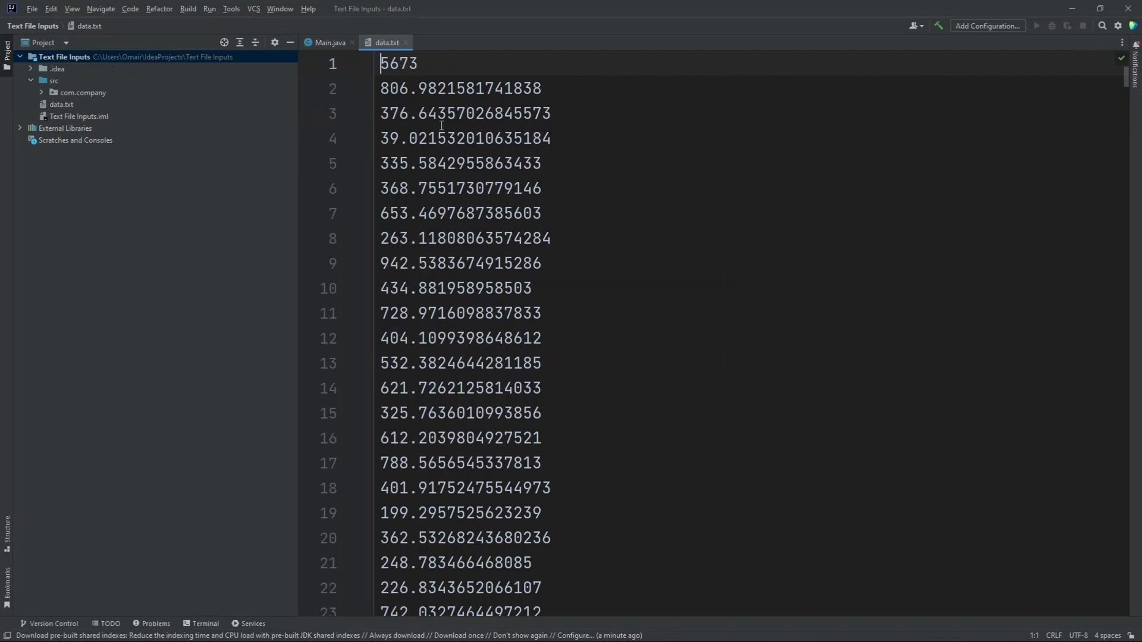
pyautogui.moveTo(535, 145)
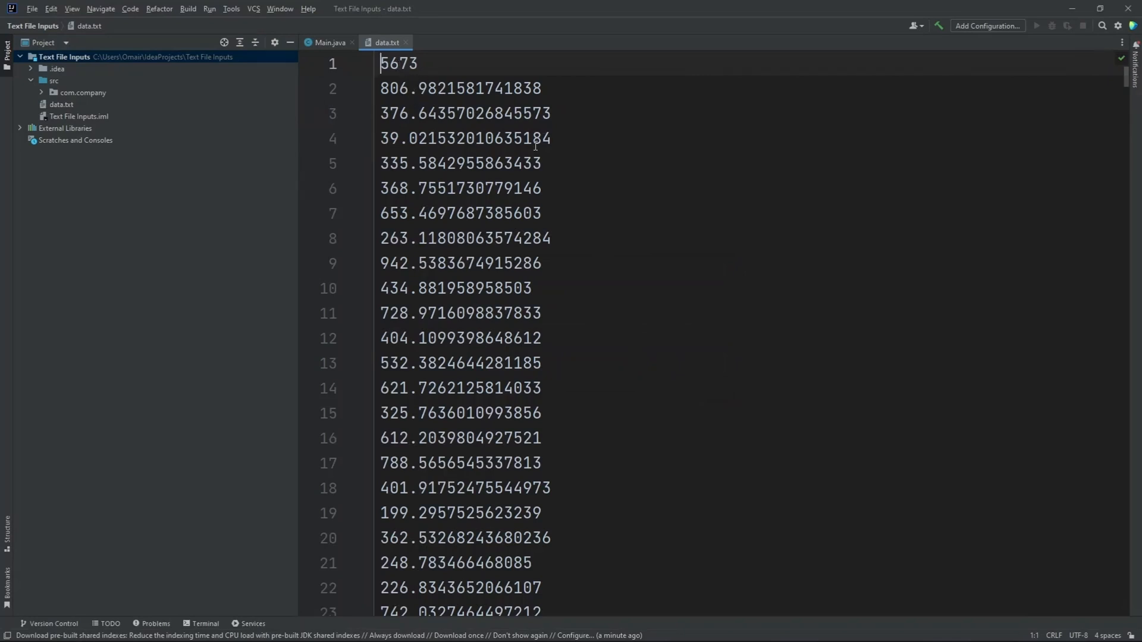
pyautogui.doubleClick(398, 64)
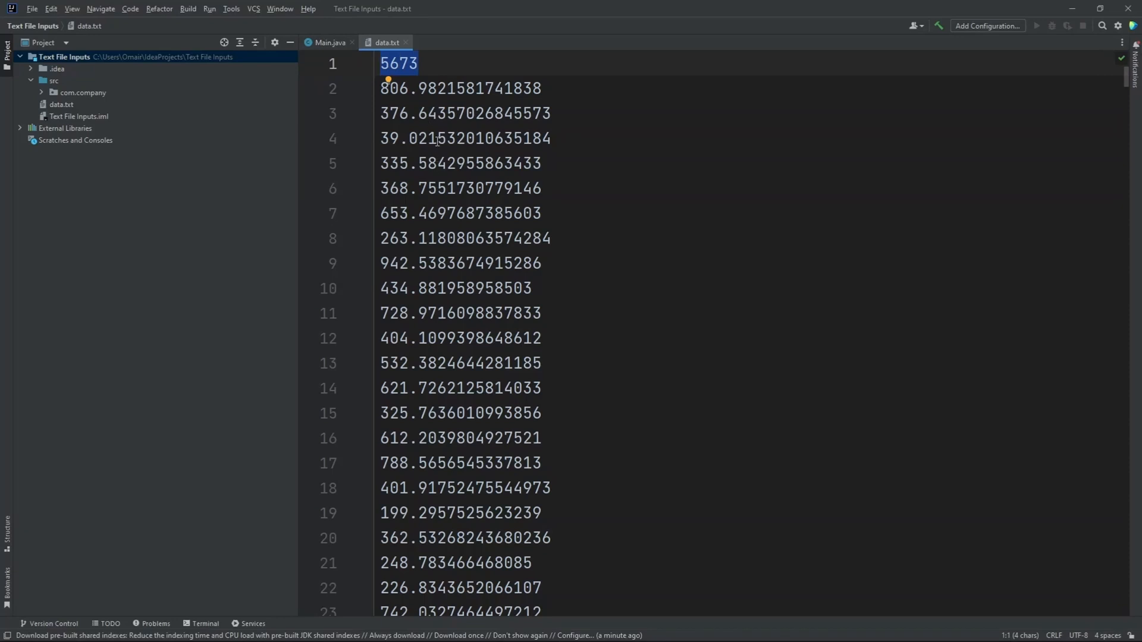
pyautogui.click(436, 138)
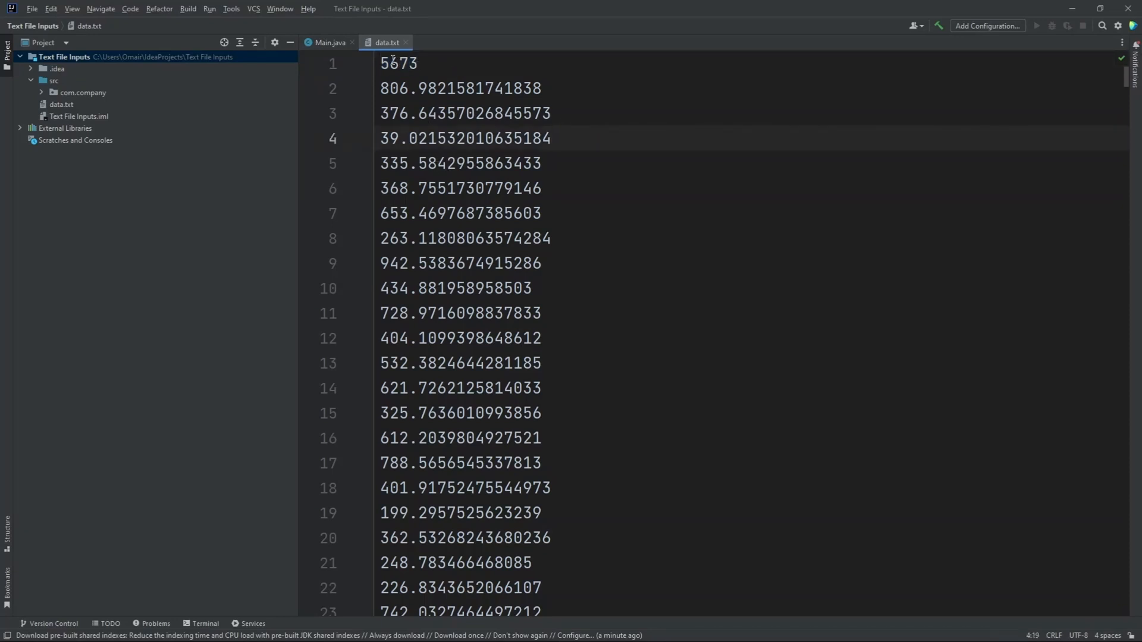
pyautogui.click(329, 43)
pyautogui.write('p')
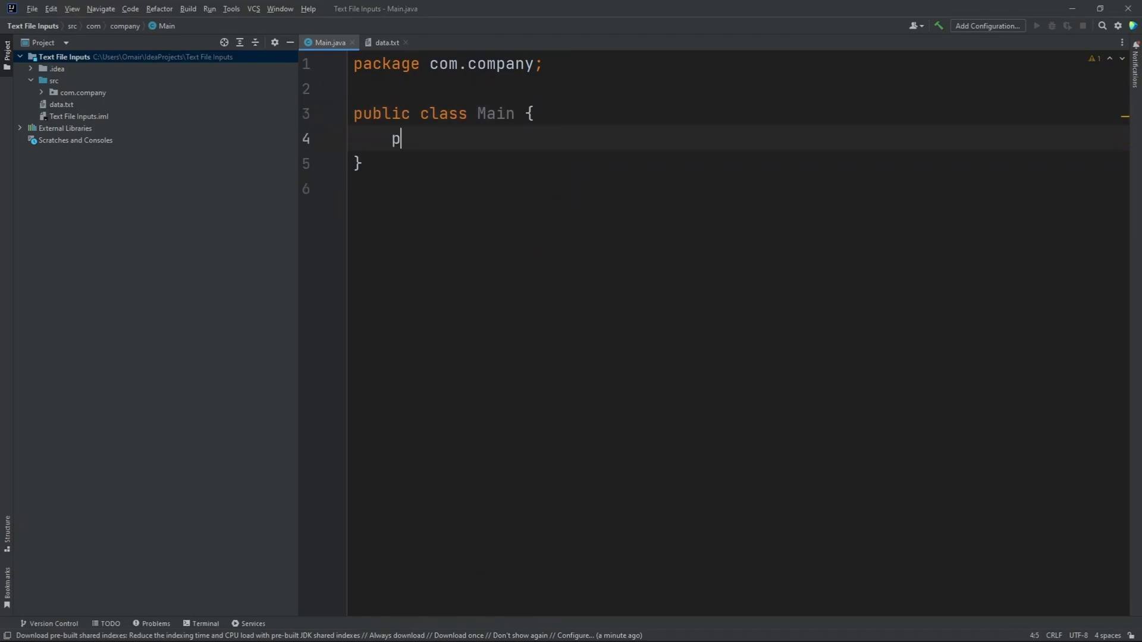
# - Write the public static void main(String[] args) method signature with its body opened
pyautogui.write('ublic static')
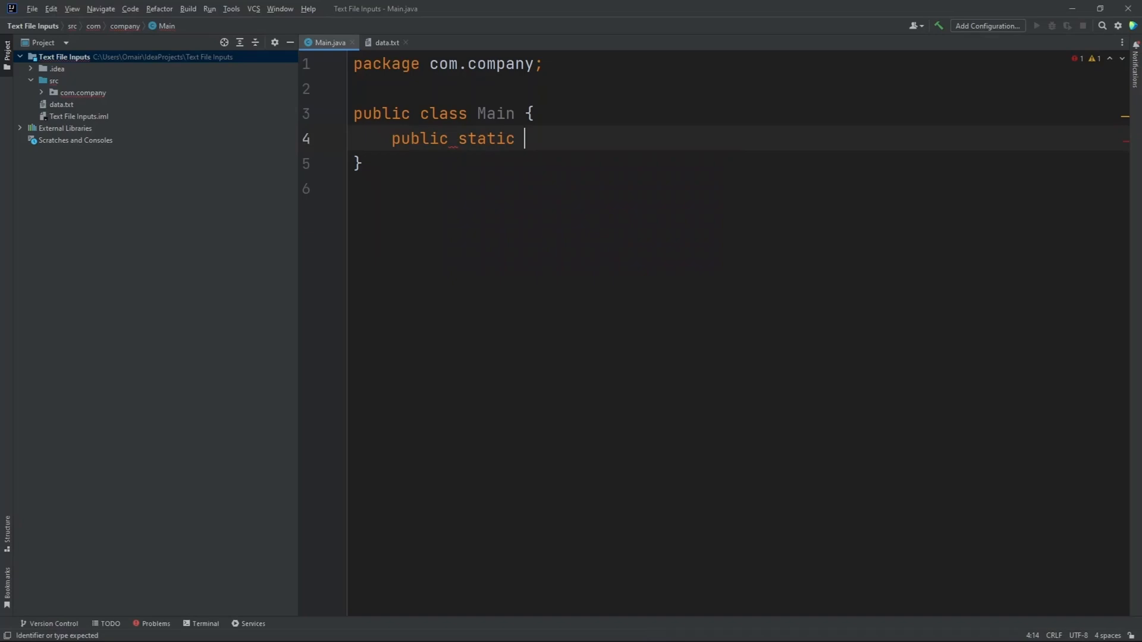
pyautogui.write('void')
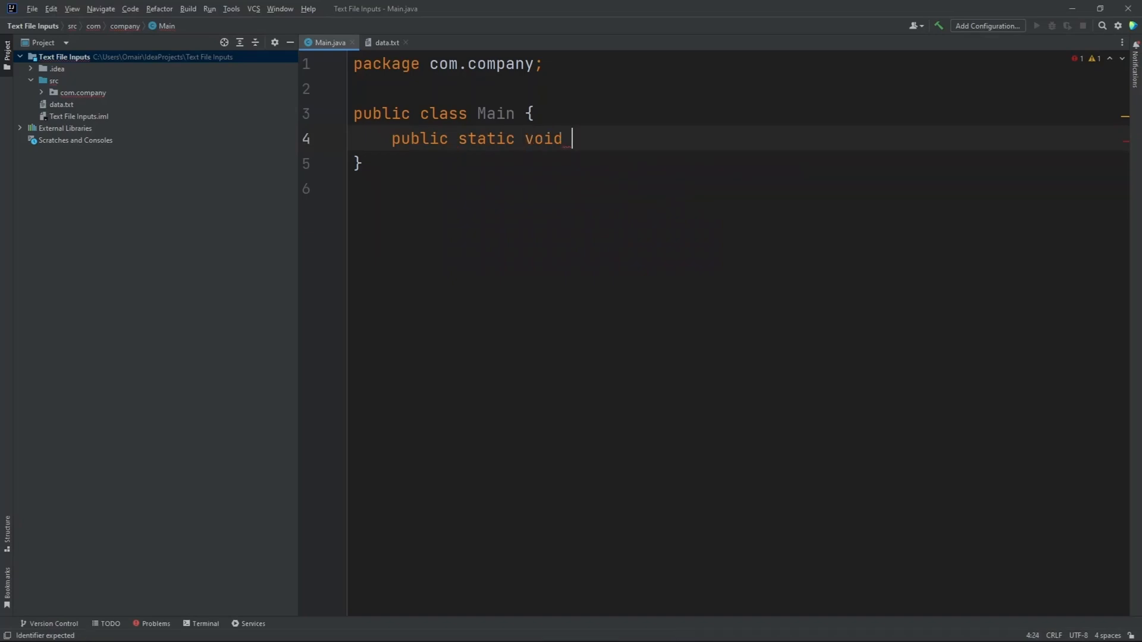
pyautogui.write('main()')
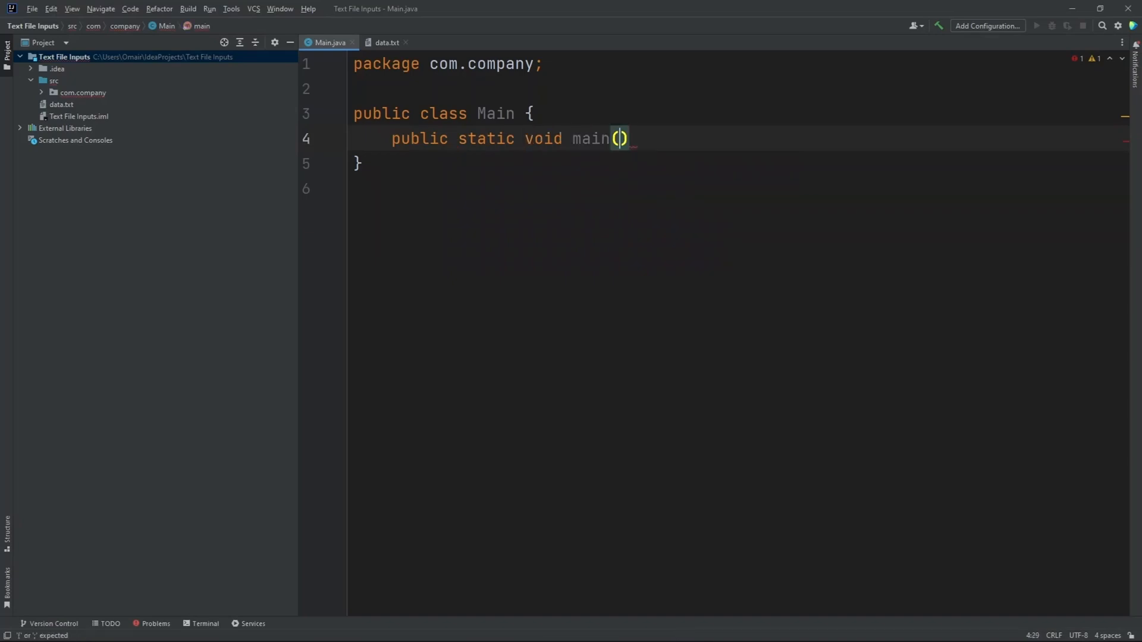
pyautogui.write('String')
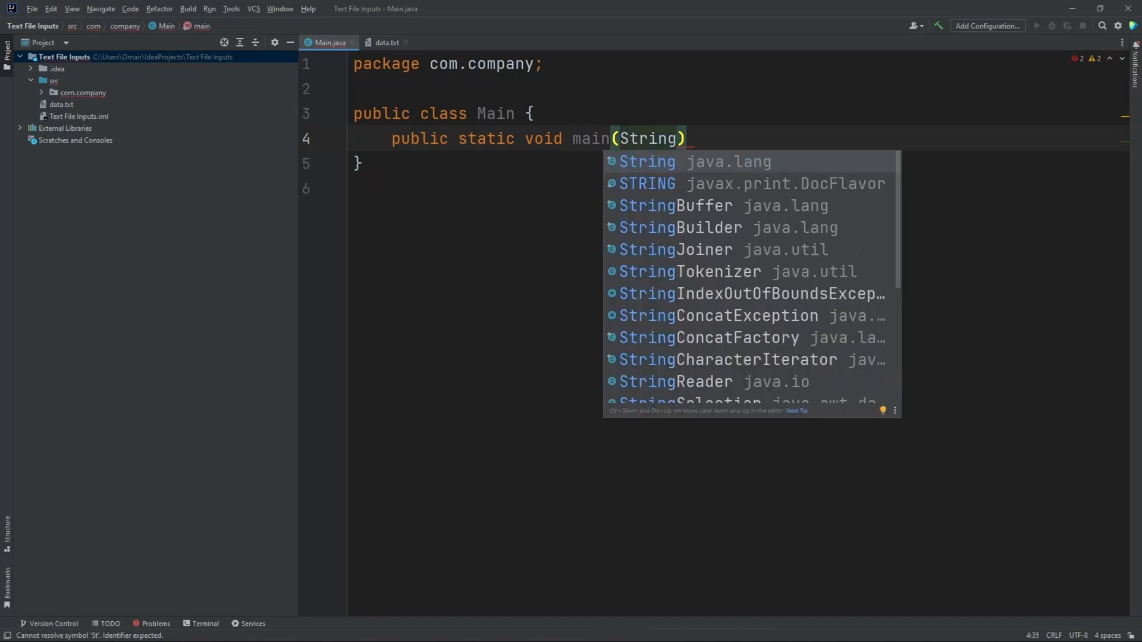
pyautogui.write('[] a')
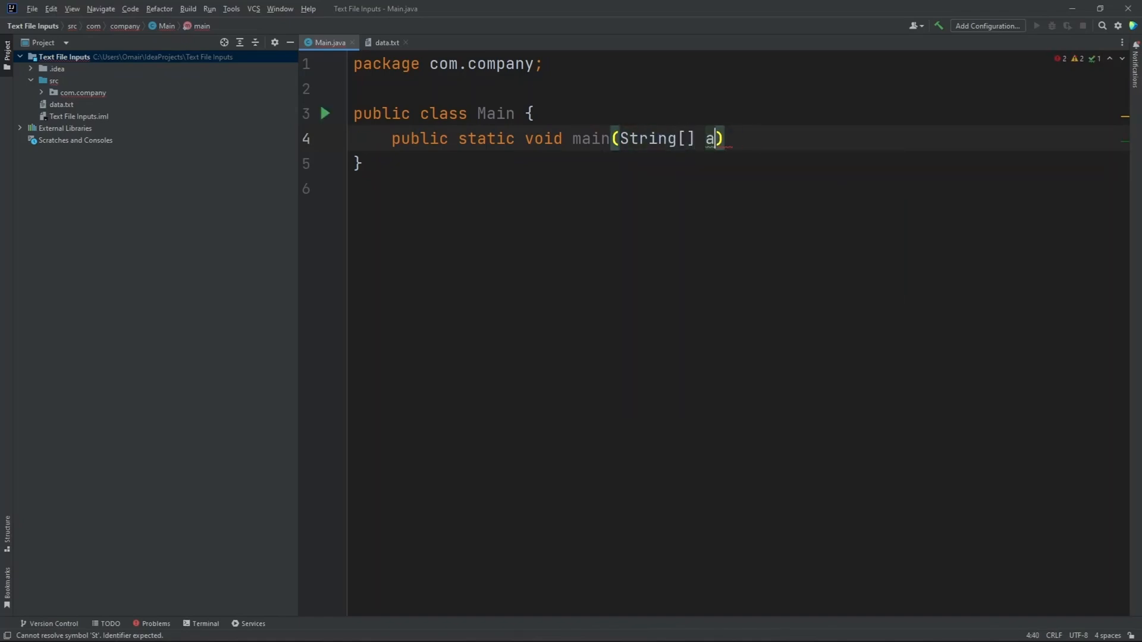
pyautogui.write('rgs')
pyautogui.write('{}')
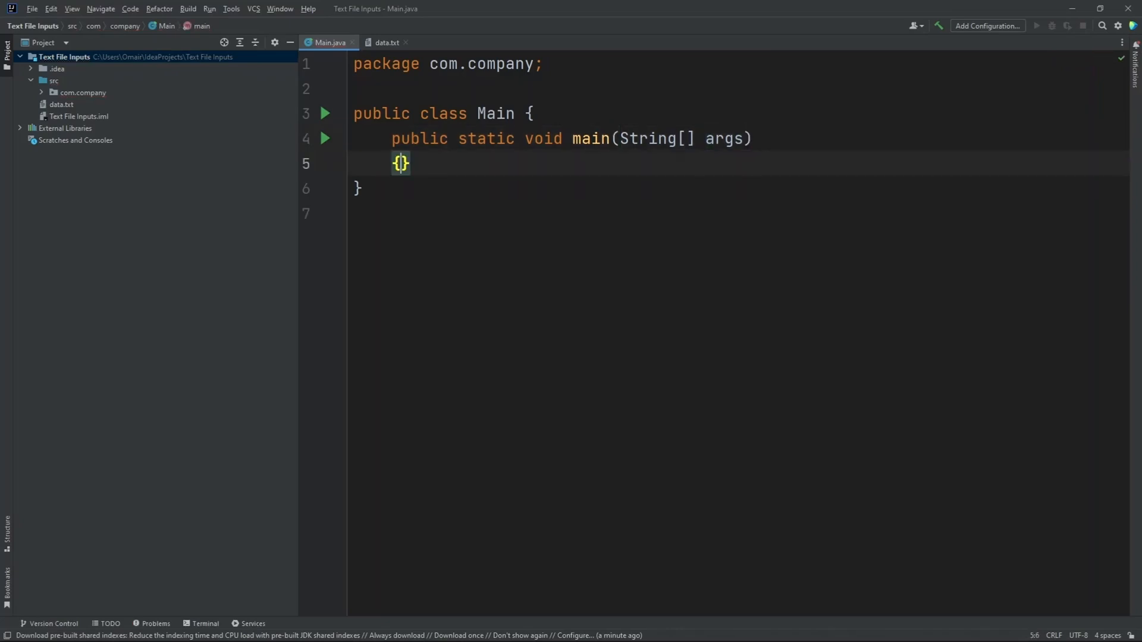
pyautogui.press('Enter')
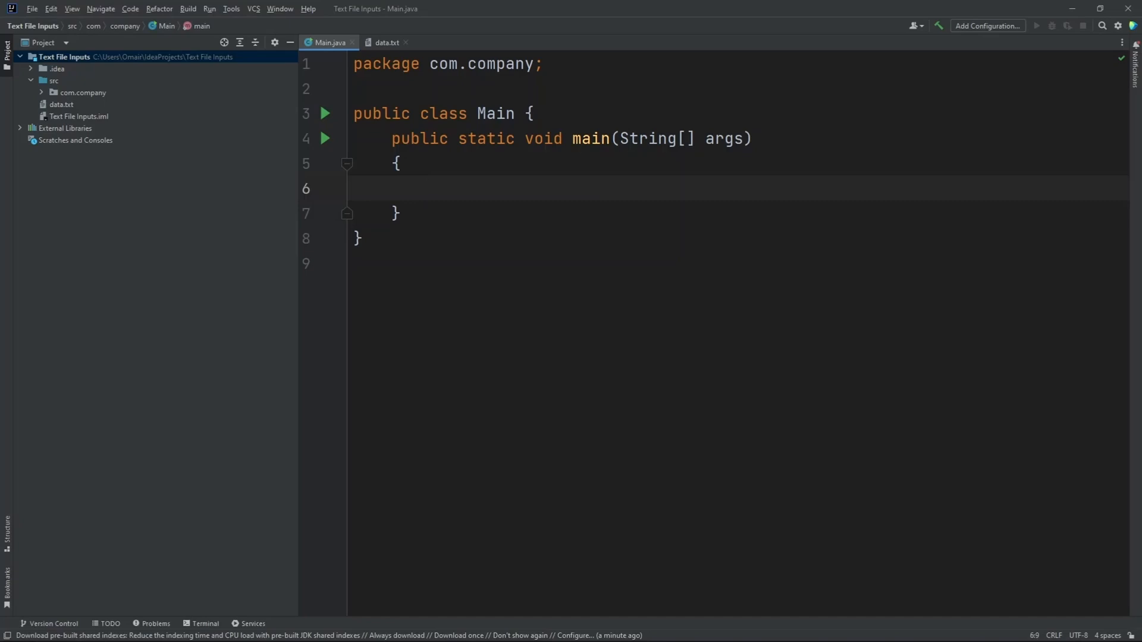
# - Declare int textFileLength; inside the main method
pyautogui.write('int')
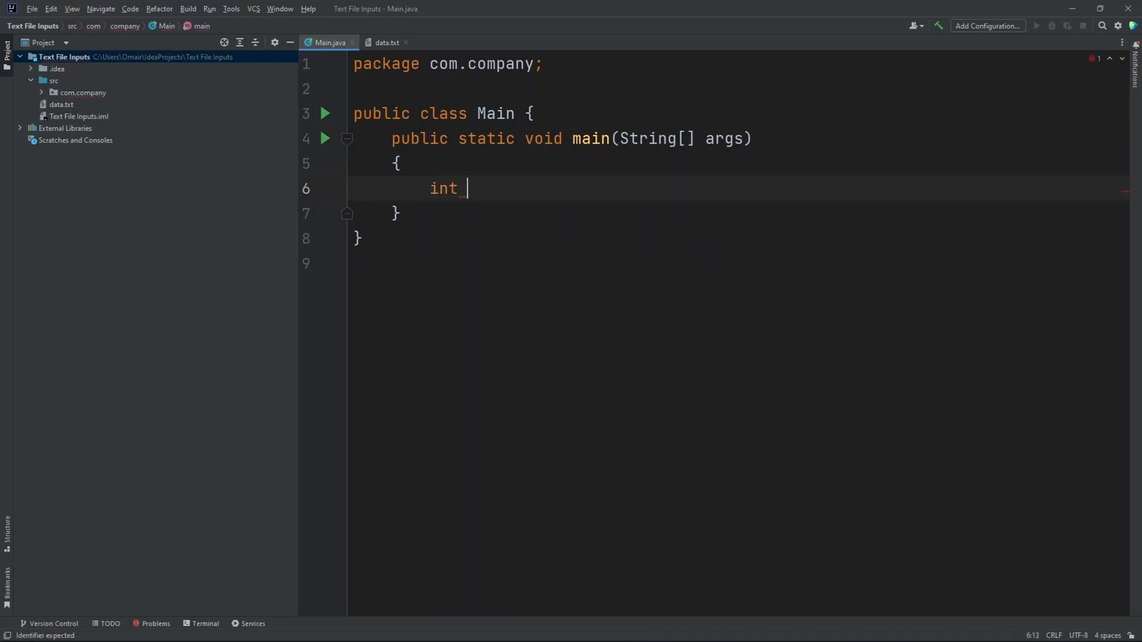
pyautogui.write('textFile')
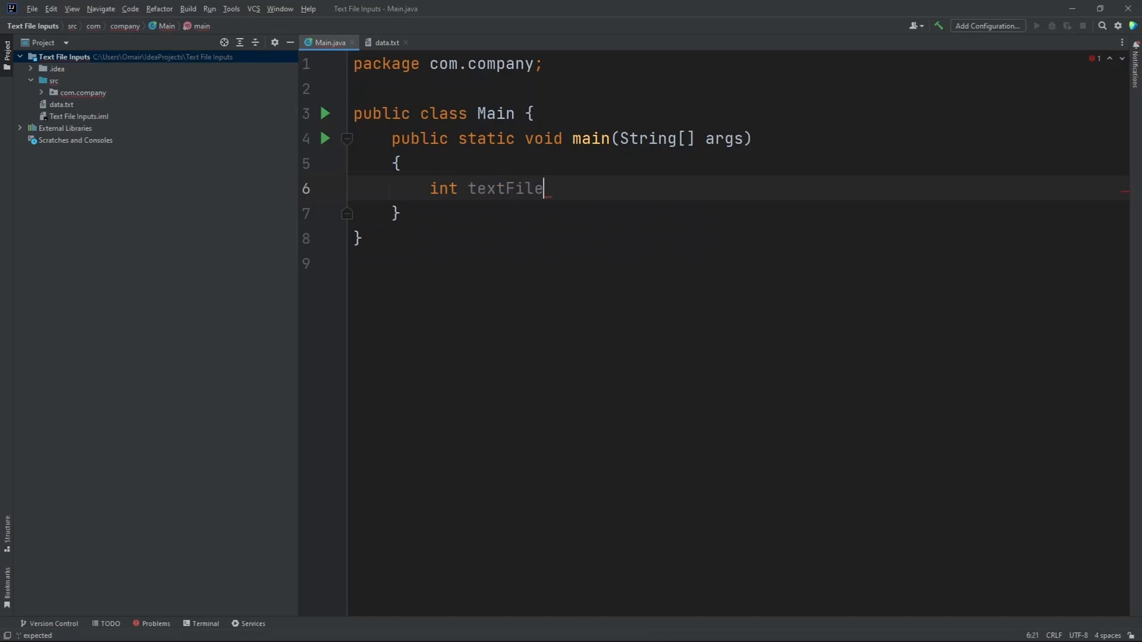
pyautogui.write('Length')
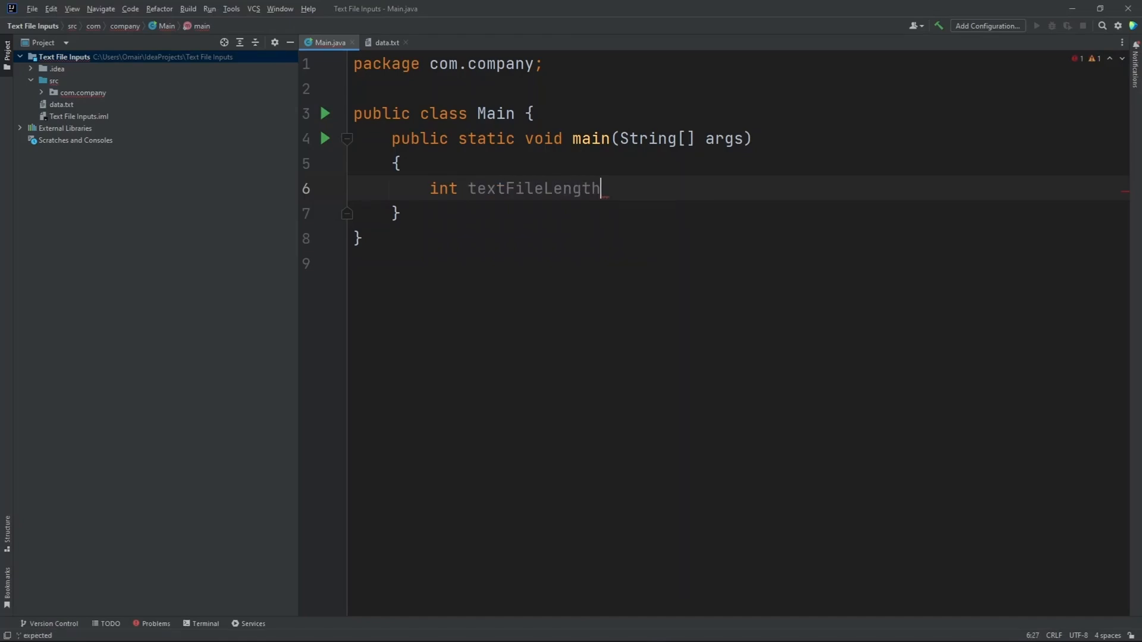
pyautogui.write(';')
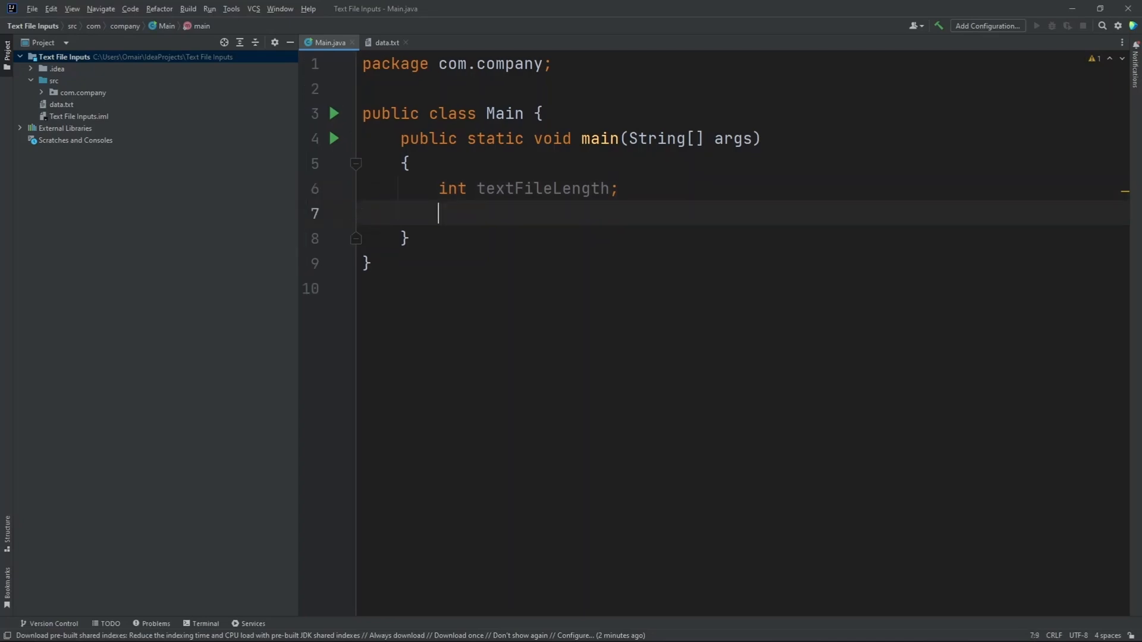
# - Declare Scanner infile = new Scanner(new File("data.txt")), accepting the java.util Scanner and java.io File suggestions
pyautogui.write('Scanner')
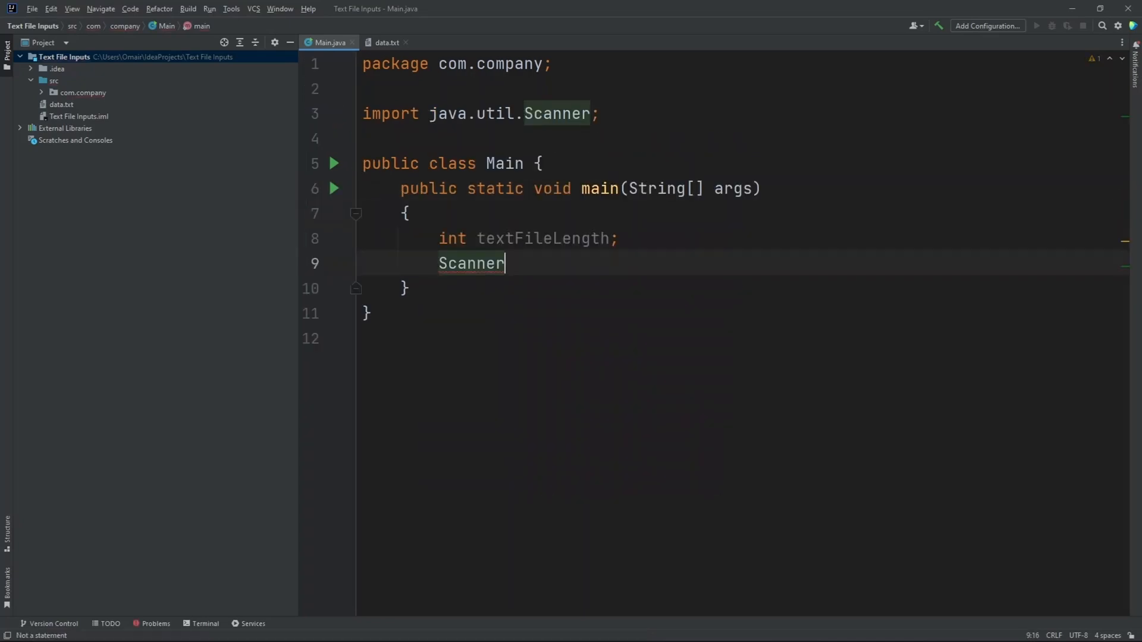
pyautogui.write('infile')
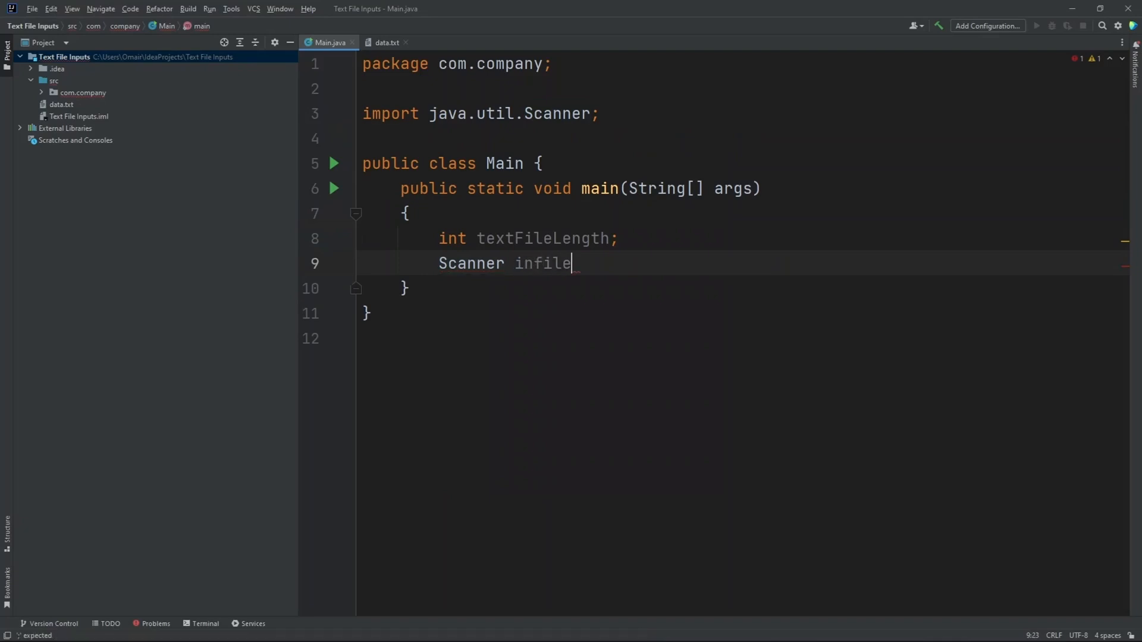
pyautogui.write('= new Sc')
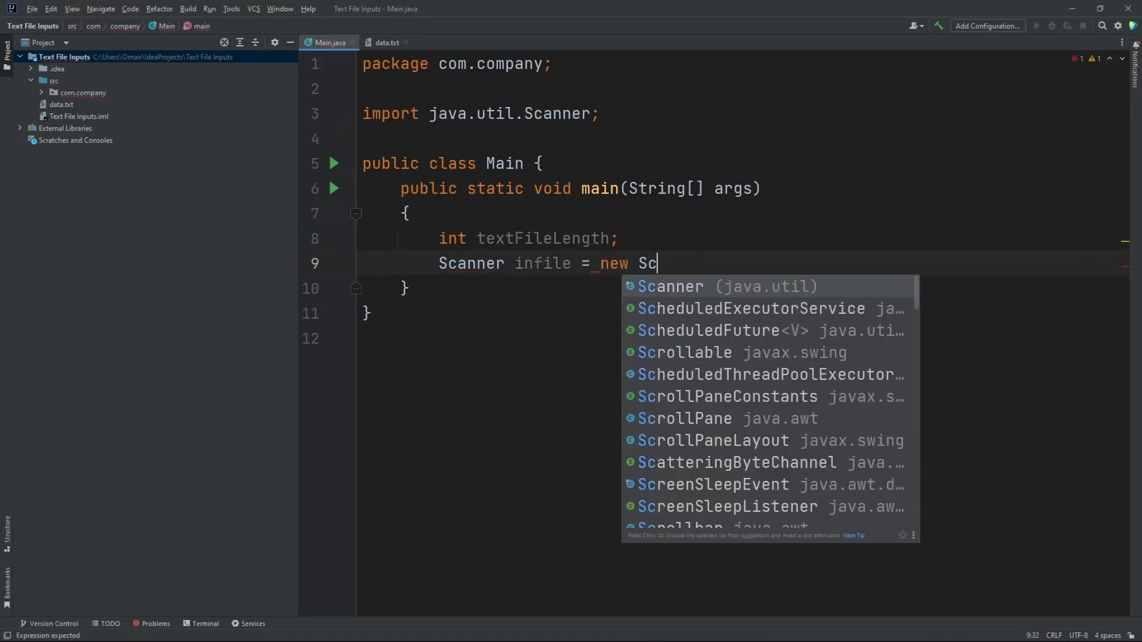
pyautogui.click(669, 286)
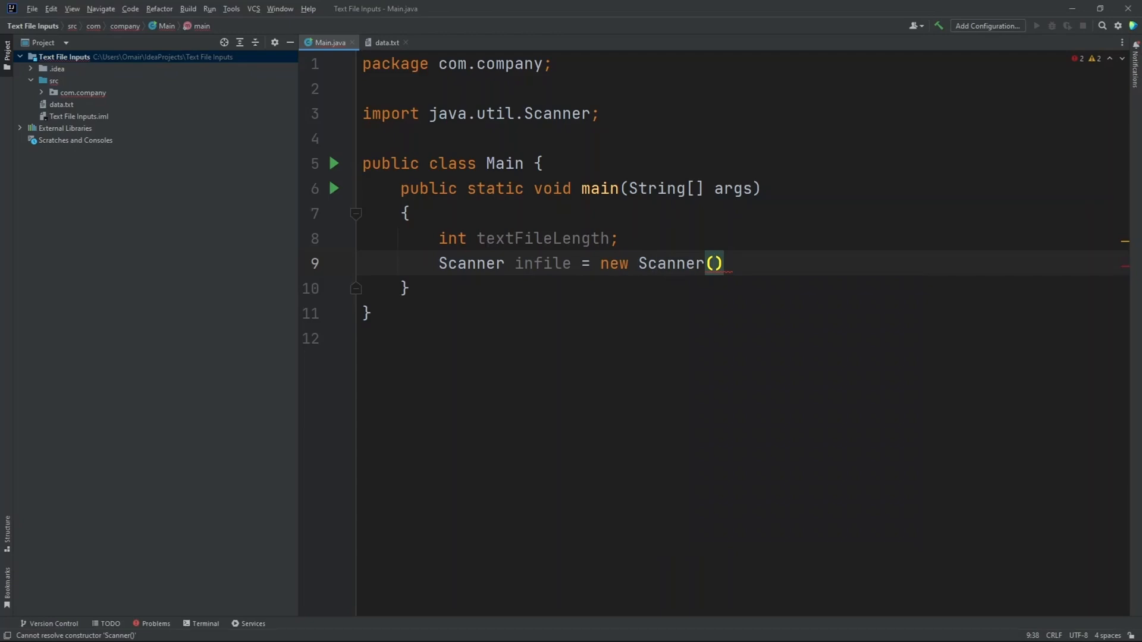
pyautogui.write('new File')
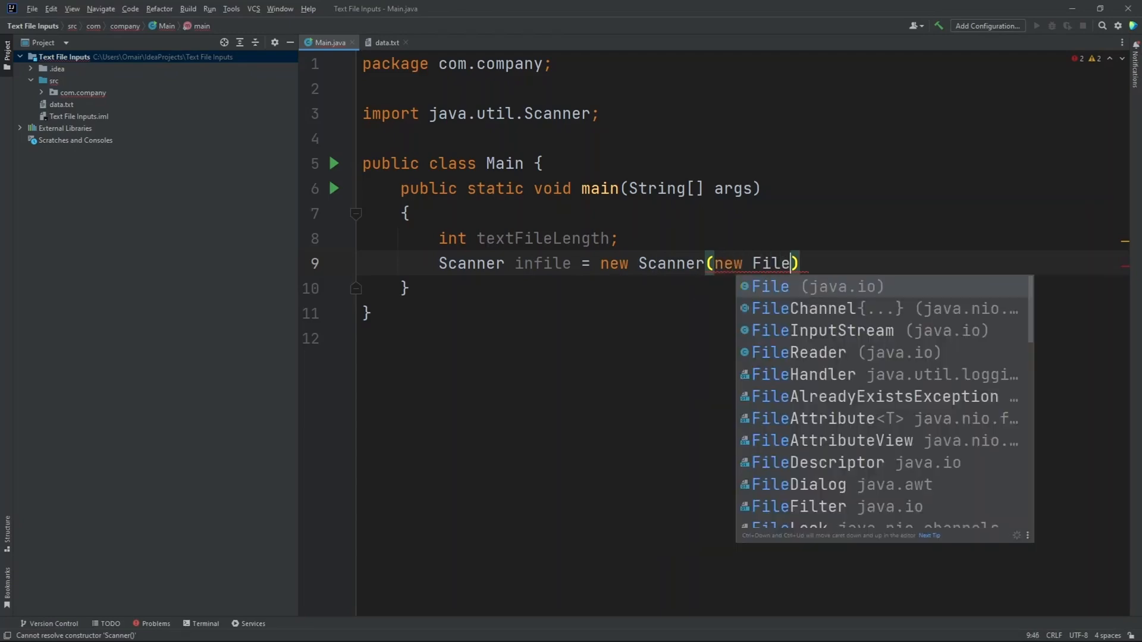
pyautogui.click(769, 286)
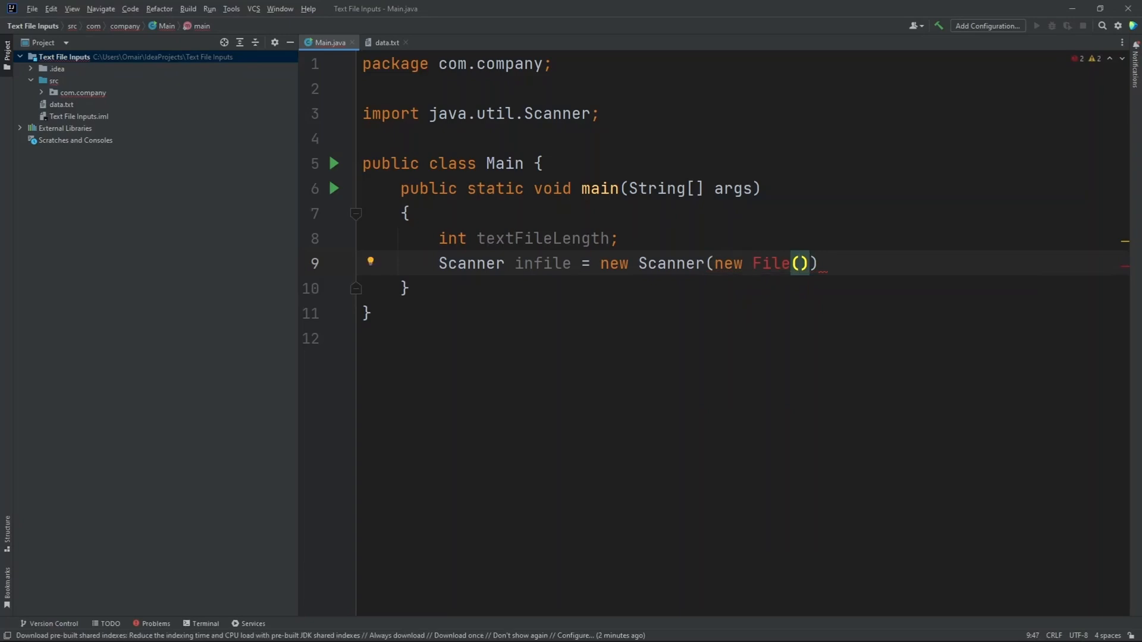
pyautogui.write('""')
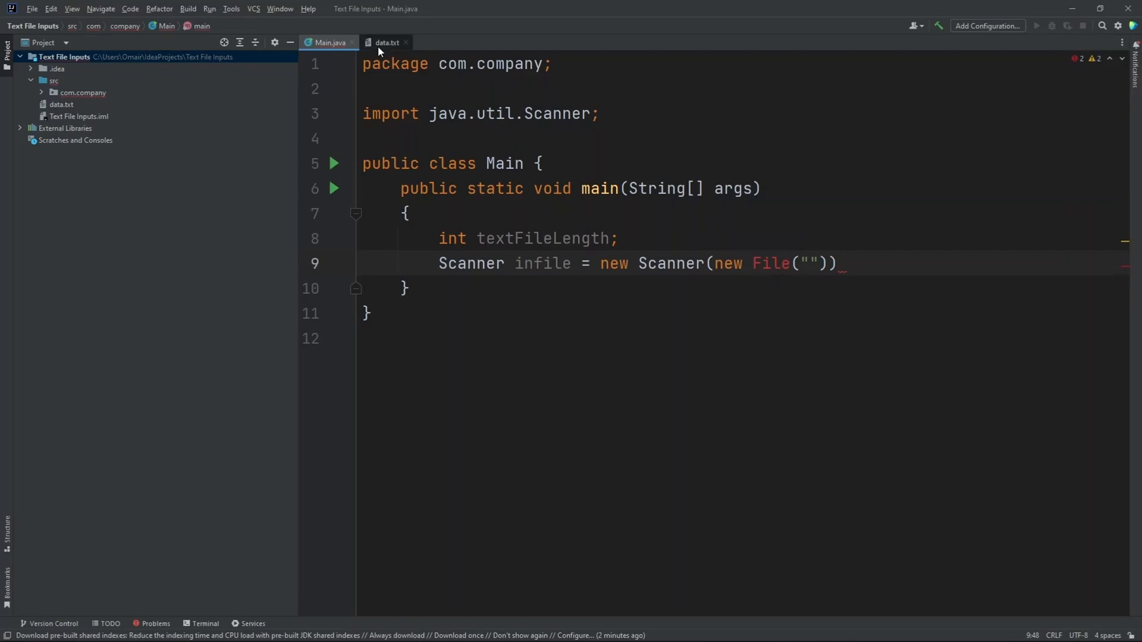
pyautogui.moveTo(394, 51)
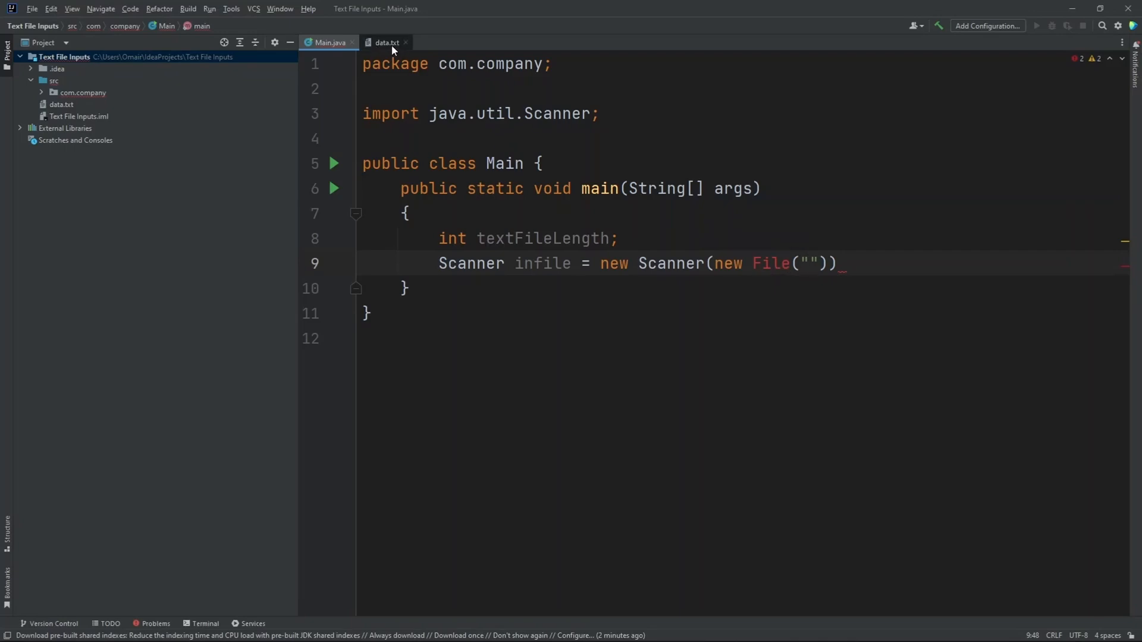
pyautogui.write('da')
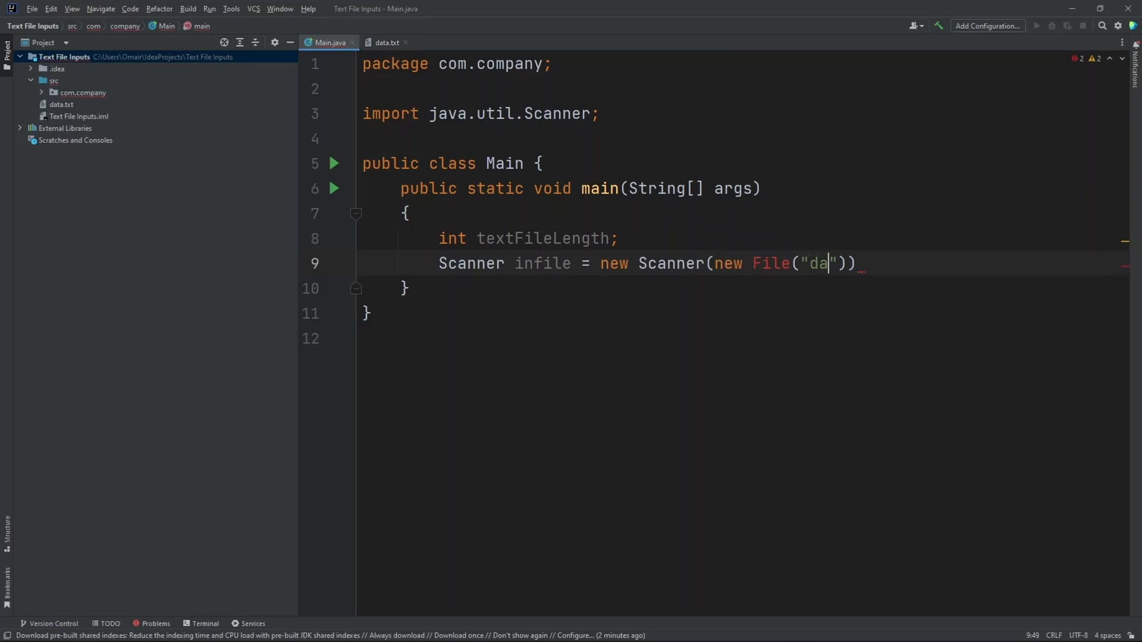
pyautogui.write('ta.t')
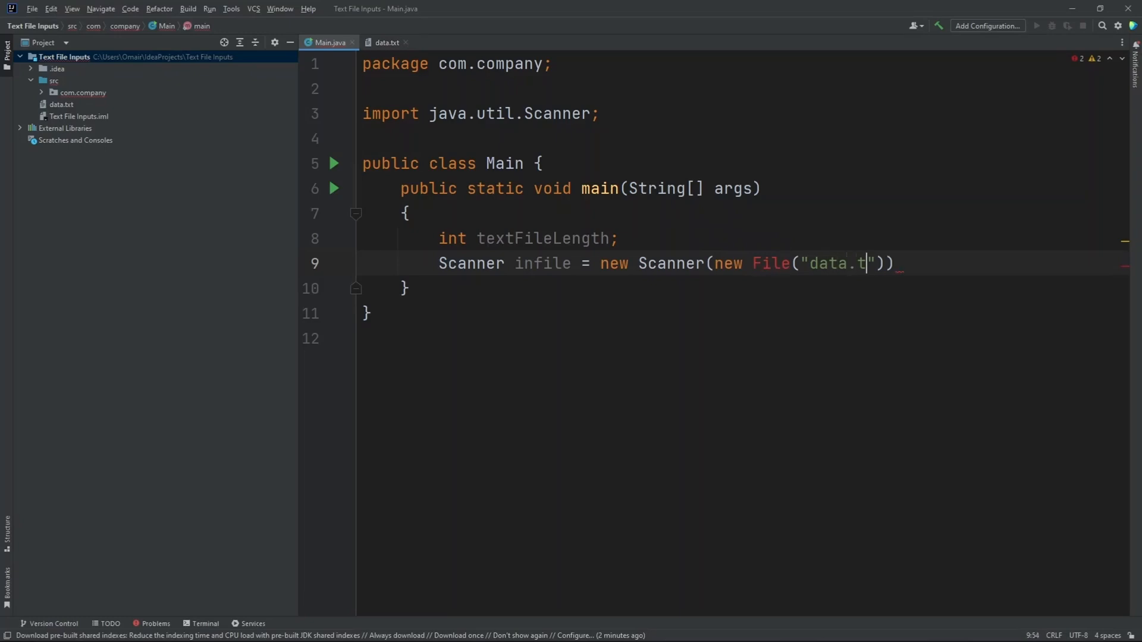
pyautogui.write('xt')
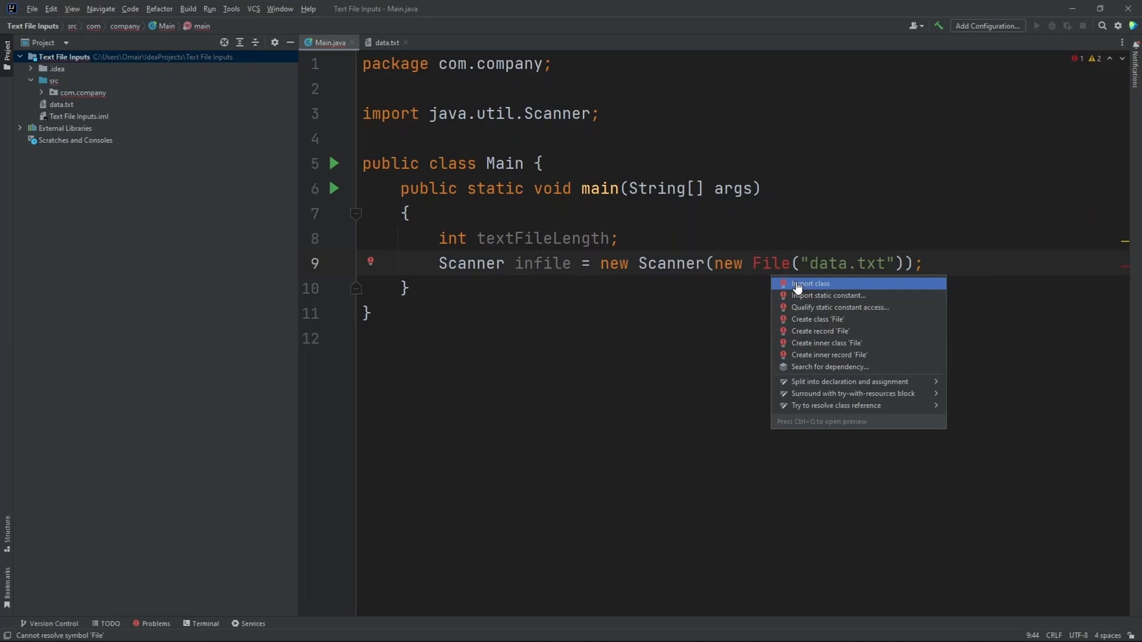
# - Import java.io.File and make main declare throws FileNotFoundException, clearing the errors
pyautogui.click(809, 283)
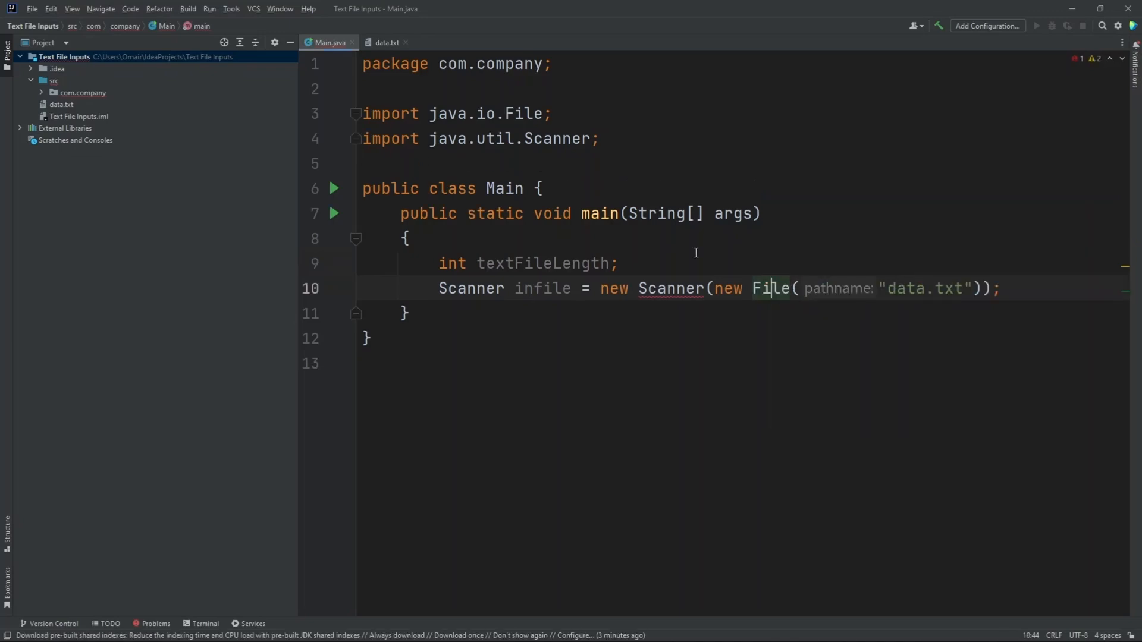
pyautogui.click(696, 213)
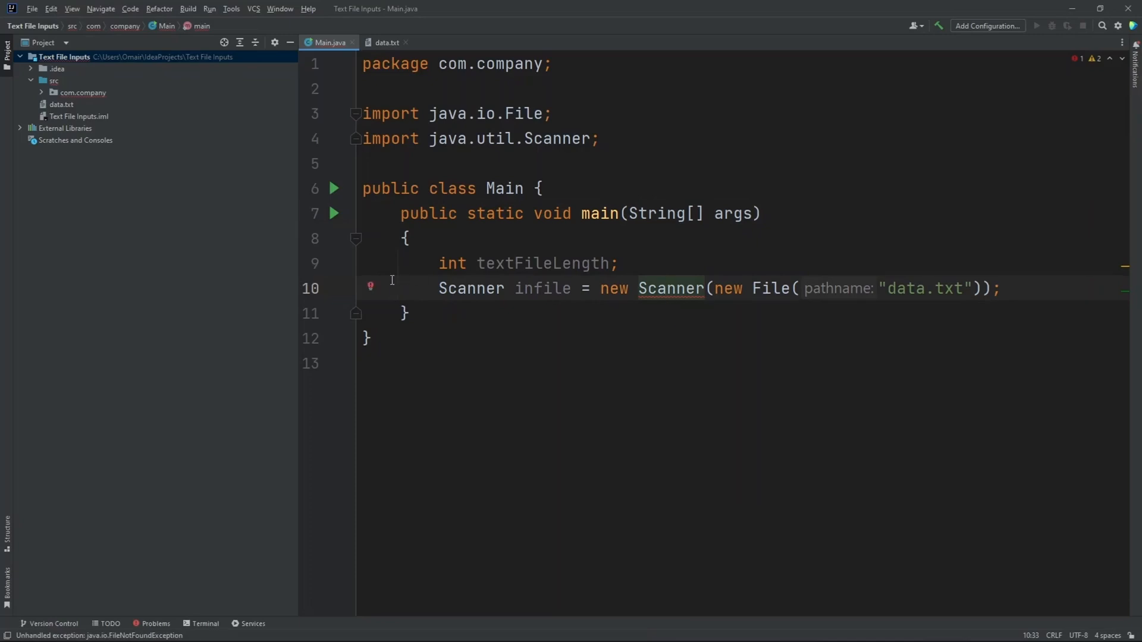
pyautogui.click(375, 286)
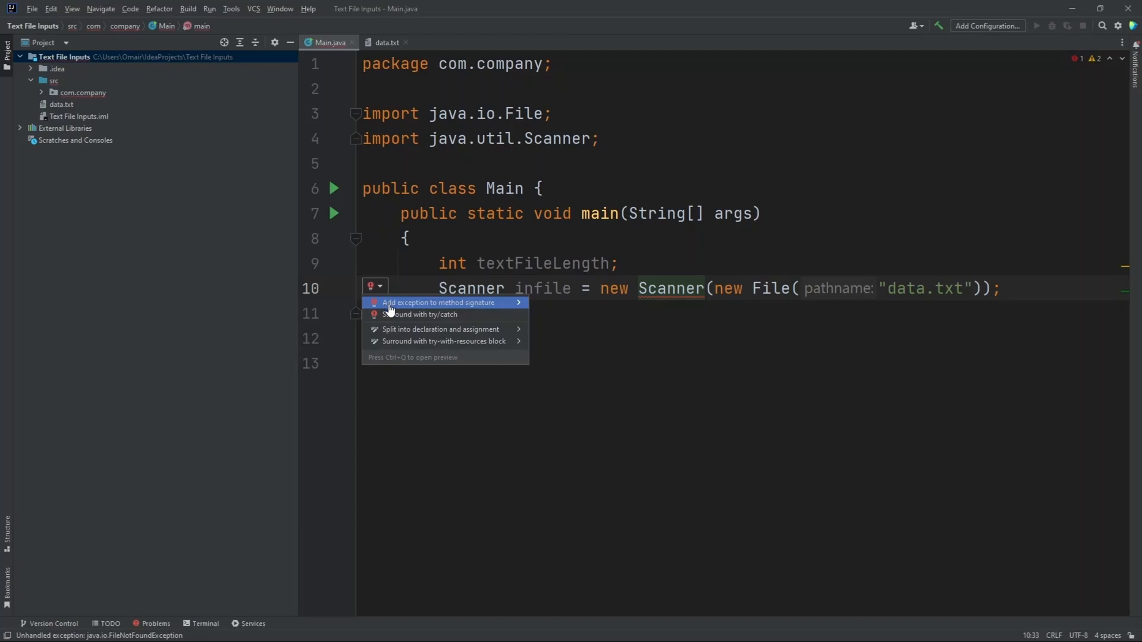
pyautogui.click(439, 302)
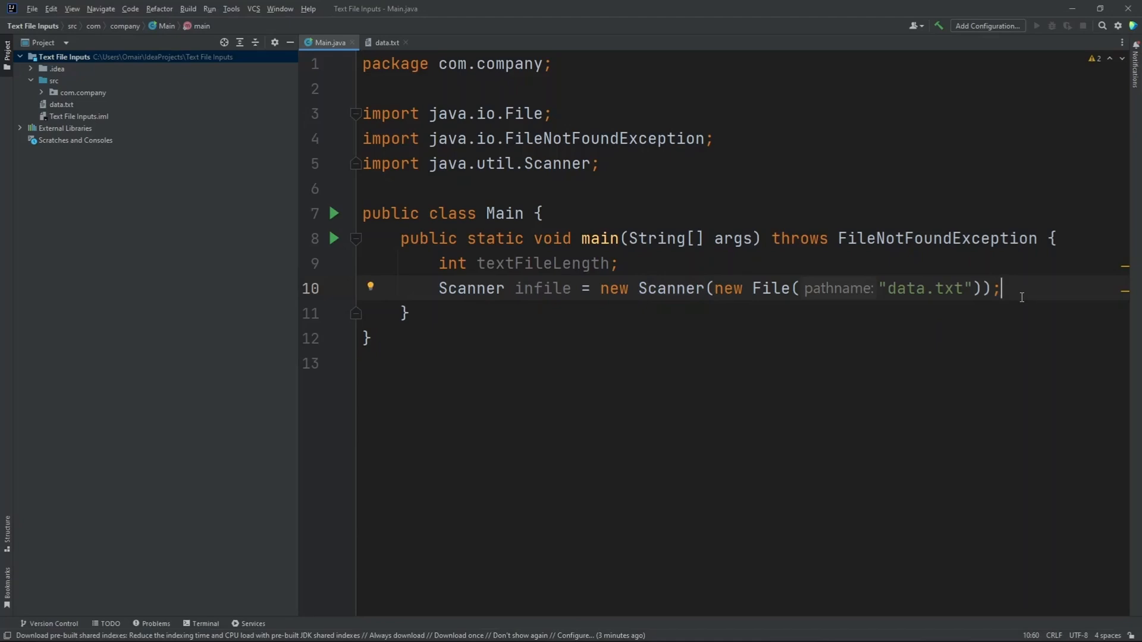
pyautogui.press('Enter')
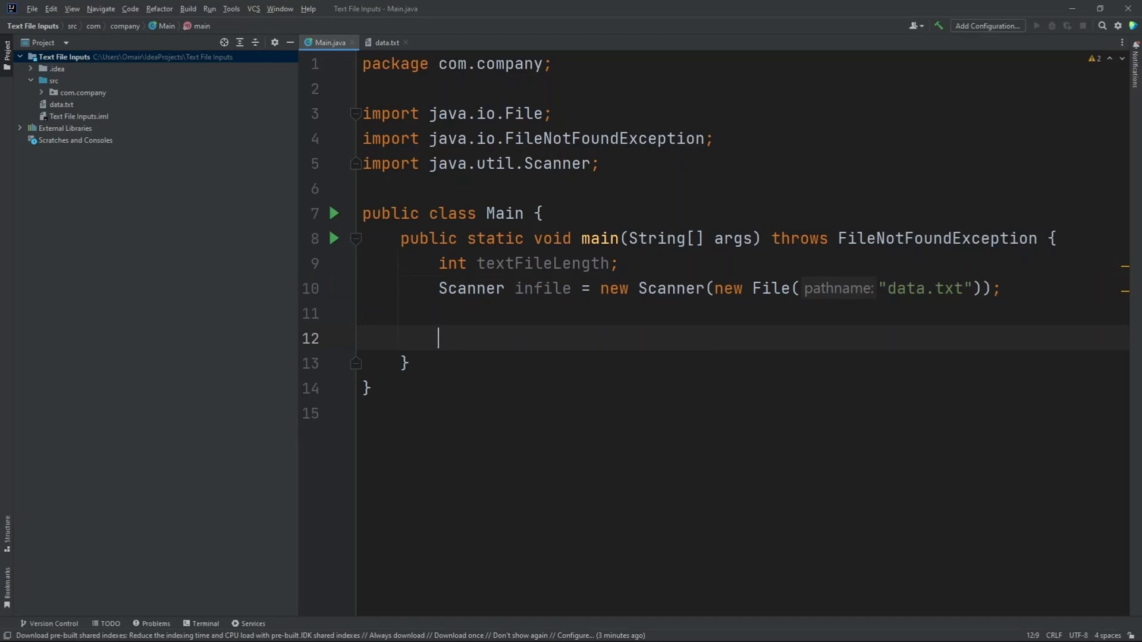
# - Assign textFileLength = infile.nextInt(); and check the first value in data.txt
pyautogui.write('textFileLength =')
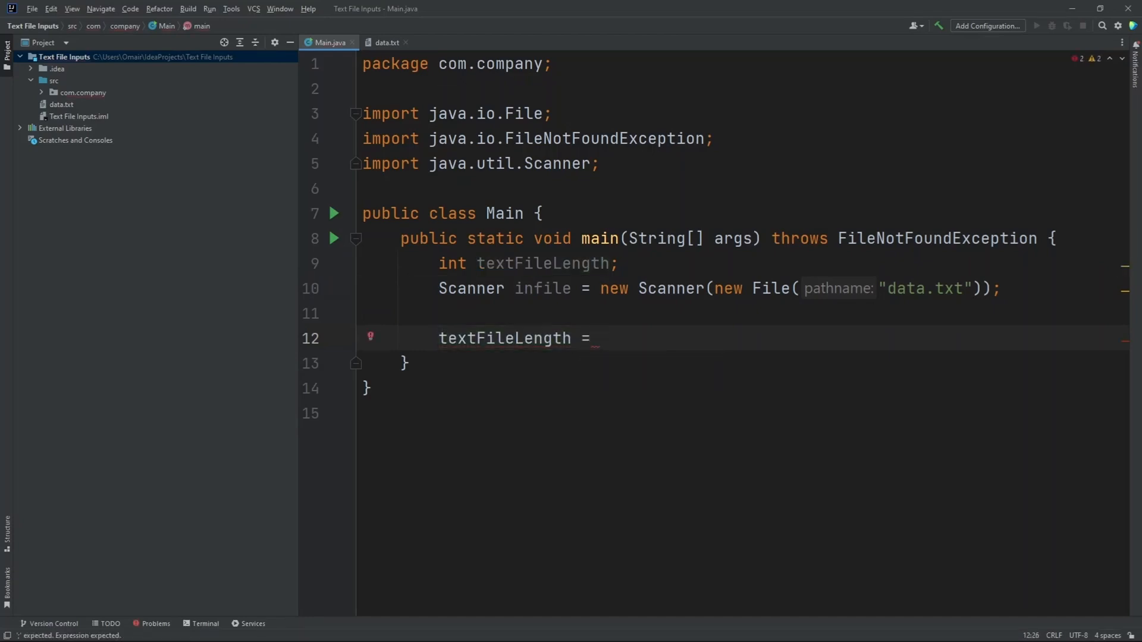
pyautogui.write('infile.')
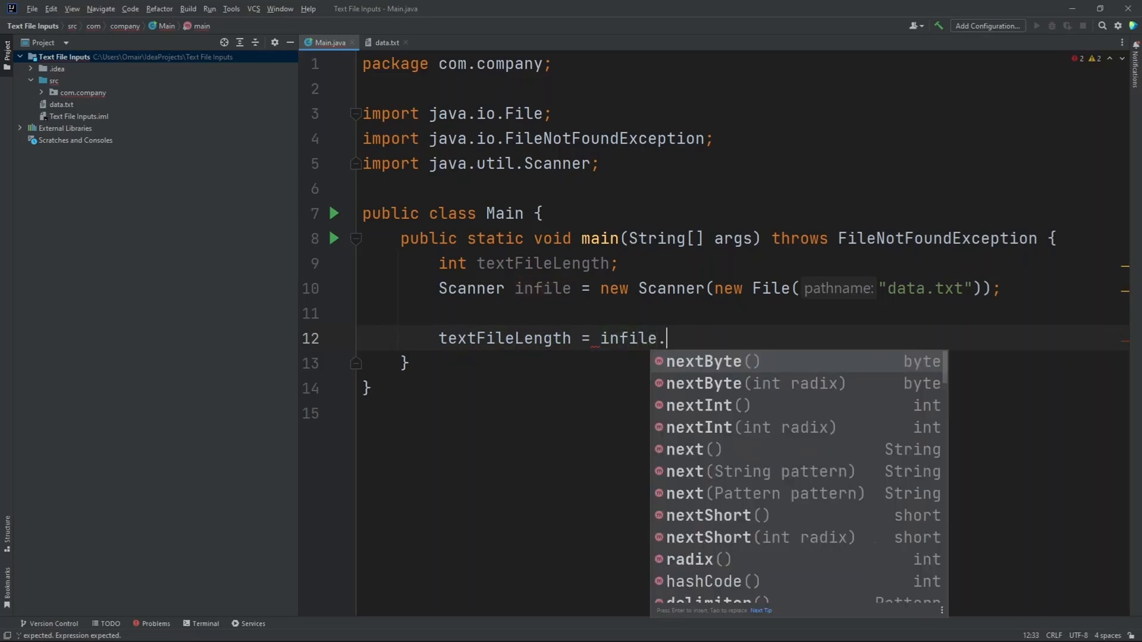
pyautogui.write('nextInt')
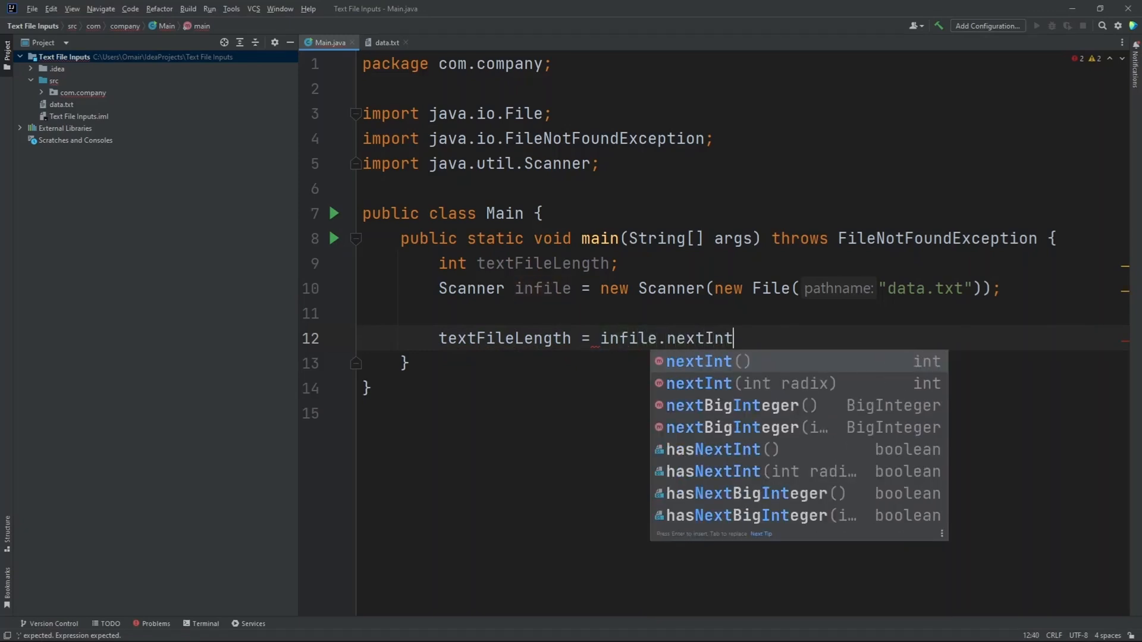
pyautogui.press('Enter')
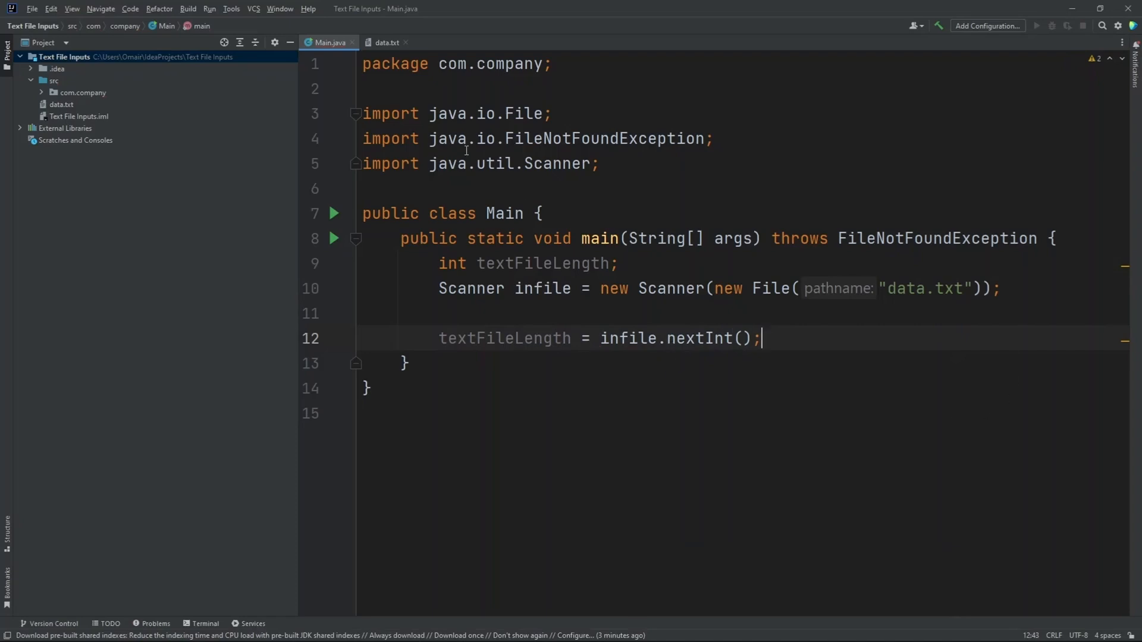
pyautogui.moveTo(386, 43)
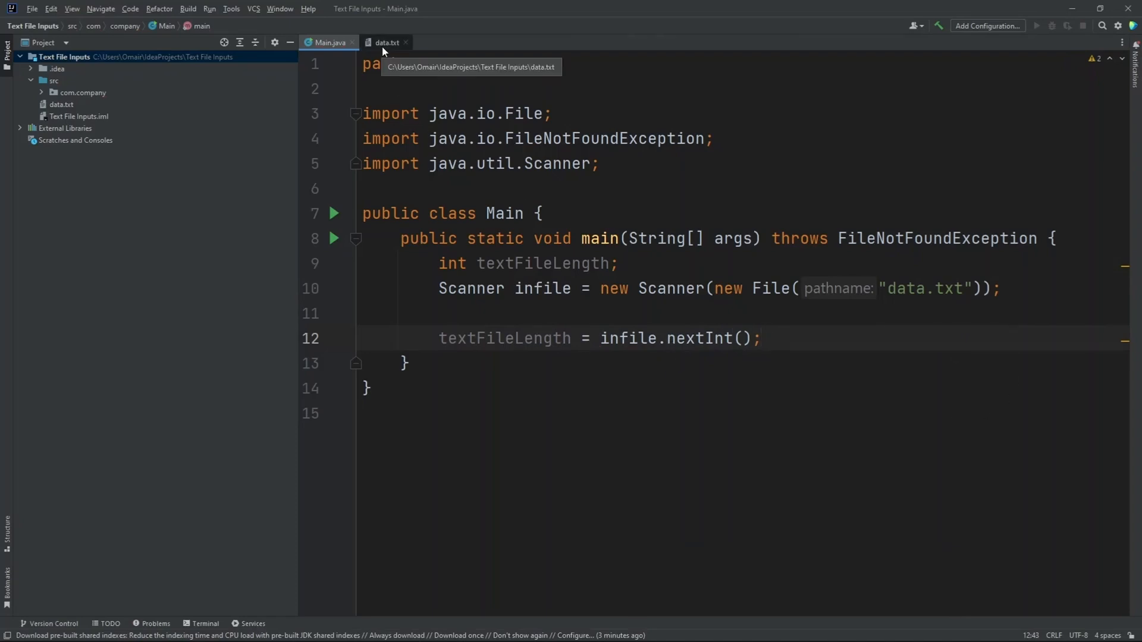
pyautogui.click(385, 43)
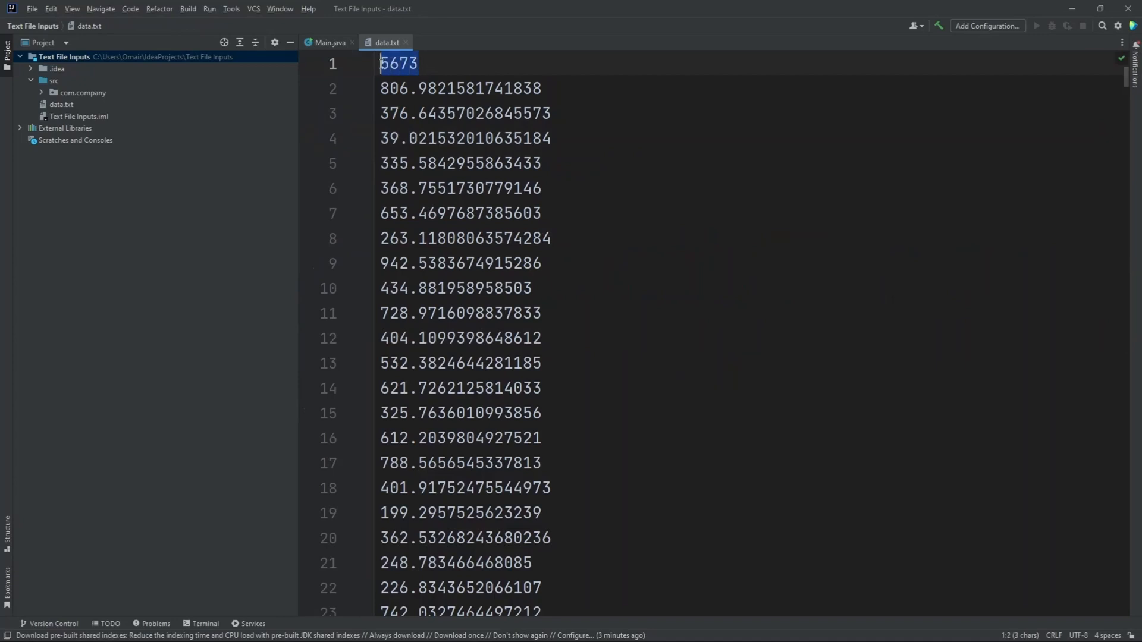
pyautogui.click(328, 43)
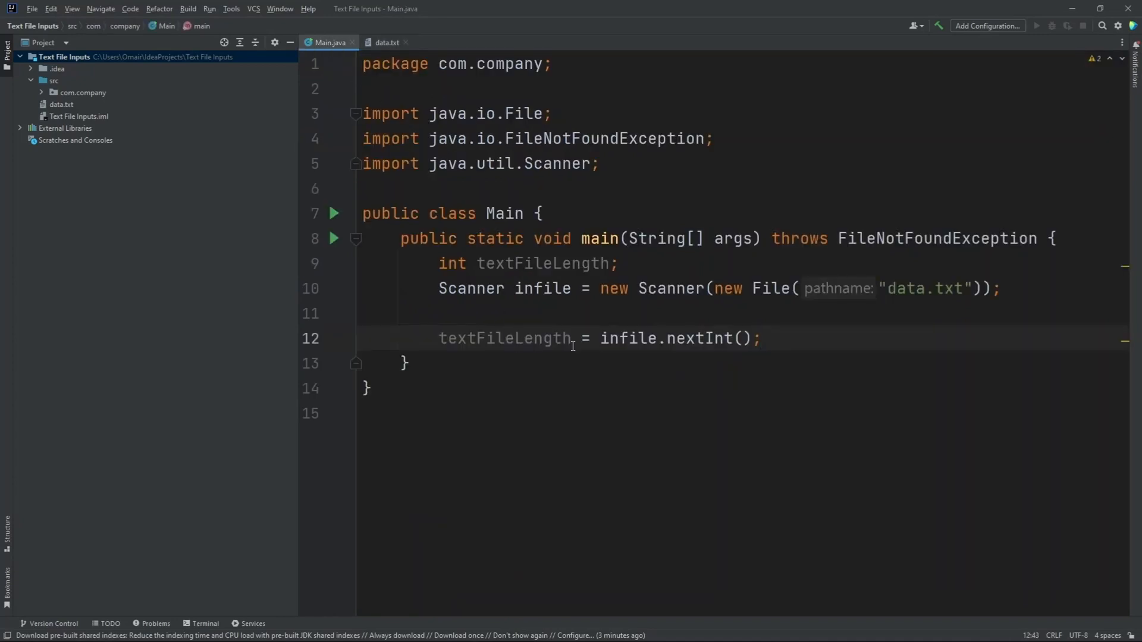
pyautogui.doubleClick(504, 338)
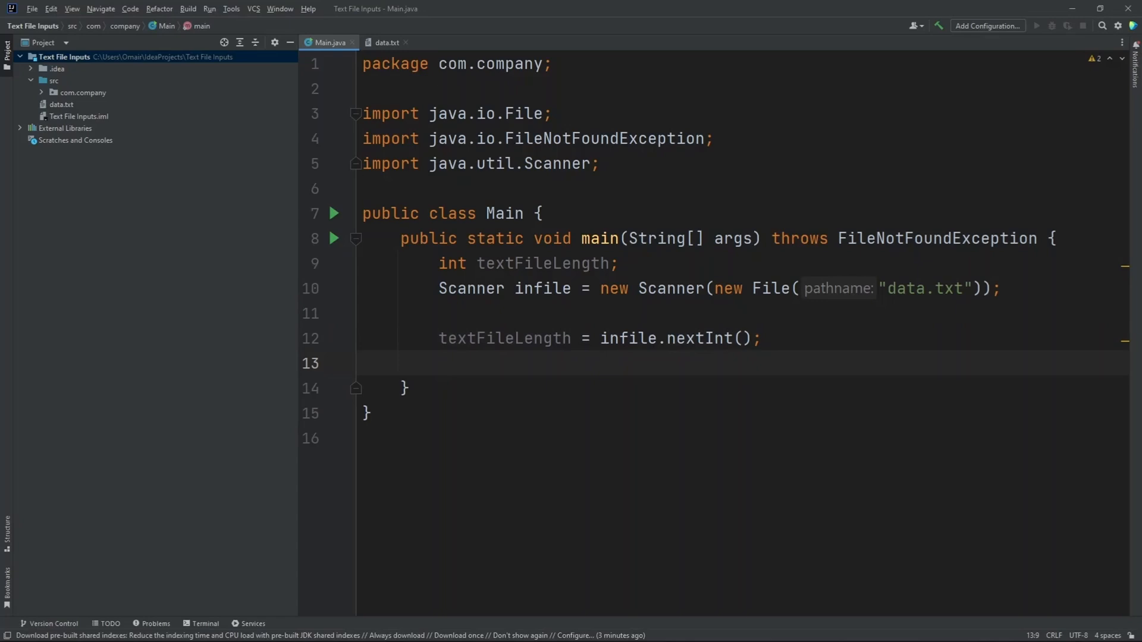
# - Declare double[] array = new double[textFileLength]; after checking data.txt
pyautogui.click(387, 43)
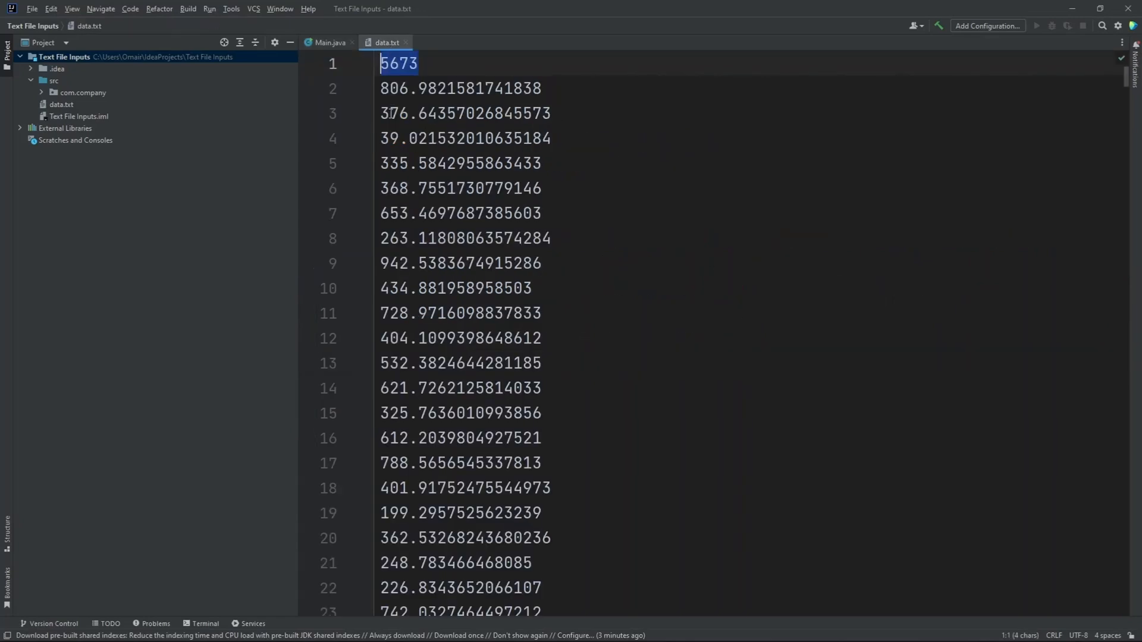
pyautogui.click(328, 43)
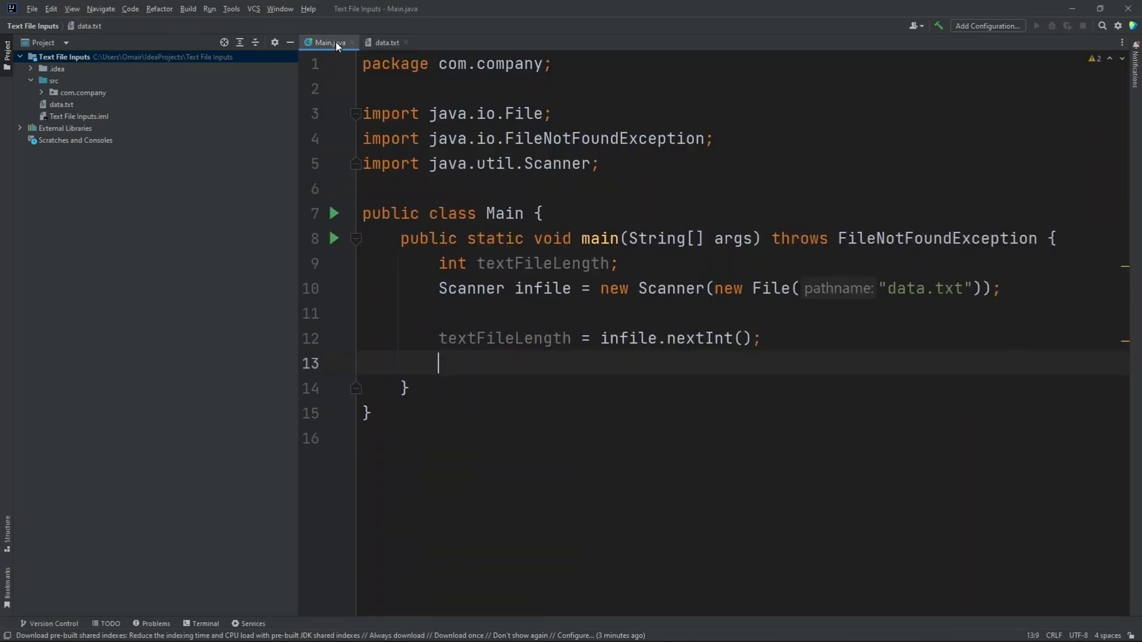
pyautogui.write('double')
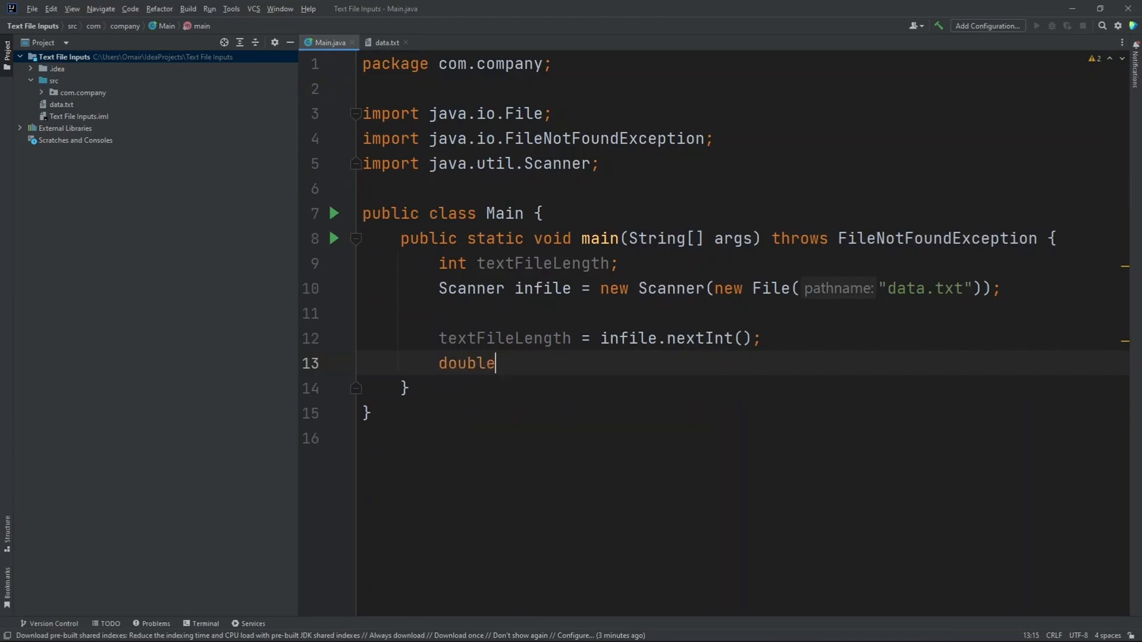
pyautogui.write('[]')
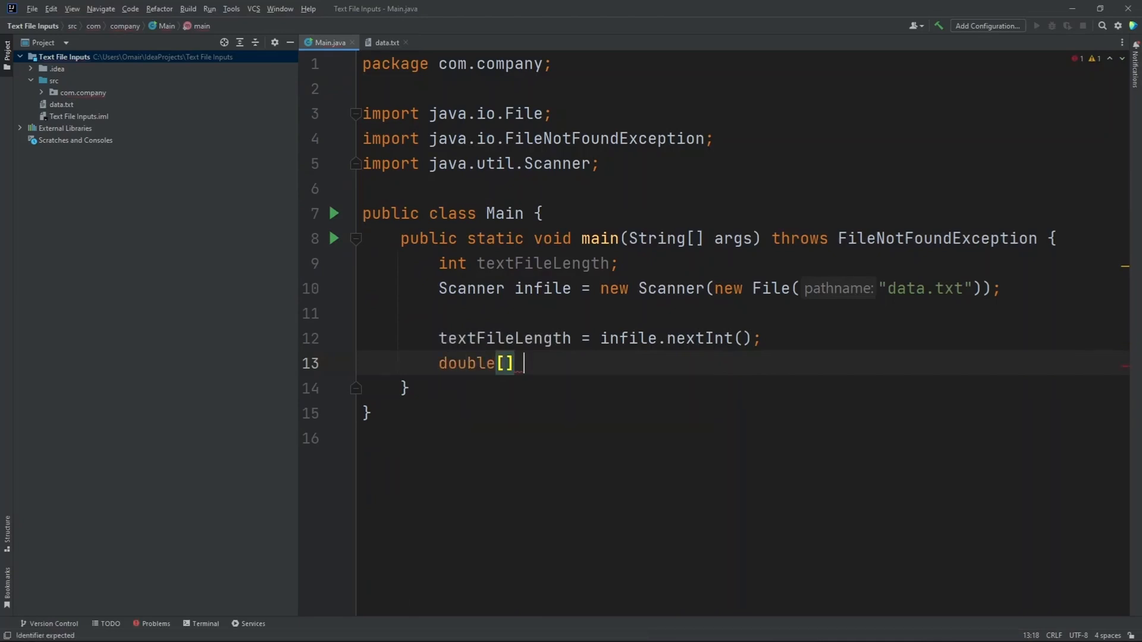
pyautogui.write('array =')
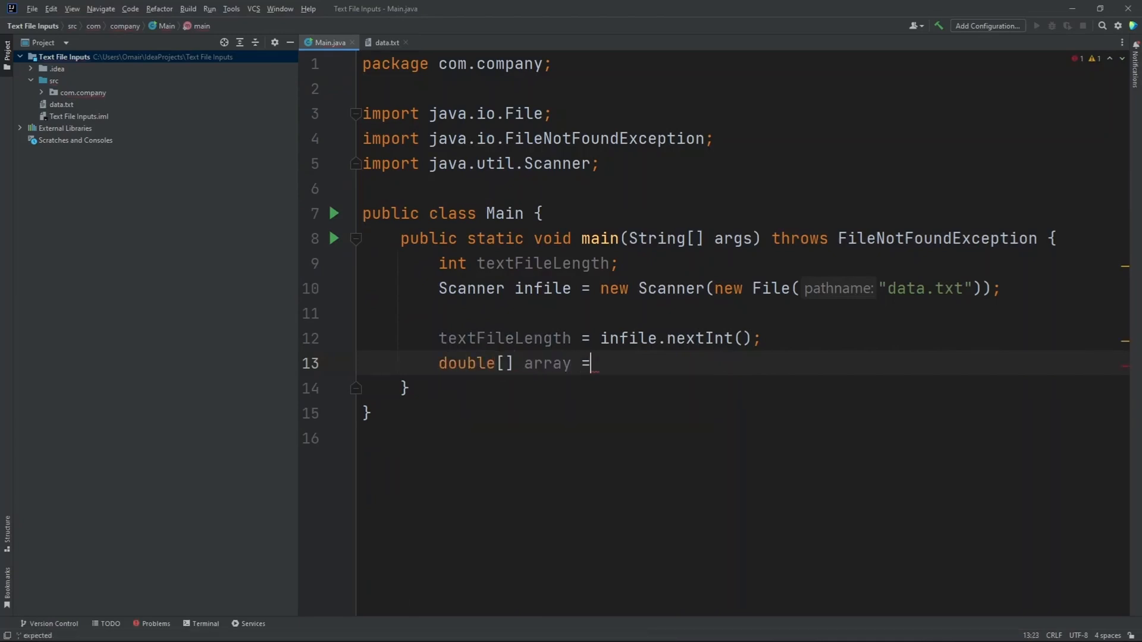
pyautogui.write('new double[')
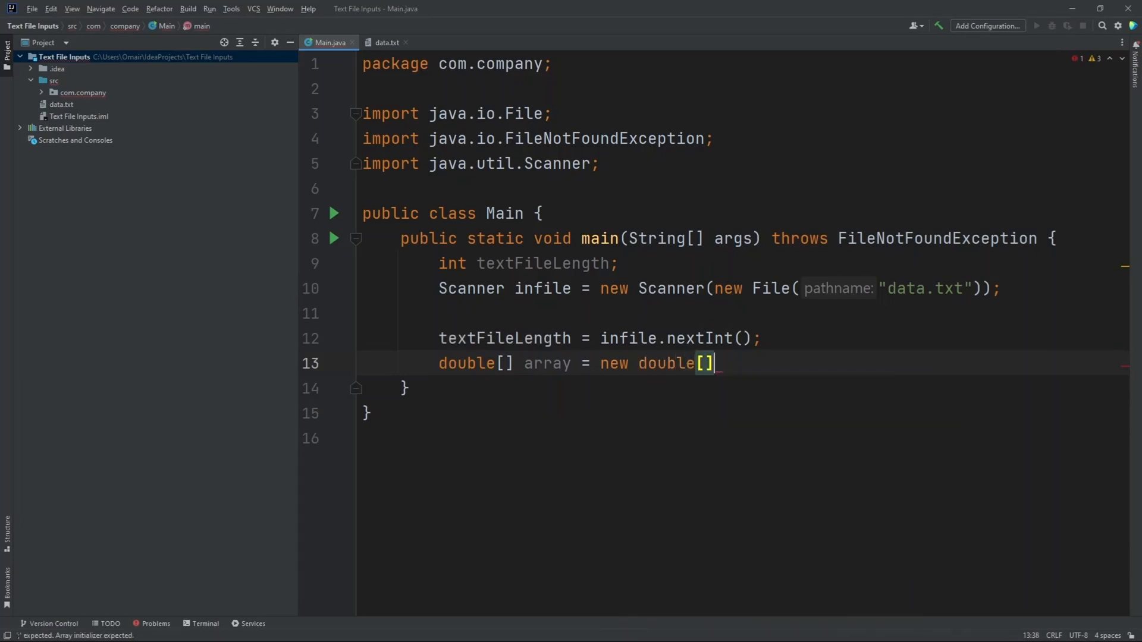
pyautogui.write('textFileLength')
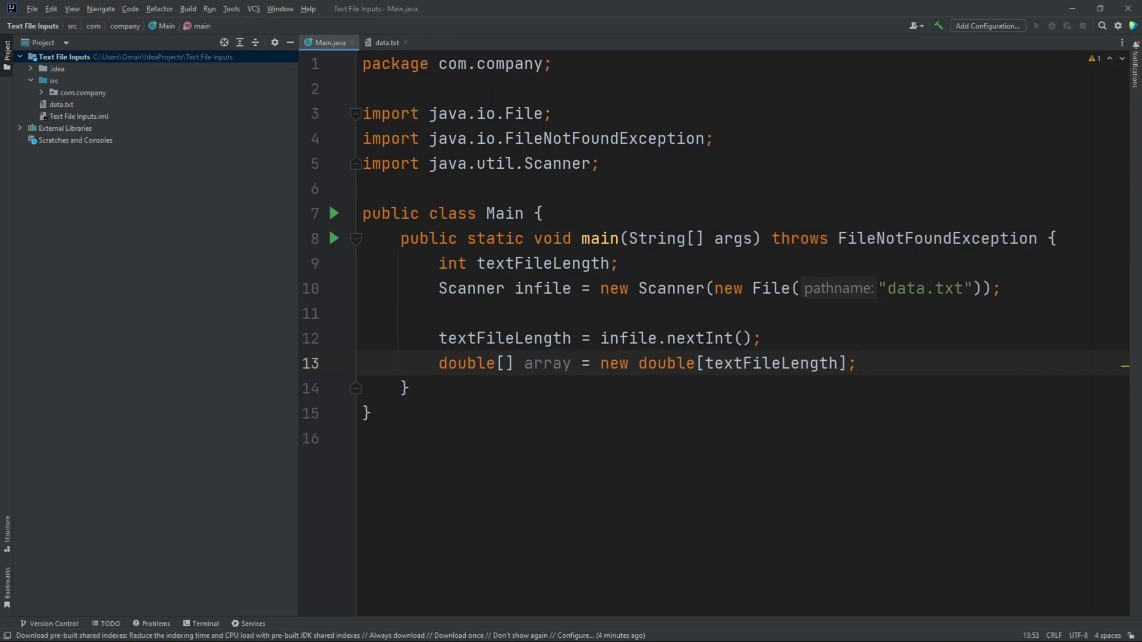
pyautogui.press('Enter')
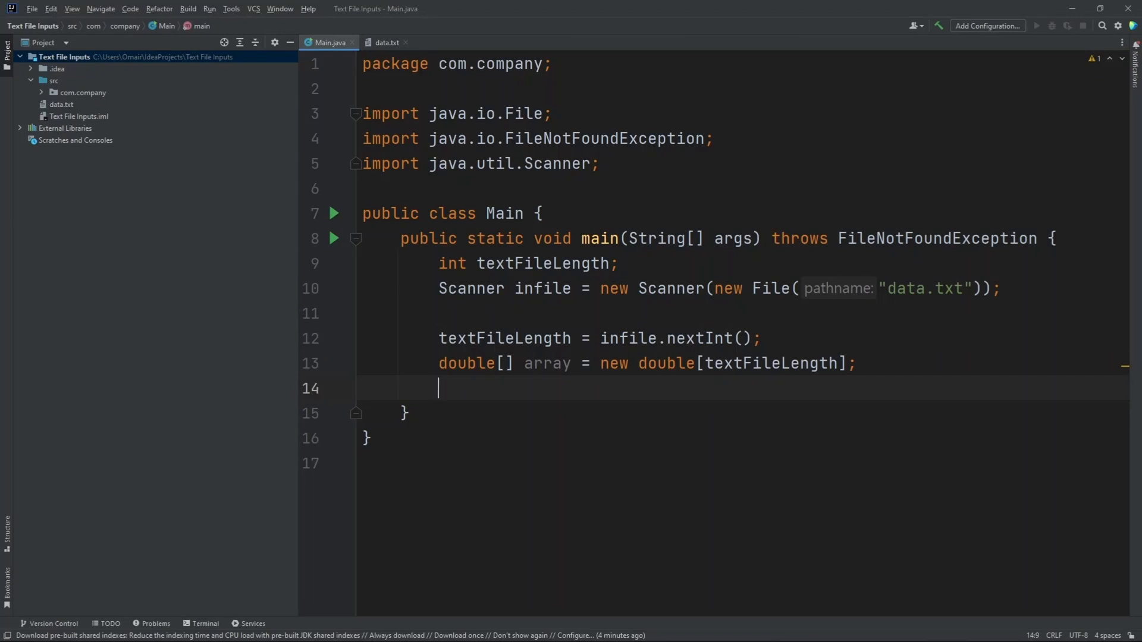
# - Write the loop header for(int i = 1; i < textFileLength; i++)
pyautogui.write('for(')
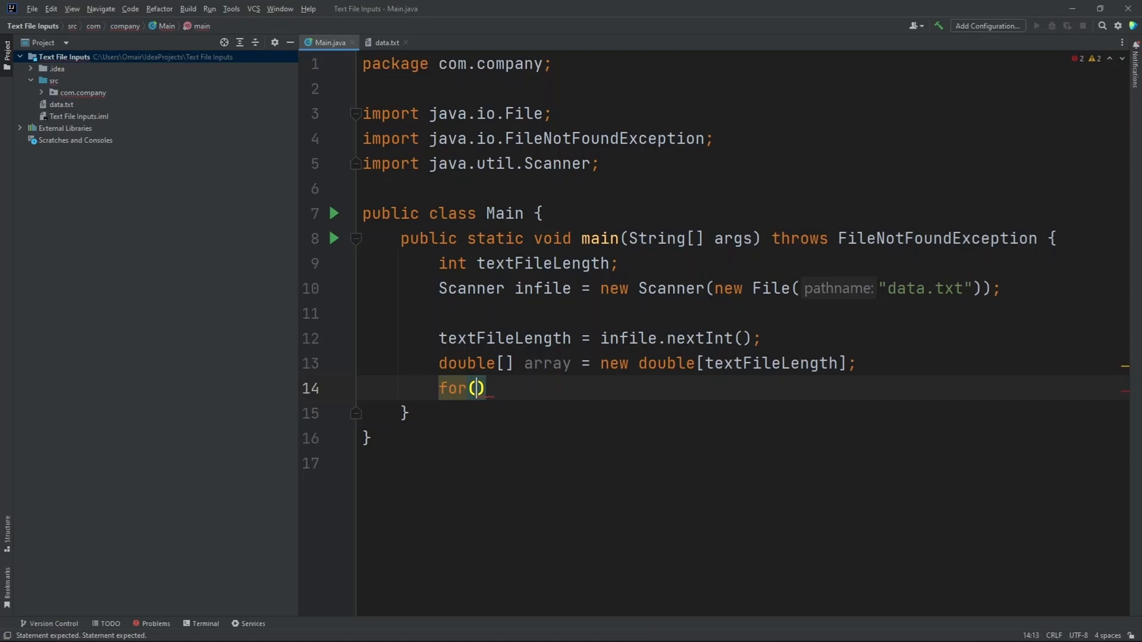
pyautogui.write('int i')
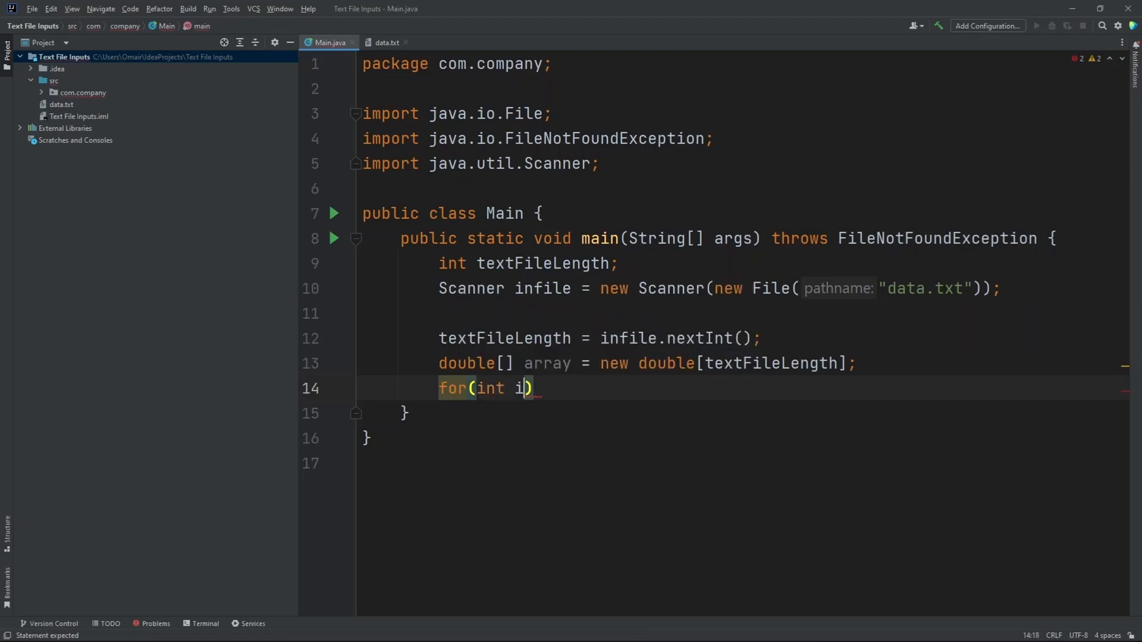
pyautogui.write('= 1;')
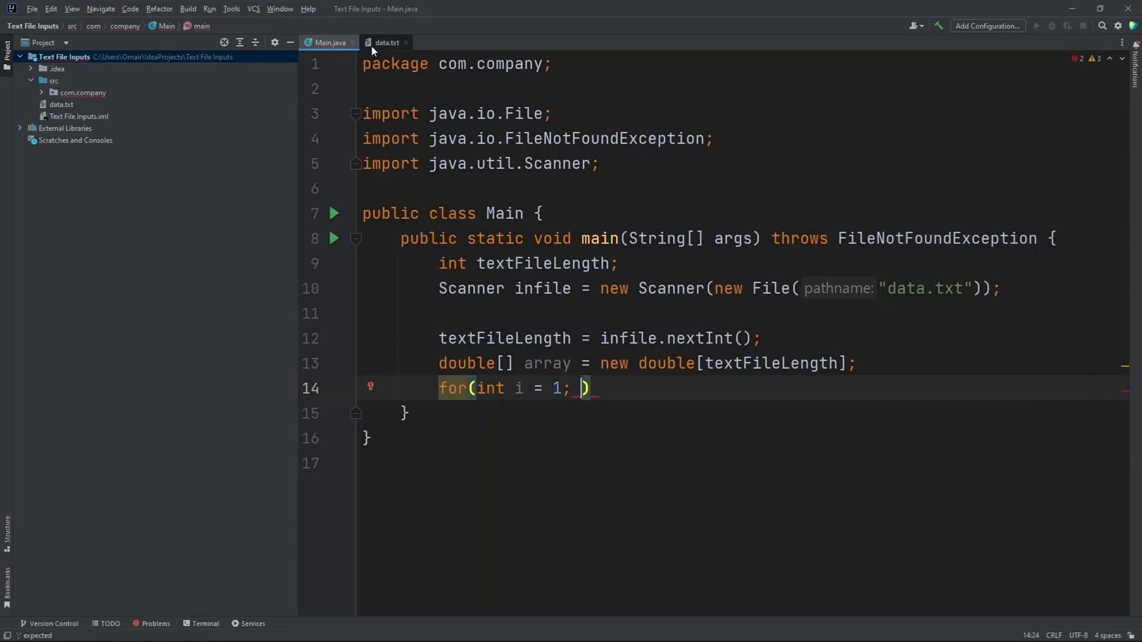
pyautogui.click(385, 43)
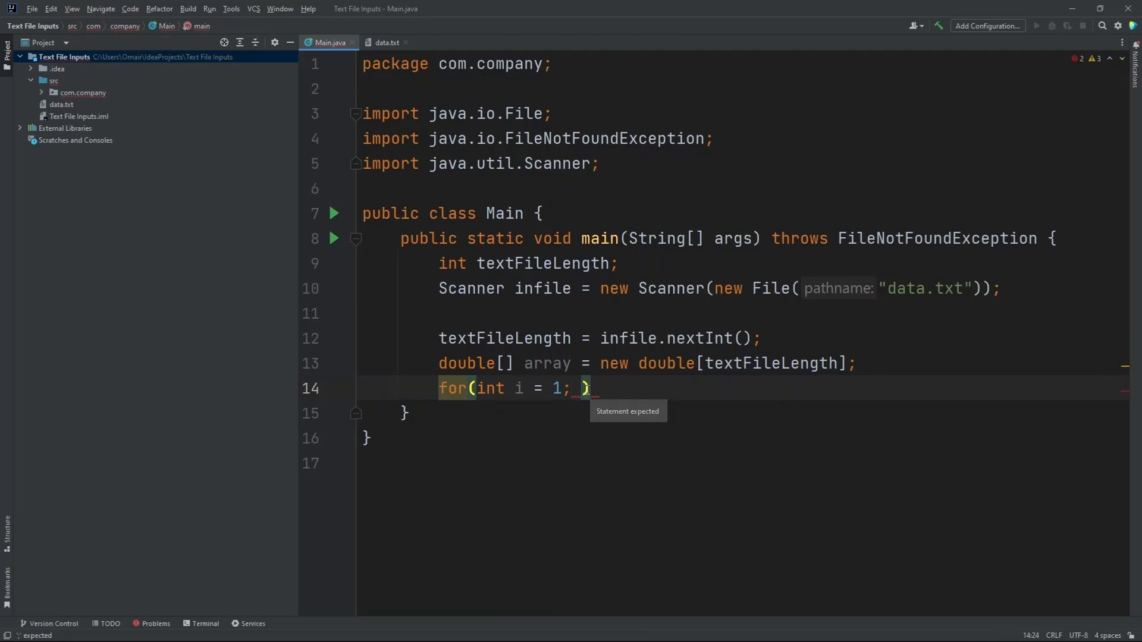
pyautogui.write('i < textFileLength; i++')
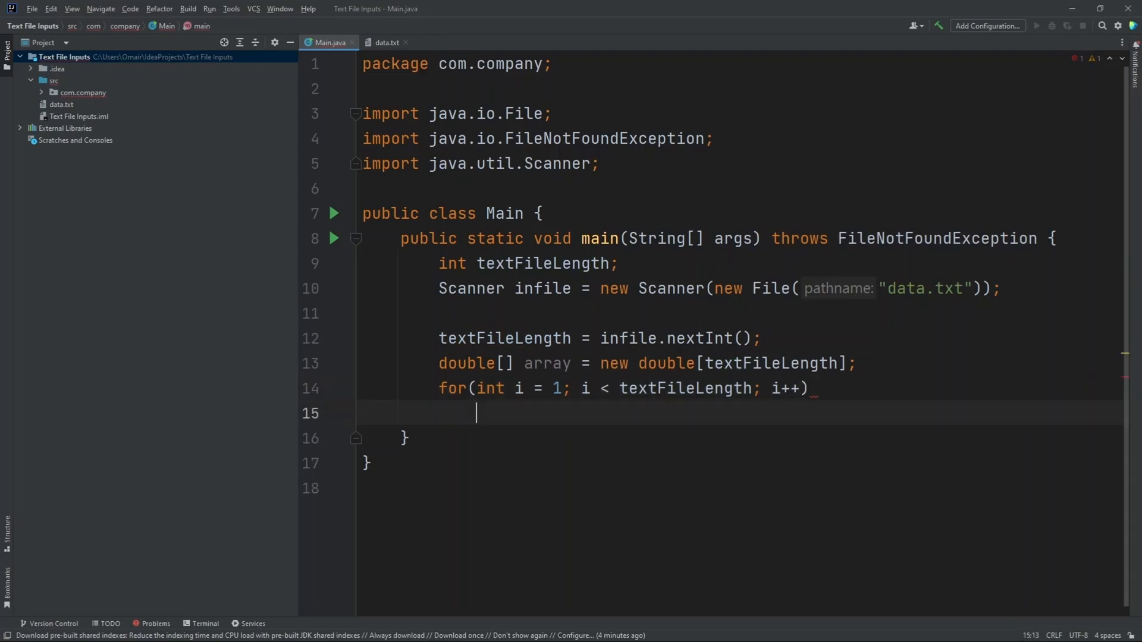
# - Write the loop body array[i] = infile.nextDouble(); then view data.txt's column of numbers
pyautogui.write('{')
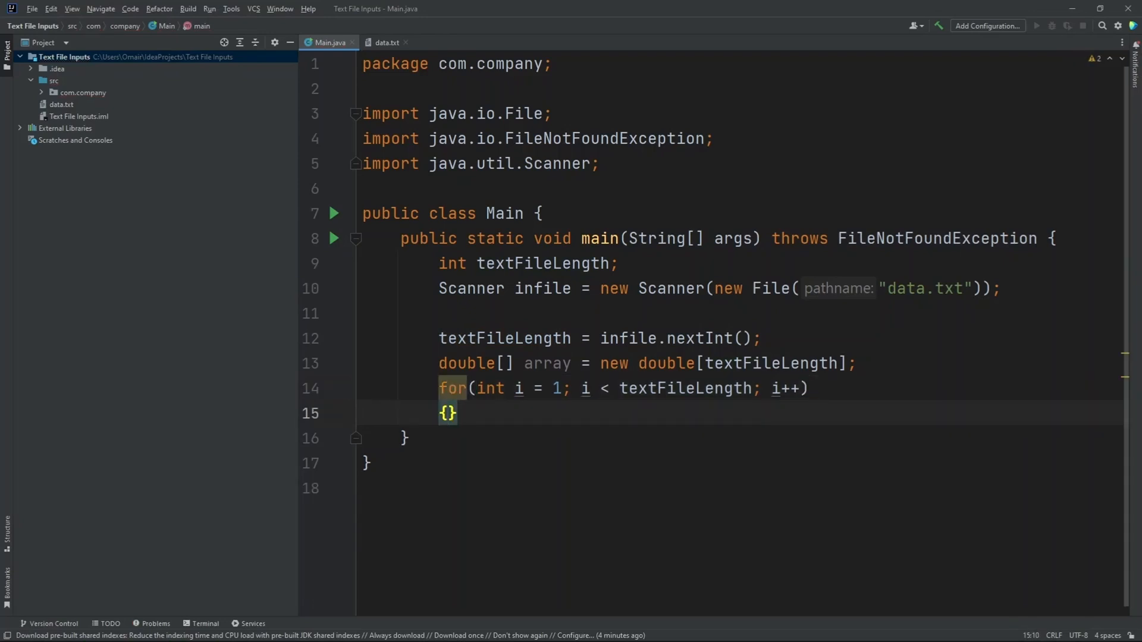
pyautogui.write('array[')
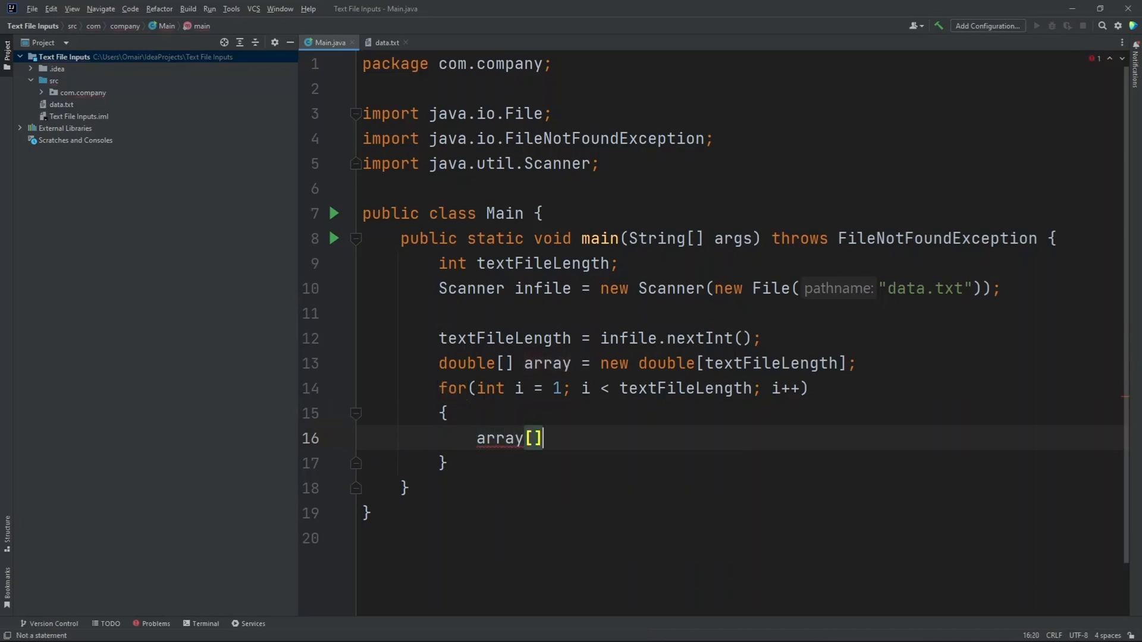
pyautogui.write('i')
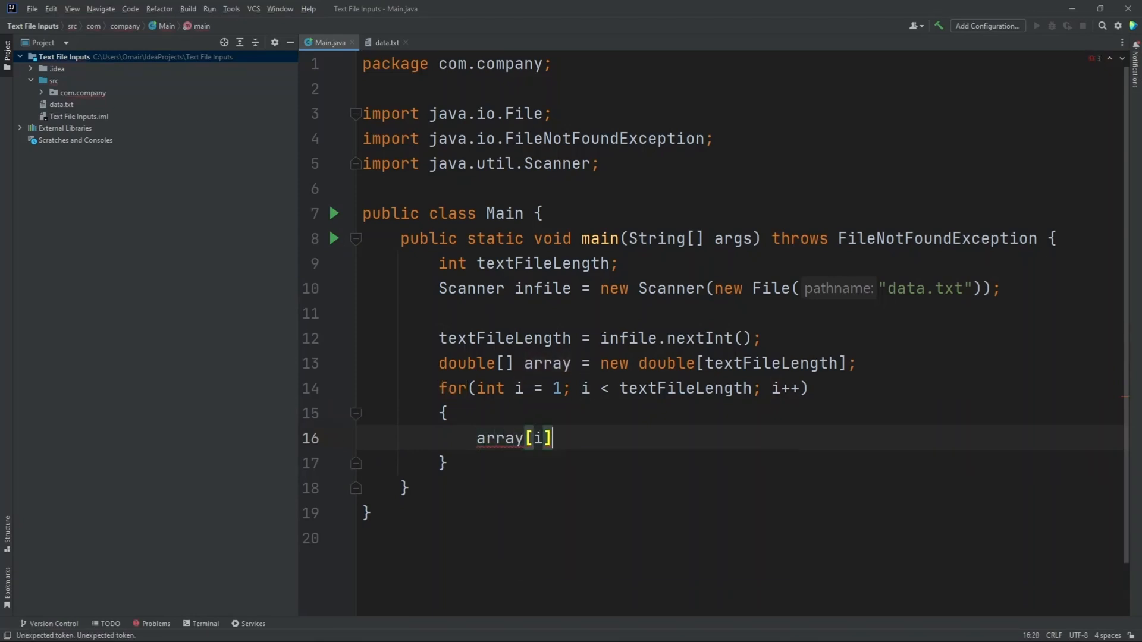
pyautogui.doubleClick(487, 388)
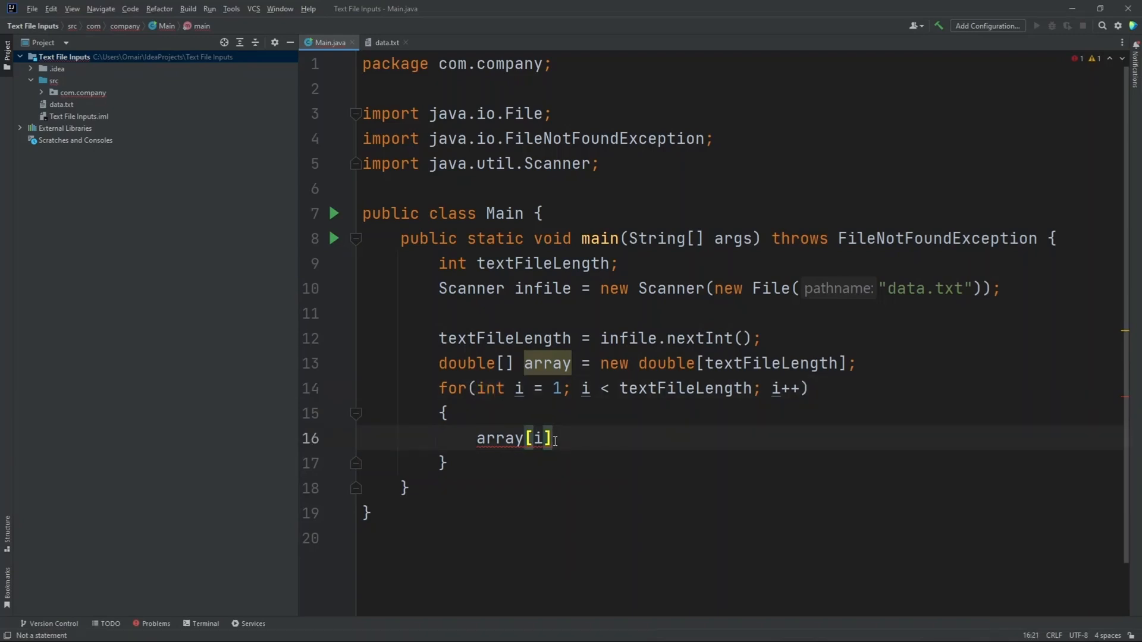
pyautogui.write('=')
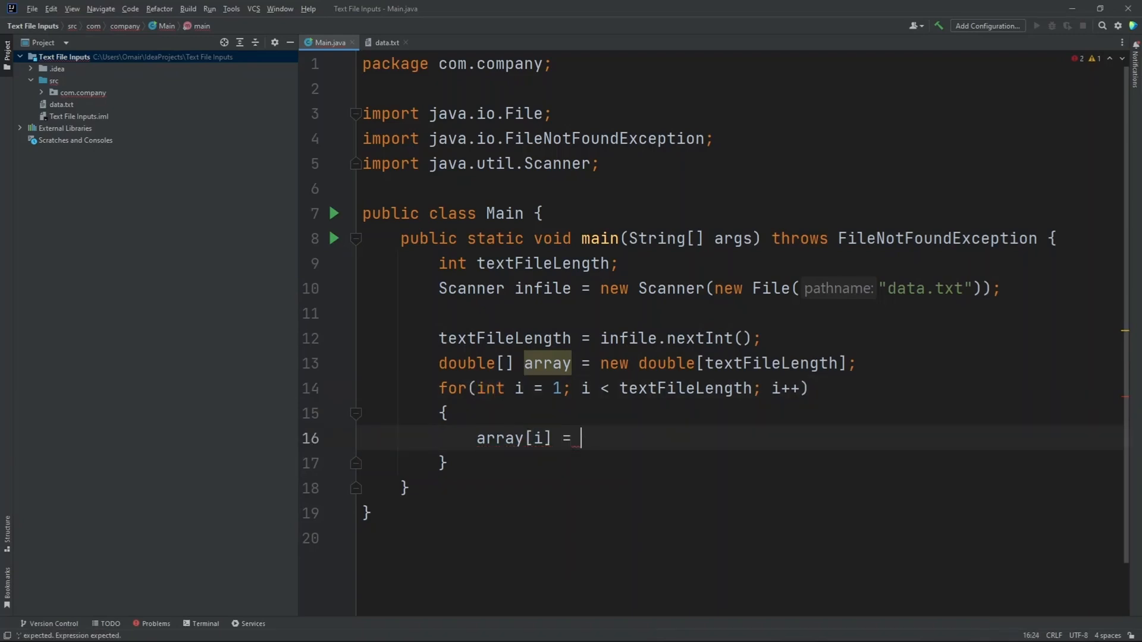
pyautogui.write('infil')
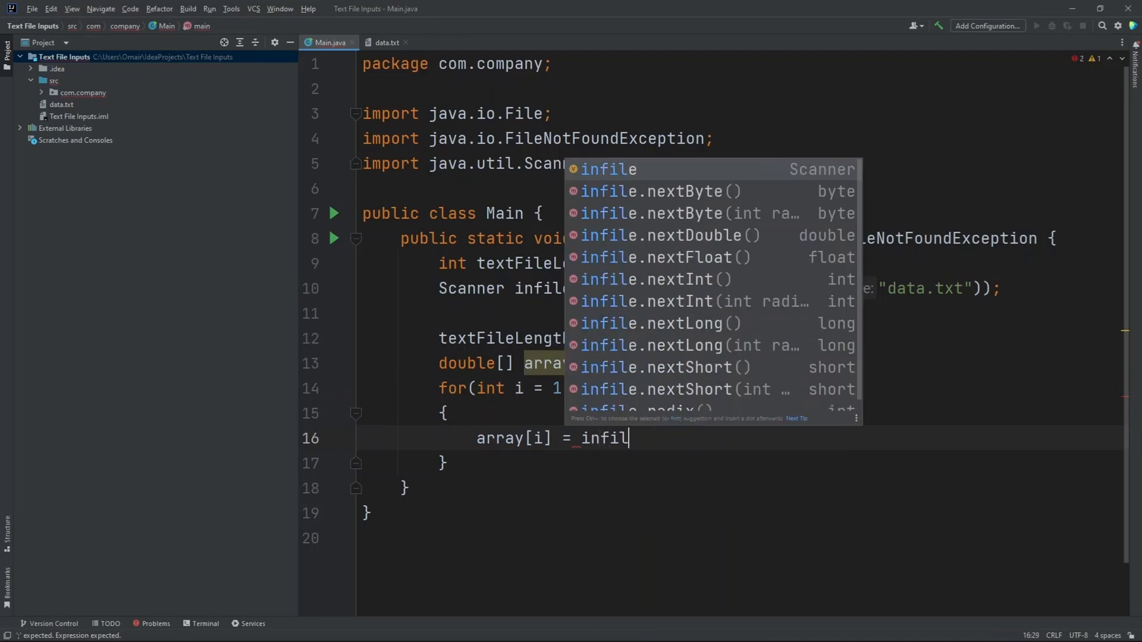
pyautogui.write('.next')
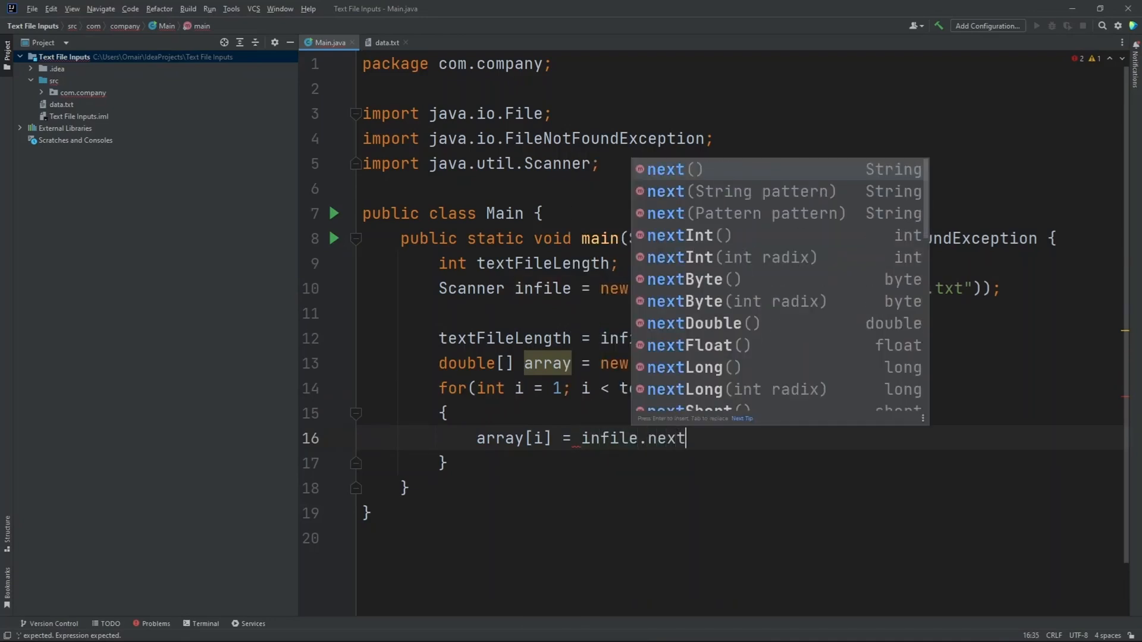
pyautogui.write('Double')
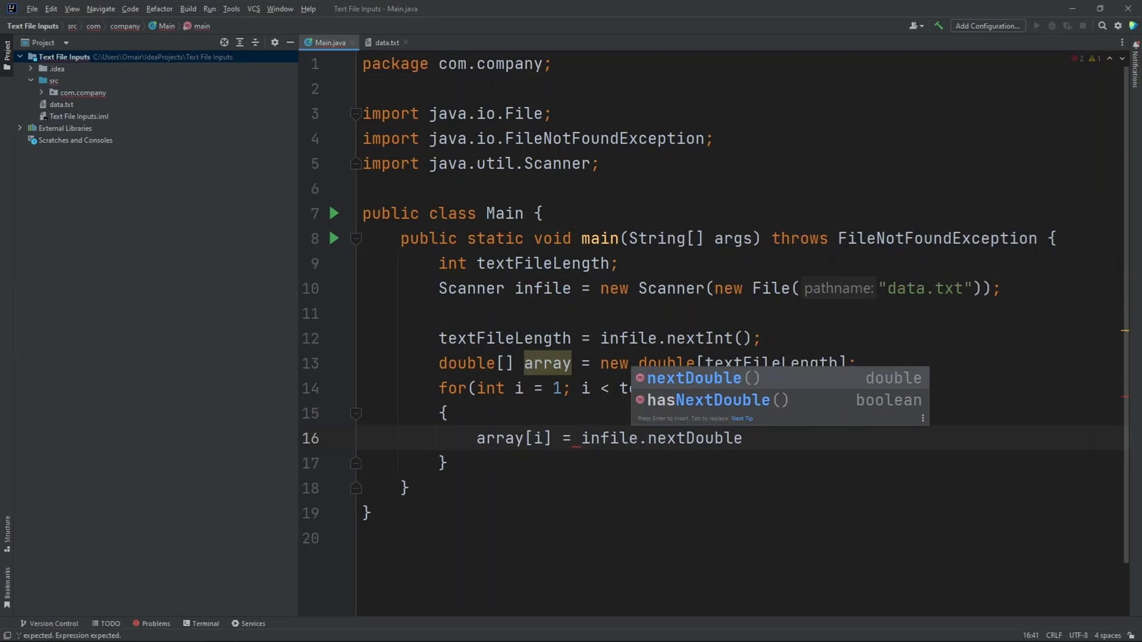
pyautogui.press('Enter')
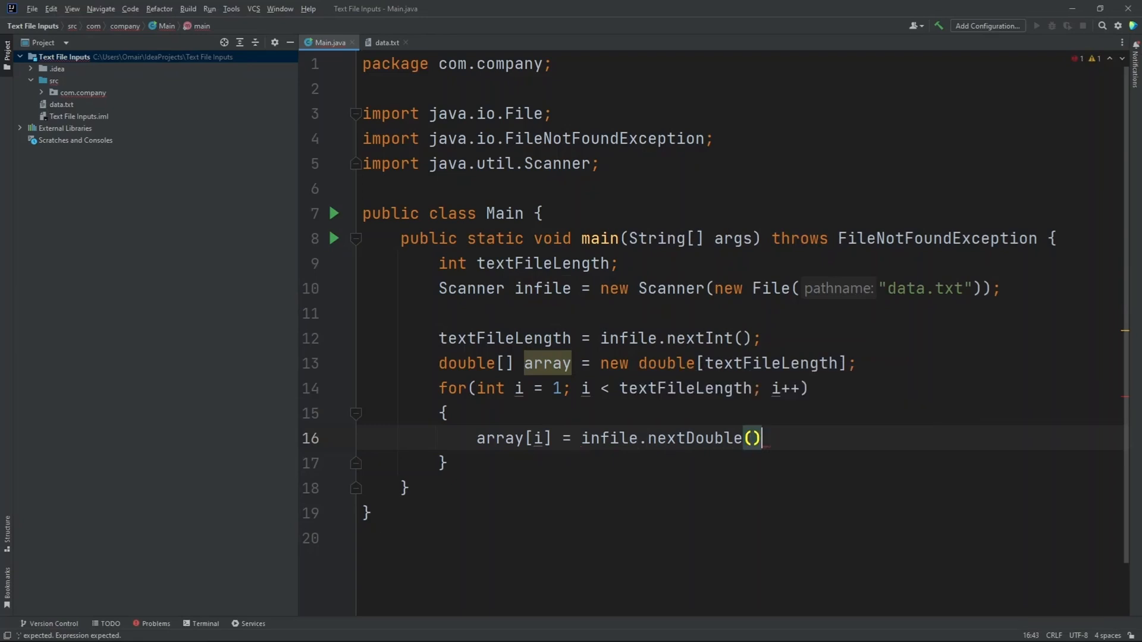
pyautogui.write(';')
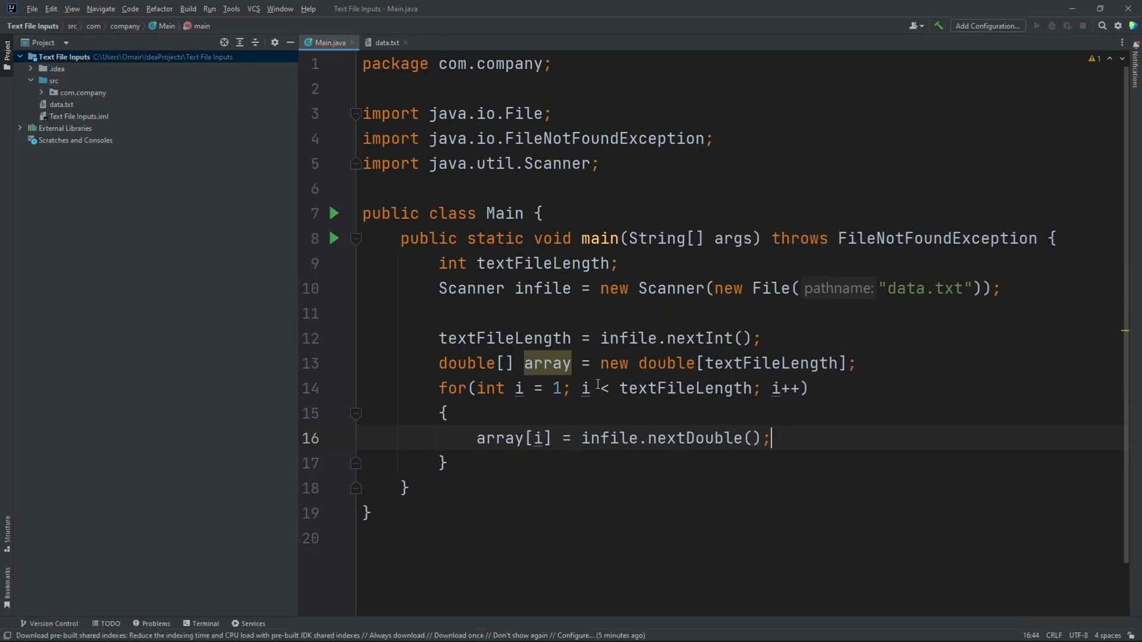
pyautogui.click(386, 43)
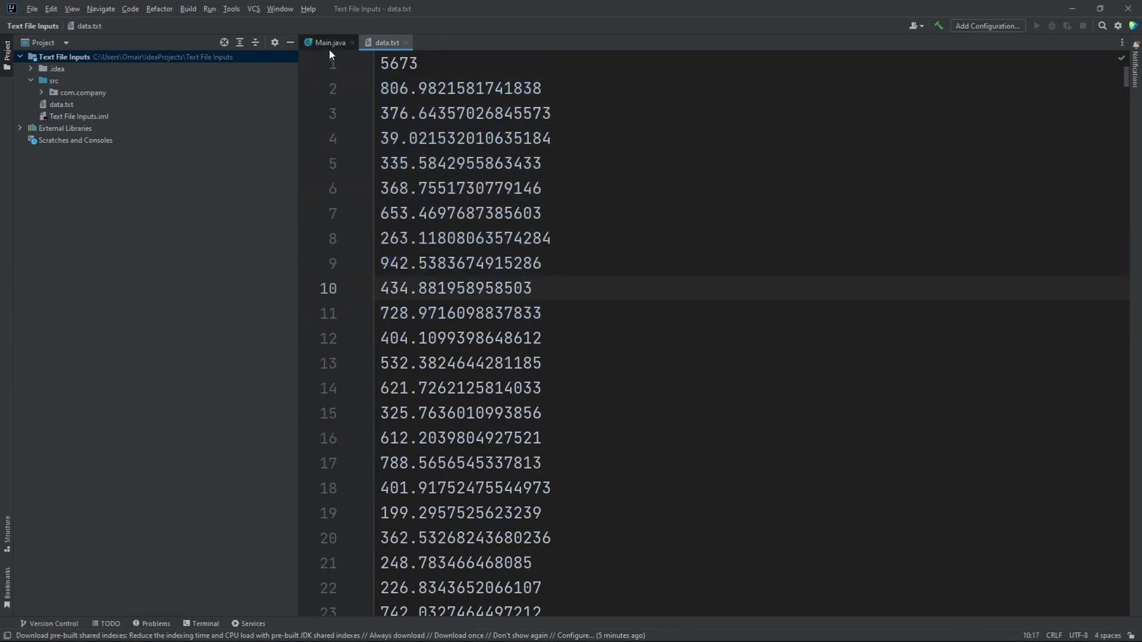
# - Add infile.close(); in Main.java right after the reading loop
pyautogui.click(328, 43)
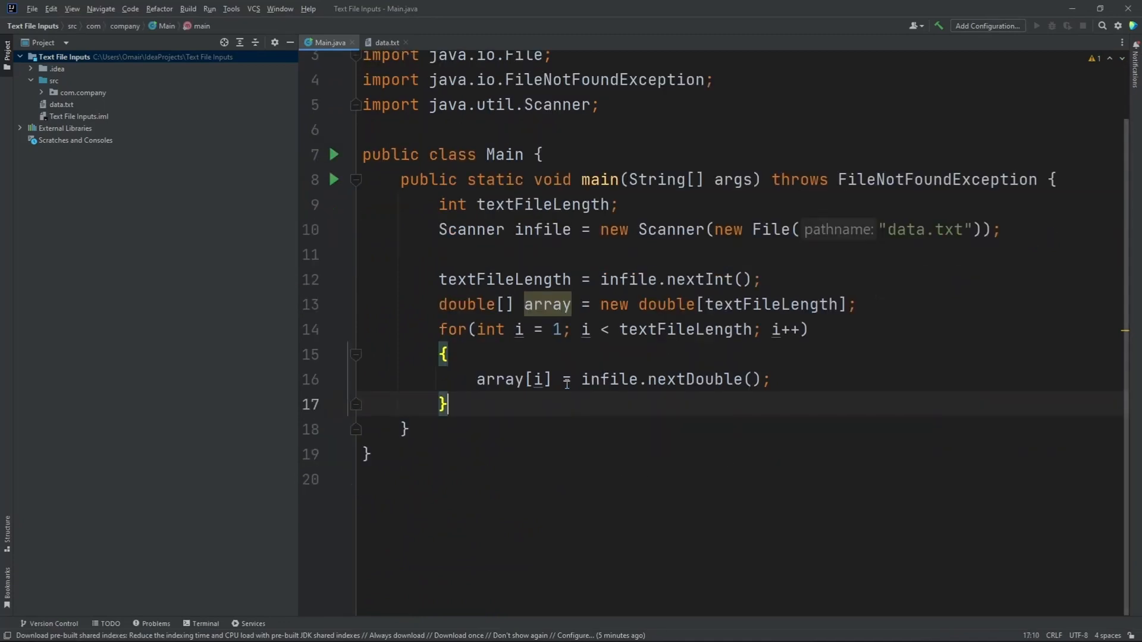
pyautogui.press('enter')
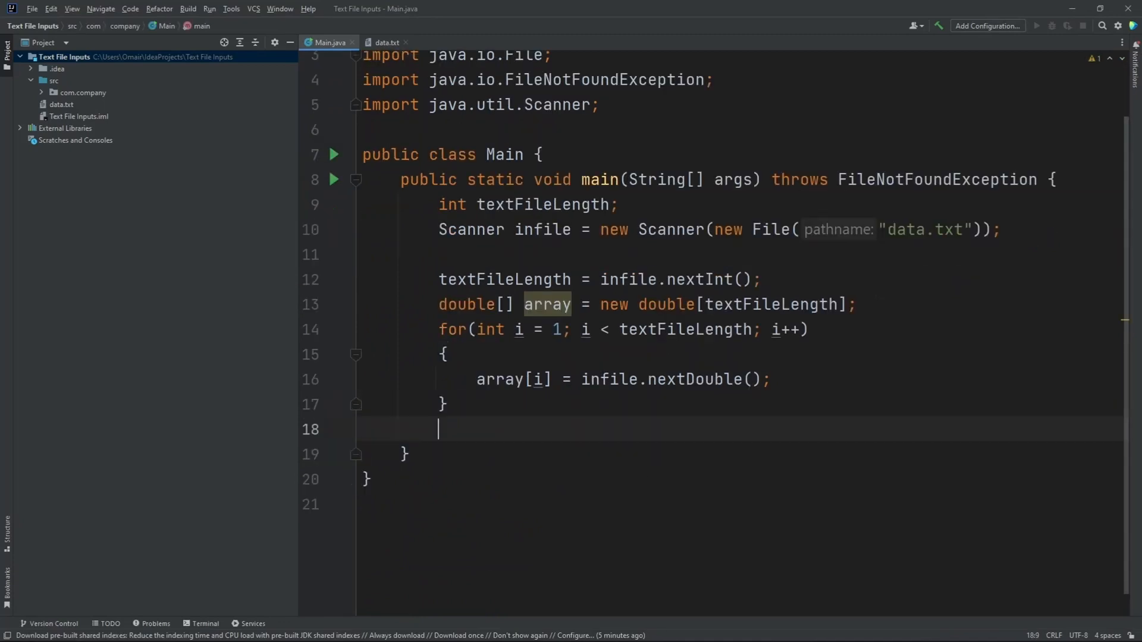
pyautogui.write('infile.close(')
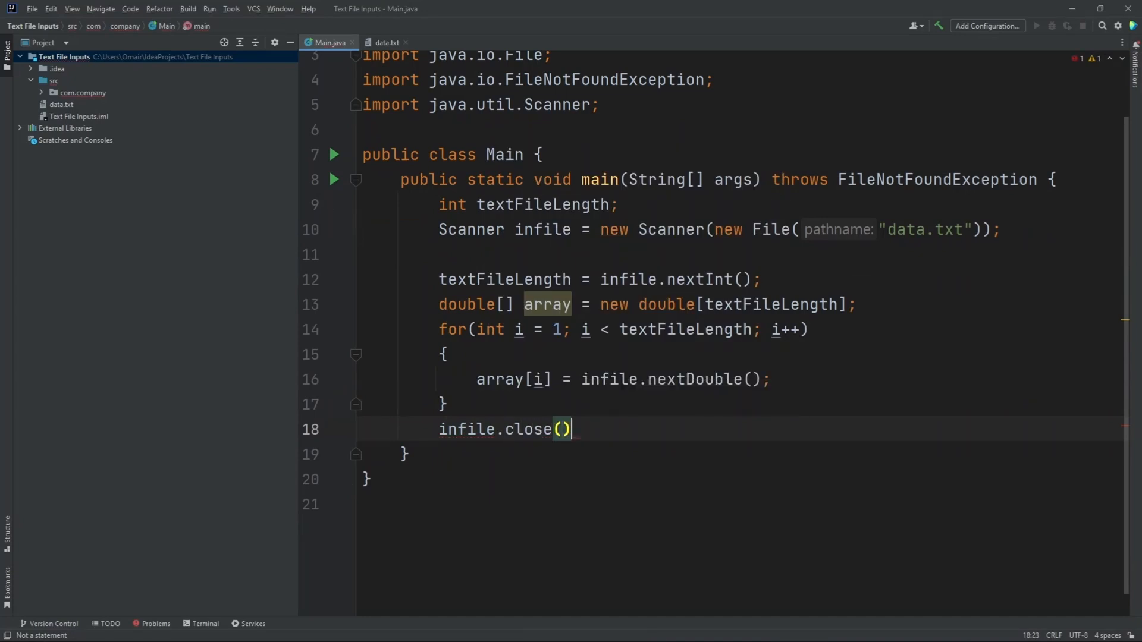
pyautogui.write(';')
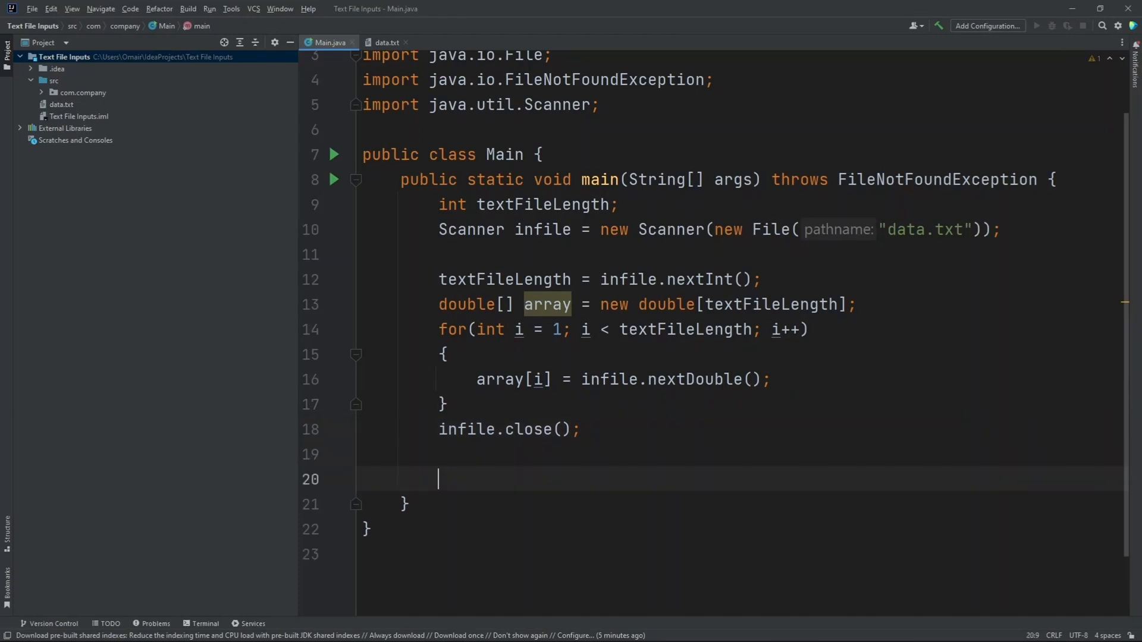
# - Write a second for loop header running i from 0 to array.length
pyautogui.write('for(int i = 1; i <')
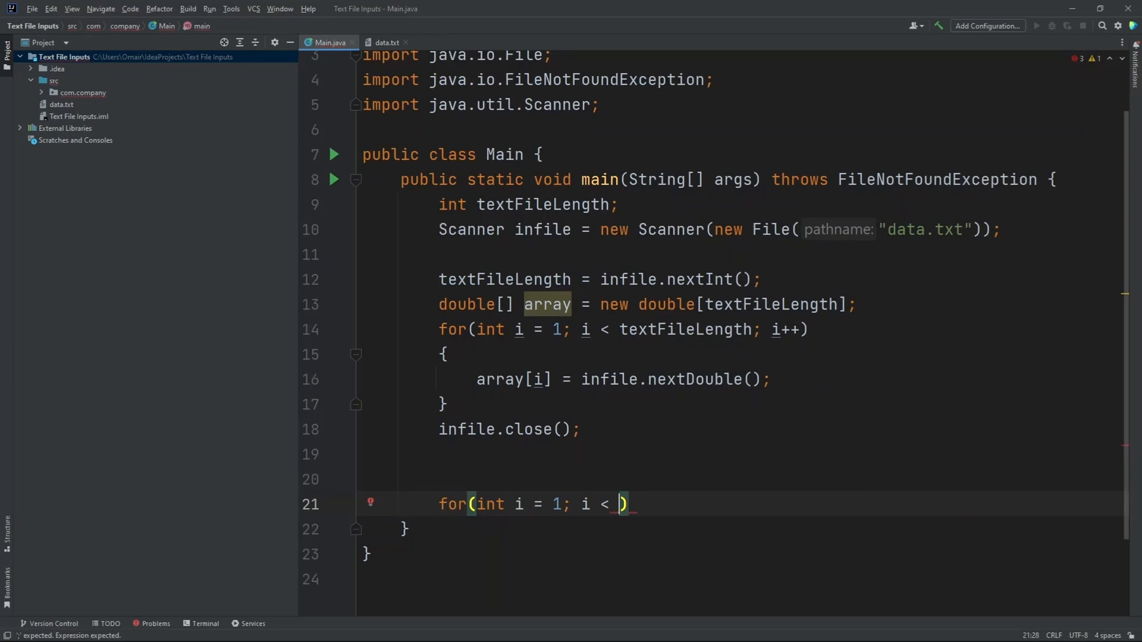
pyautogui.write('array.')
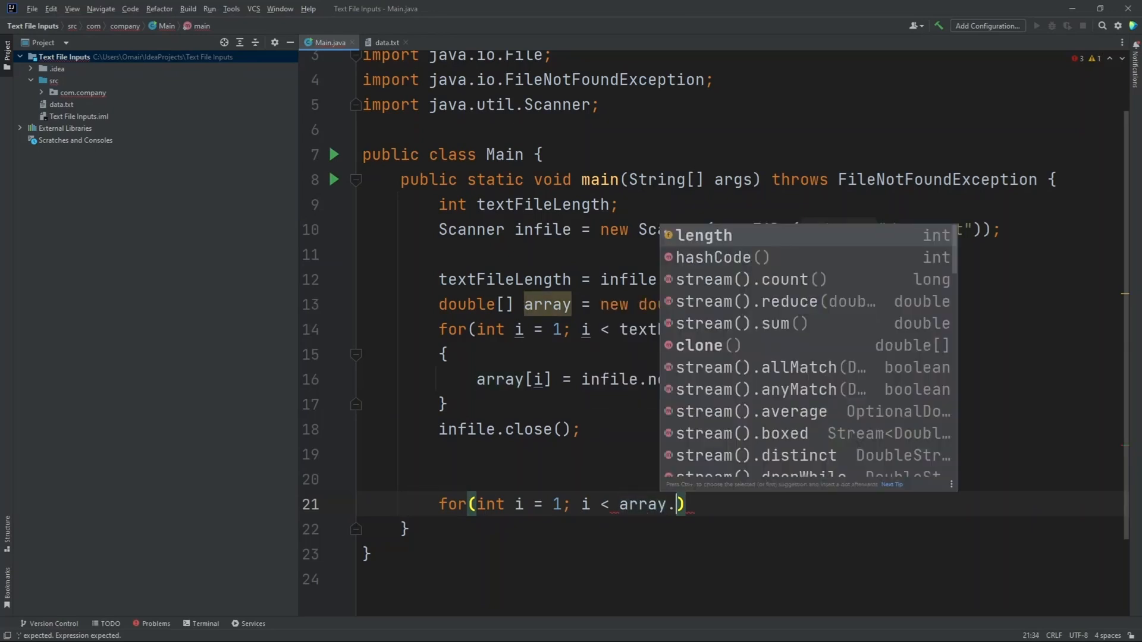
pyautogui.click(700, 235)
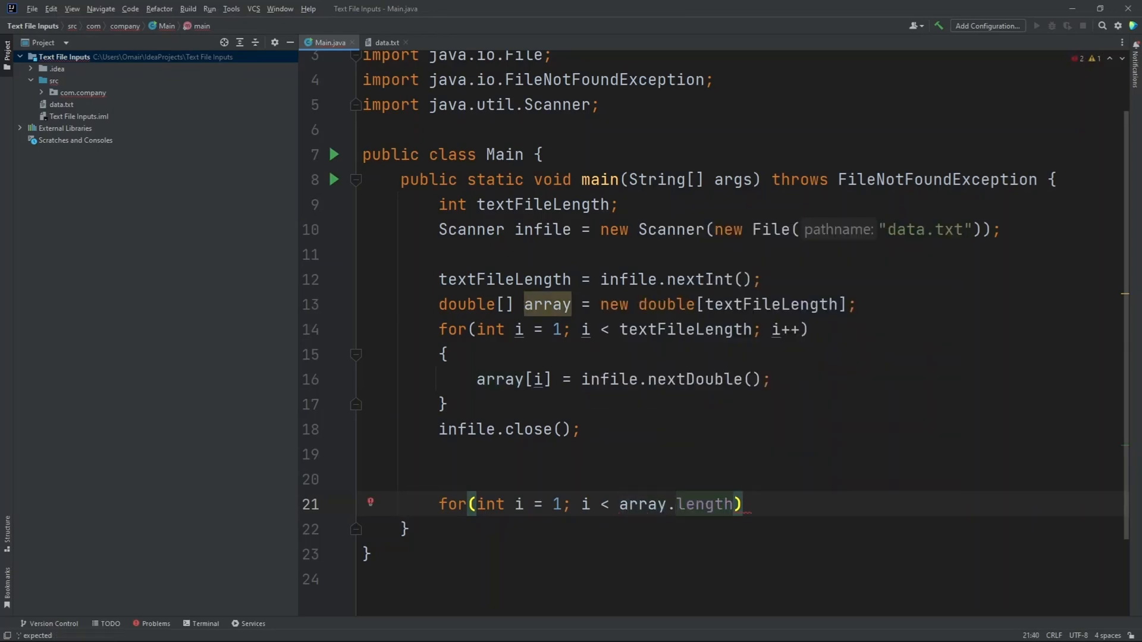
pyautogui.write(';')
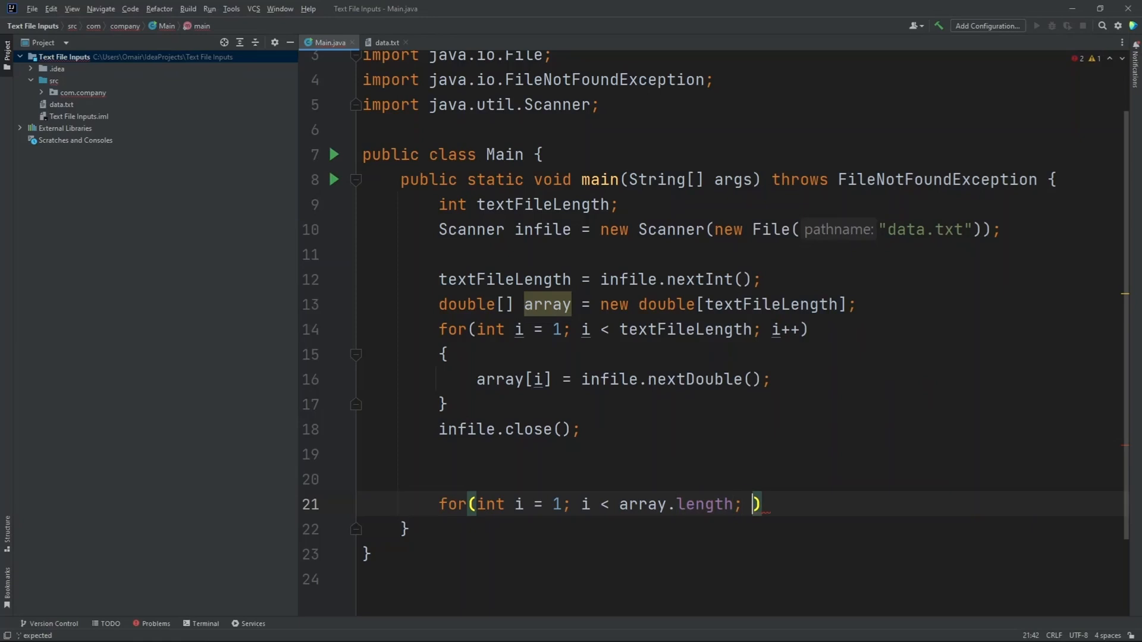
pyautogui.write('i++')
pyautogui.write('{')
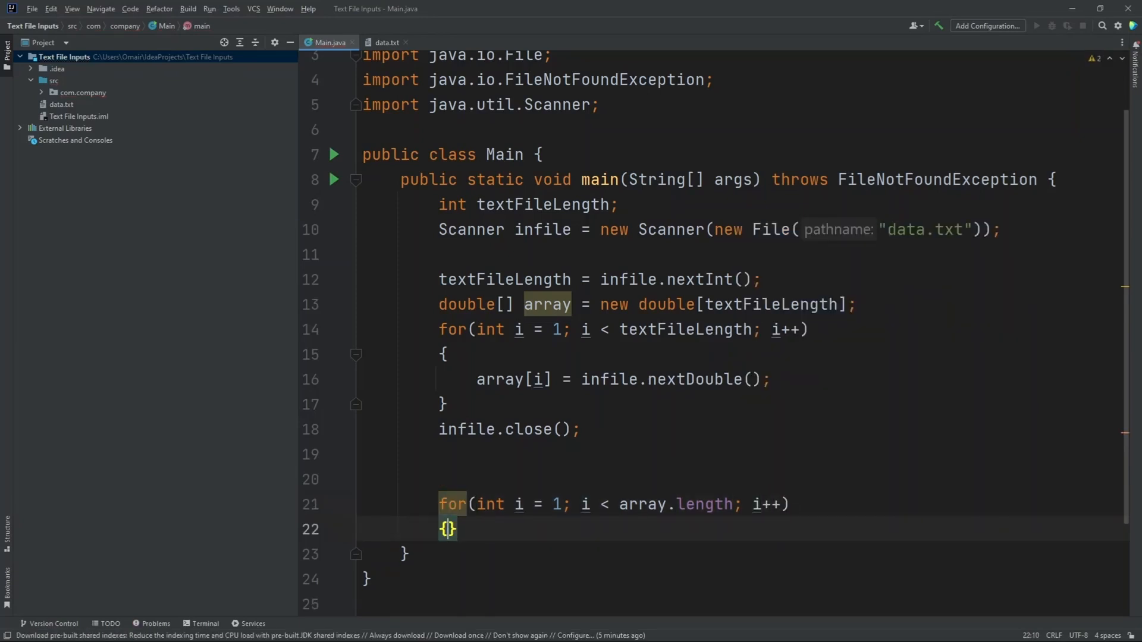
# - Print each element with System.out.println(array[i]); inside the loop
pyautogui.write('System.out.println();')
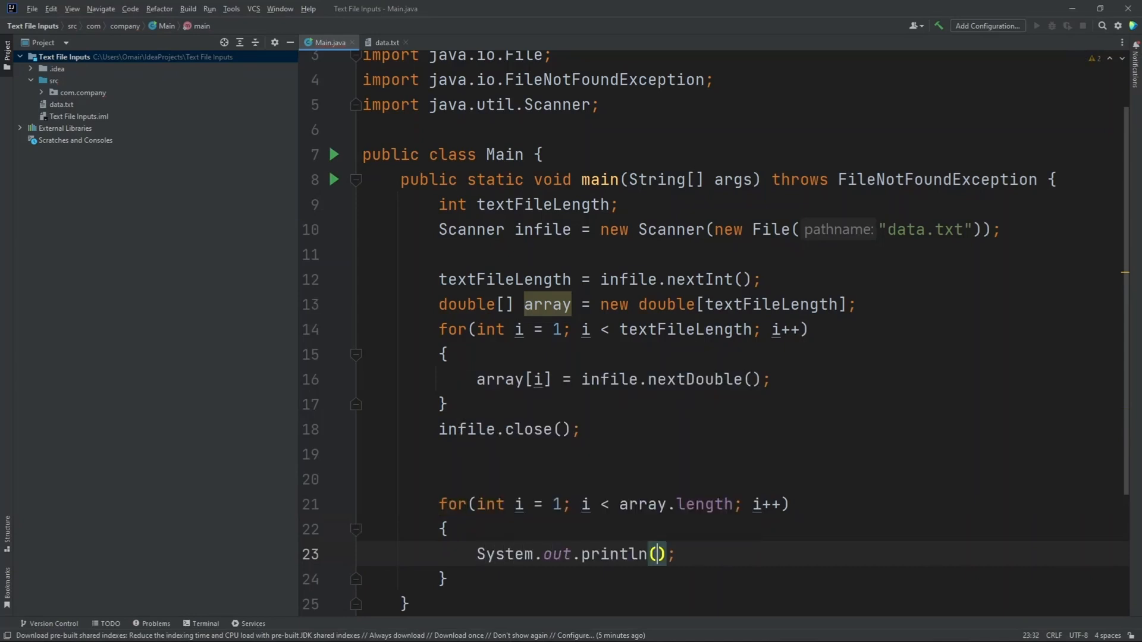
pyautogui.write('array')
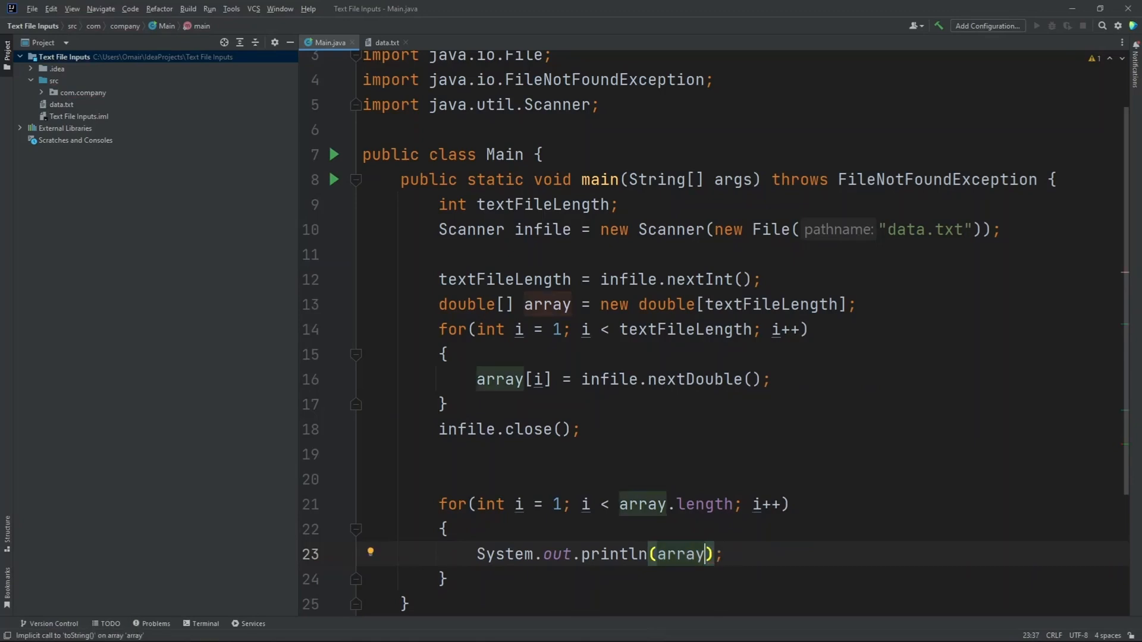
pyautogui.write('[i')
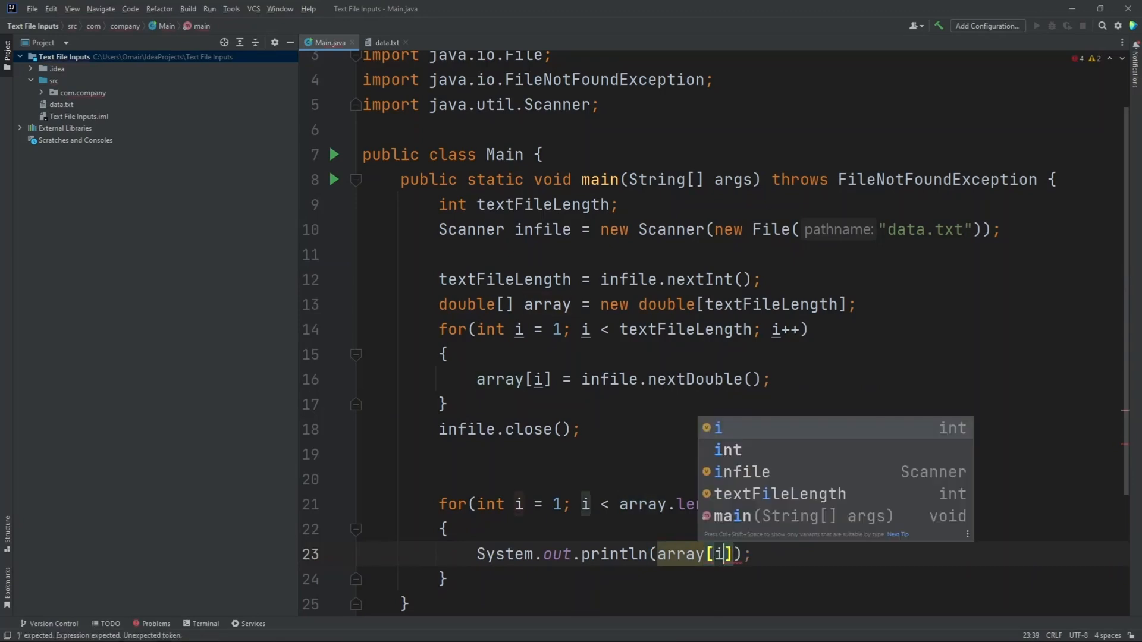
pyautogui.moveTo(734, 422)
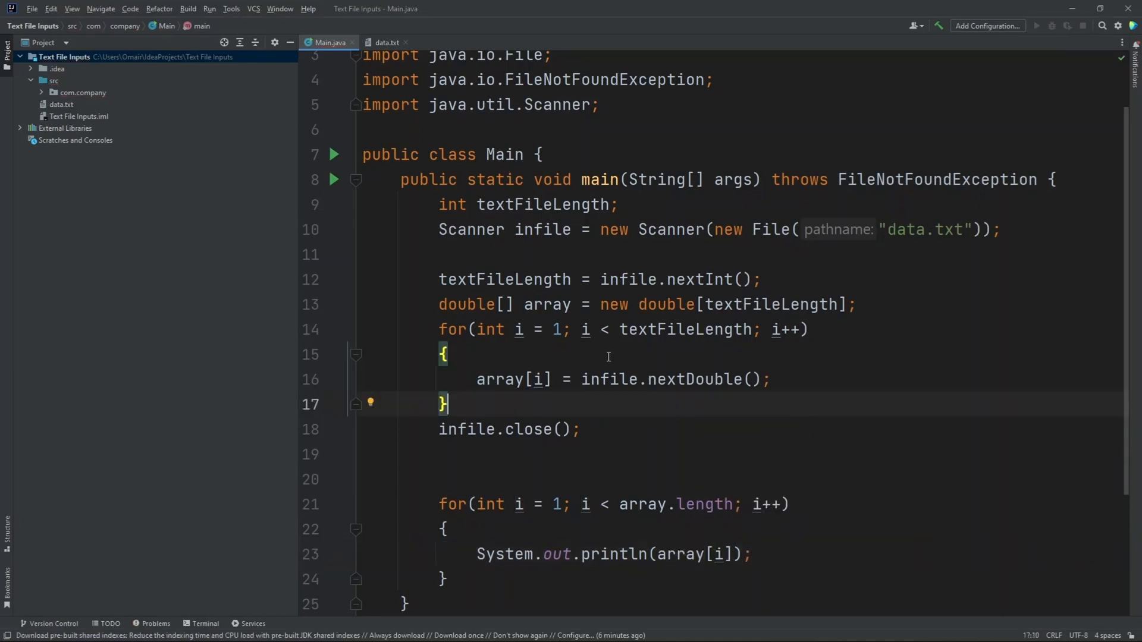
# - Run Main and compare the printed values (806.98...) with data.txt's numbers
pyautogui.click(333, 153)
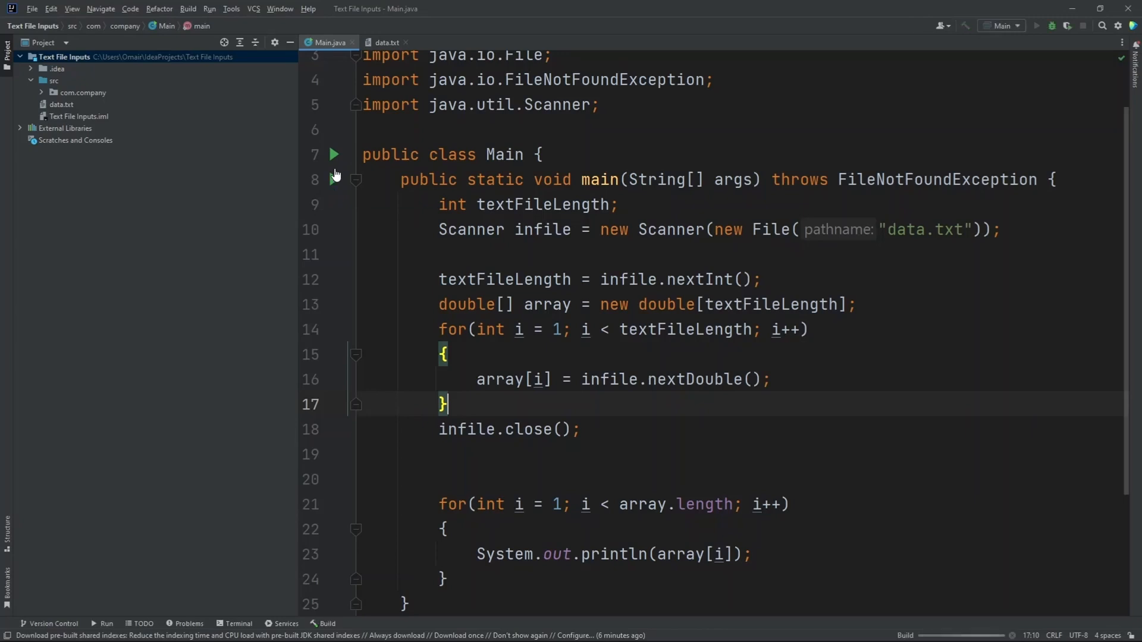
pyautogui.click(1050, 25)
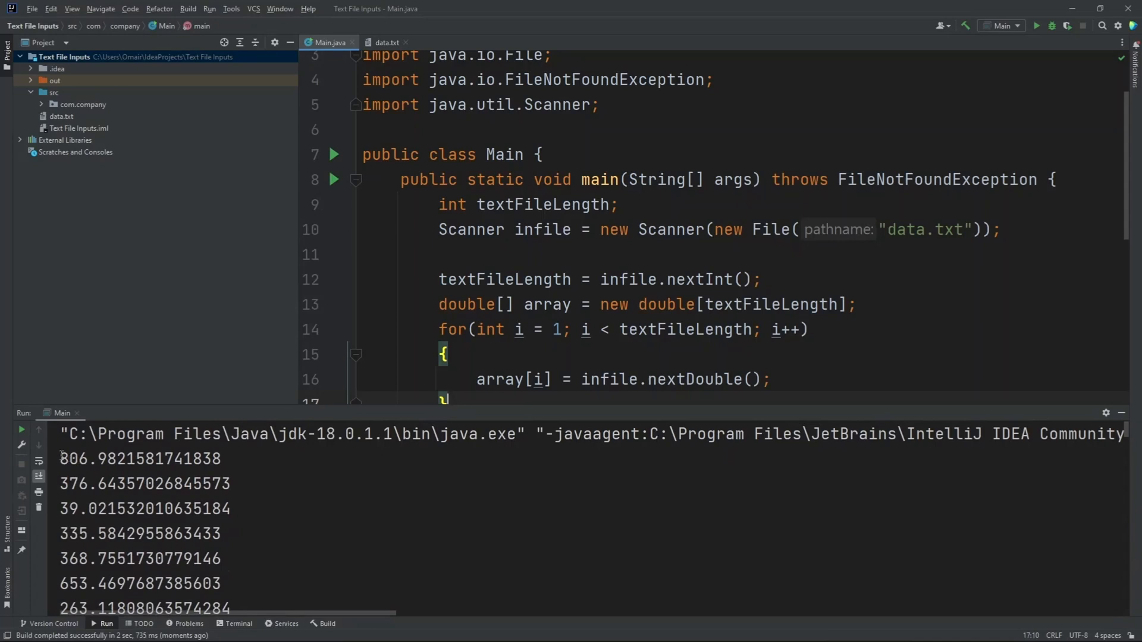
pyautogui.moveTo(62, 459); pyautogui.dragTo(107, 484)
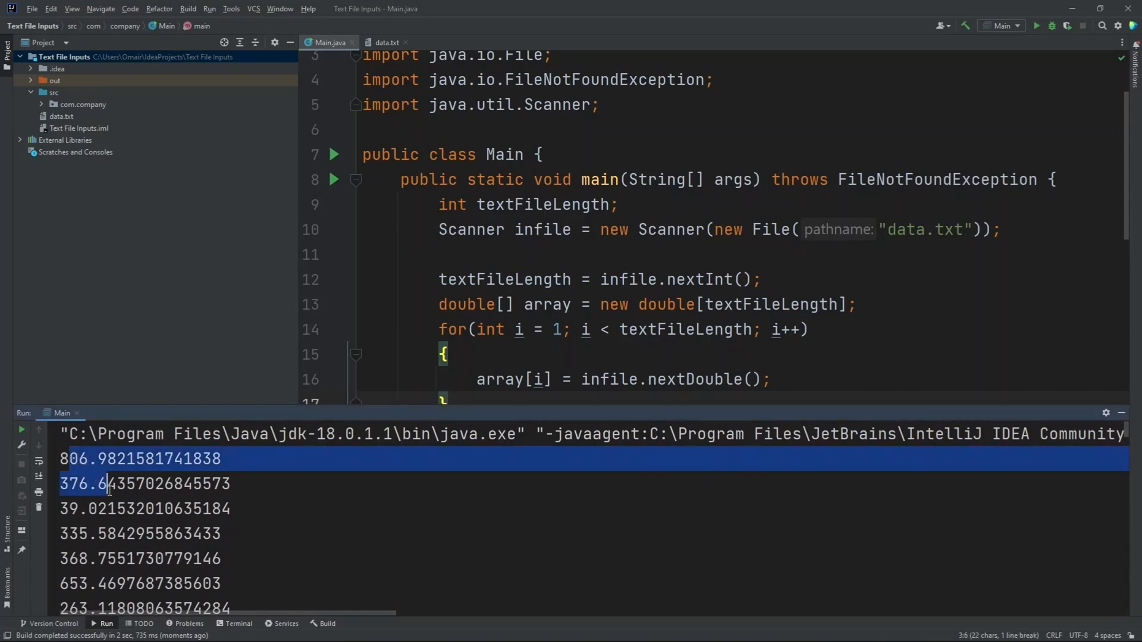
pyautogui.click(385, 43)
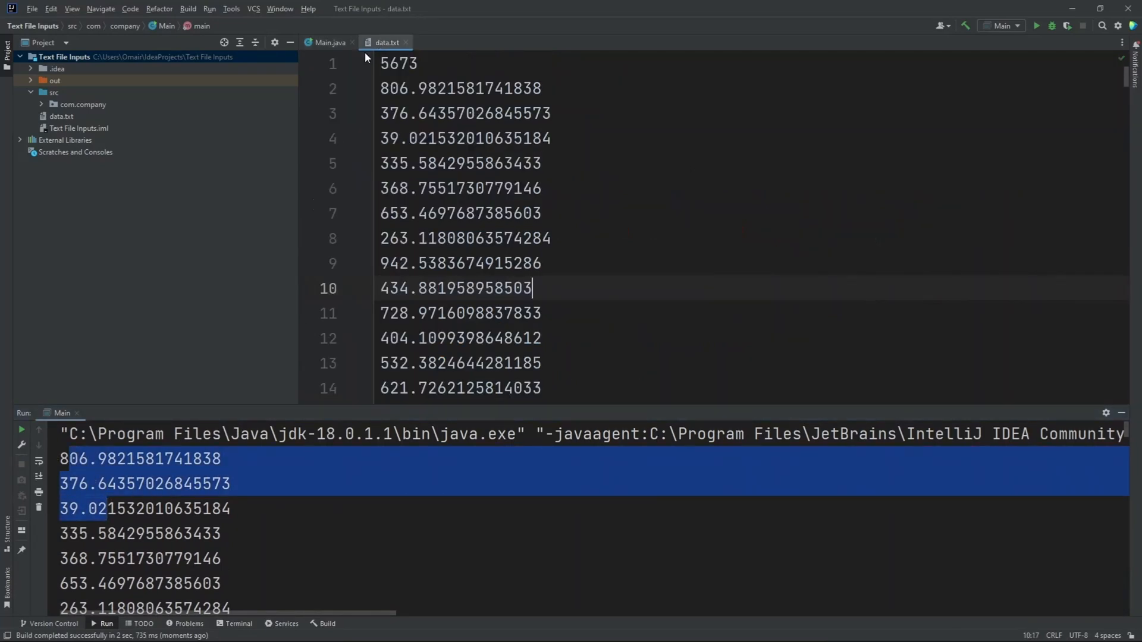